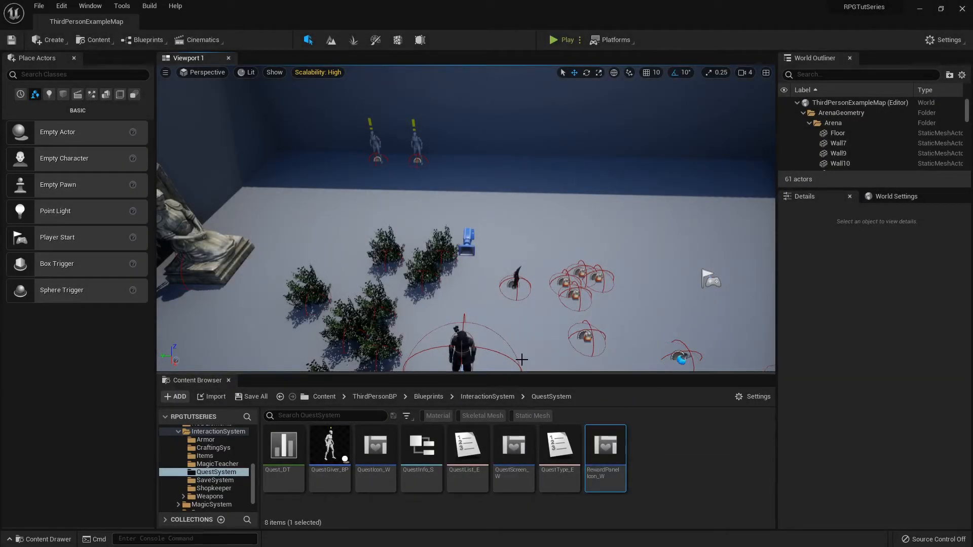
mouse_move(513, 446)
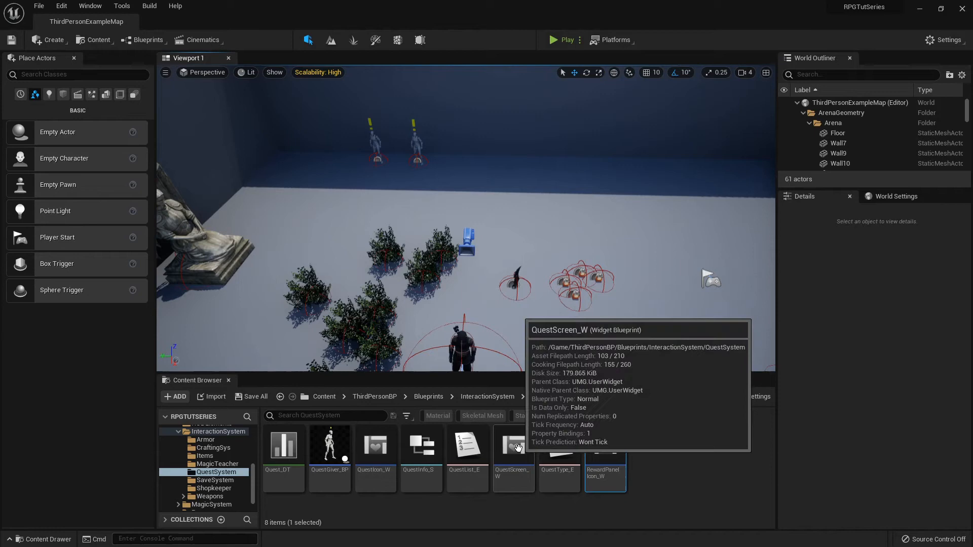
Open the QuestScreen_W widget blueprint from the QuestSystem folder
double_click(513, 446)
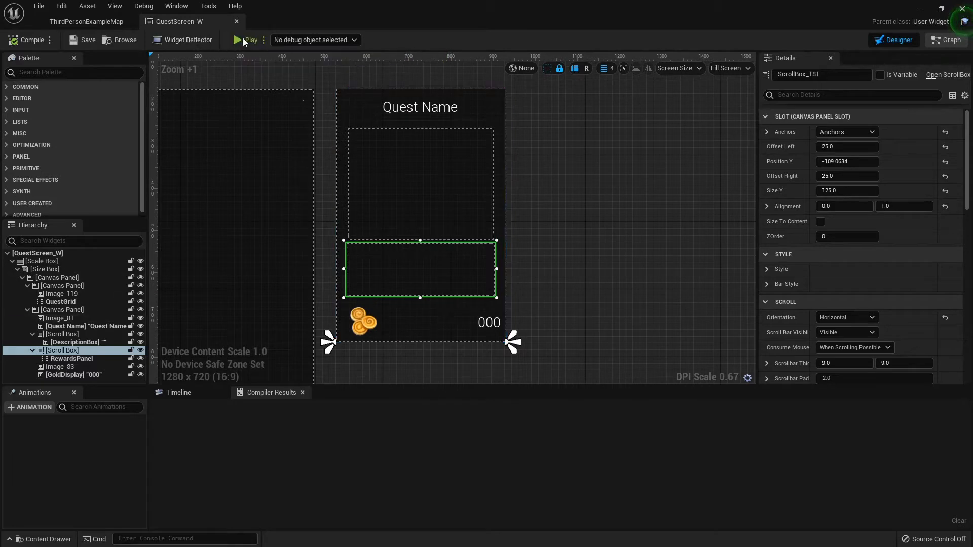
Shrink the gold coin image and move the rewards scroll box lower on the quest card
left_click(59, 367)
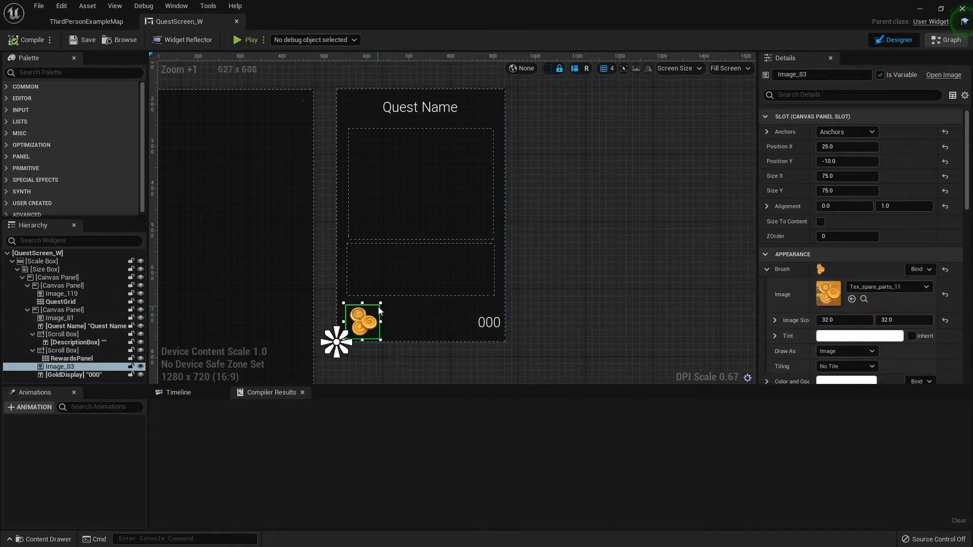
left_click_drag(380, 309, 371, 338)
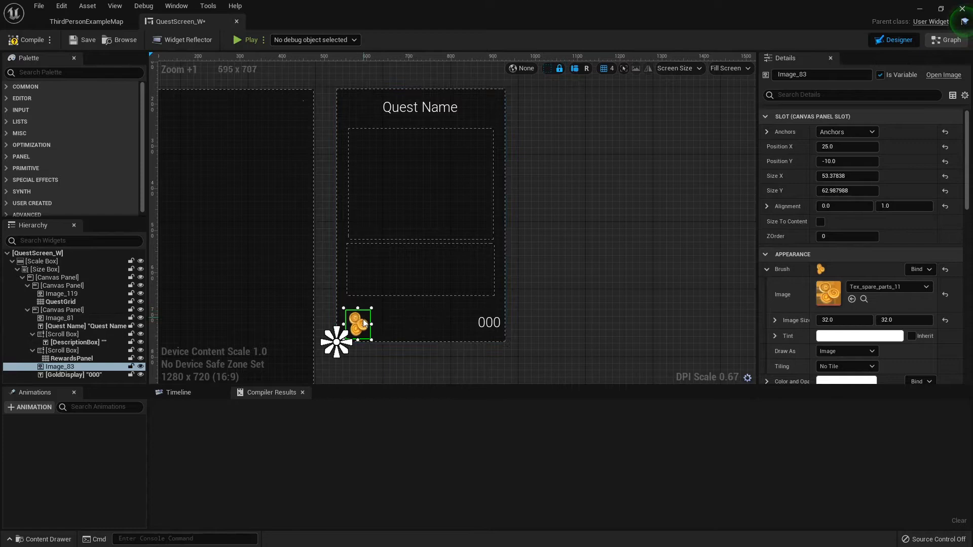
left_click(846, 176)
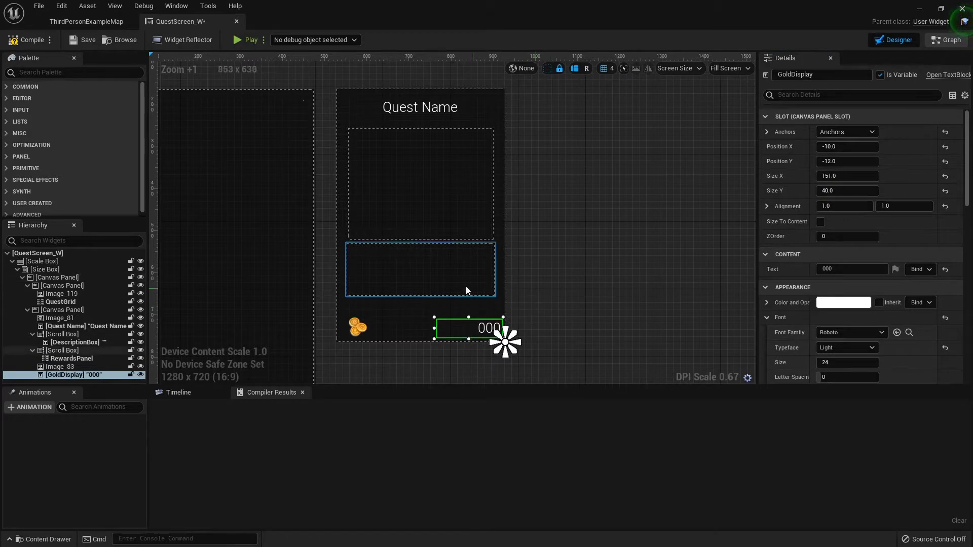
left_click(62, 350)
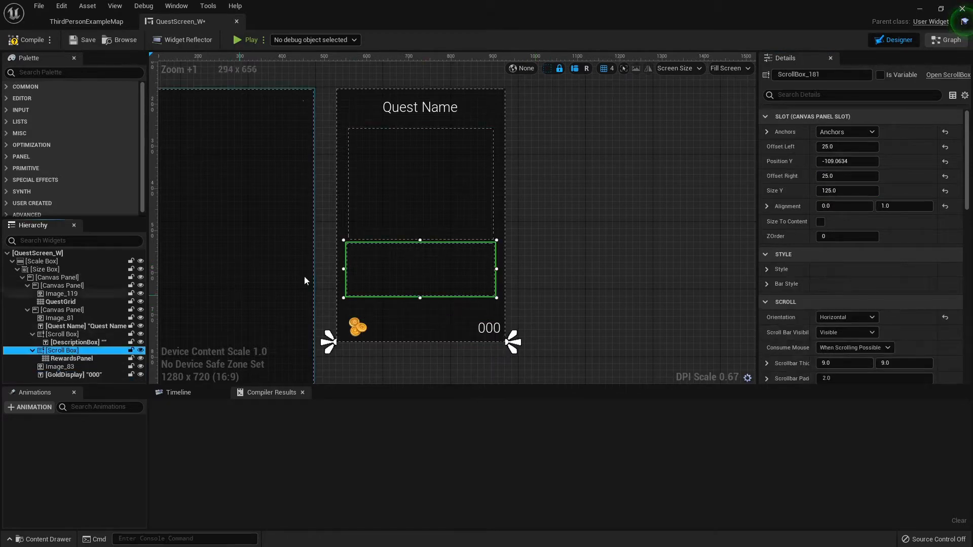
left_click(72, 375)
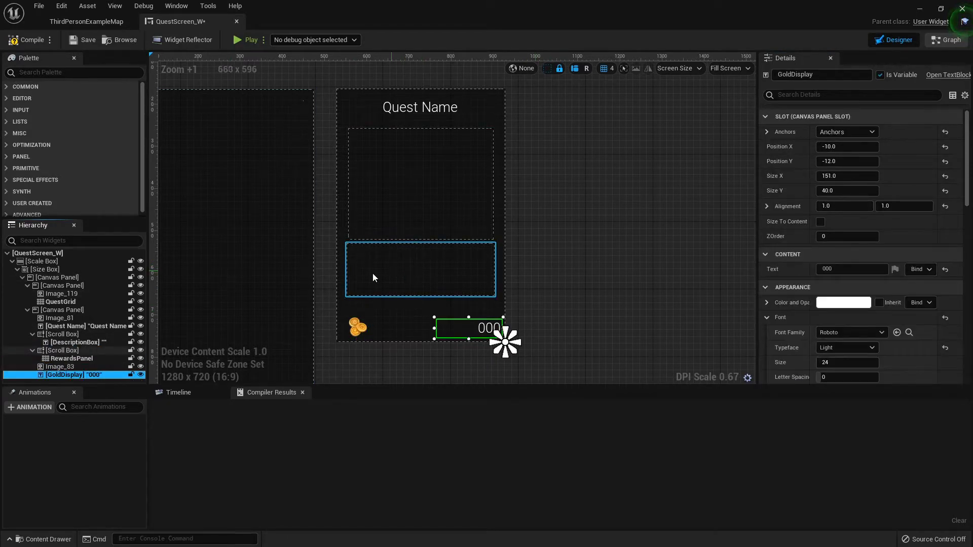
left_click(56, 277)
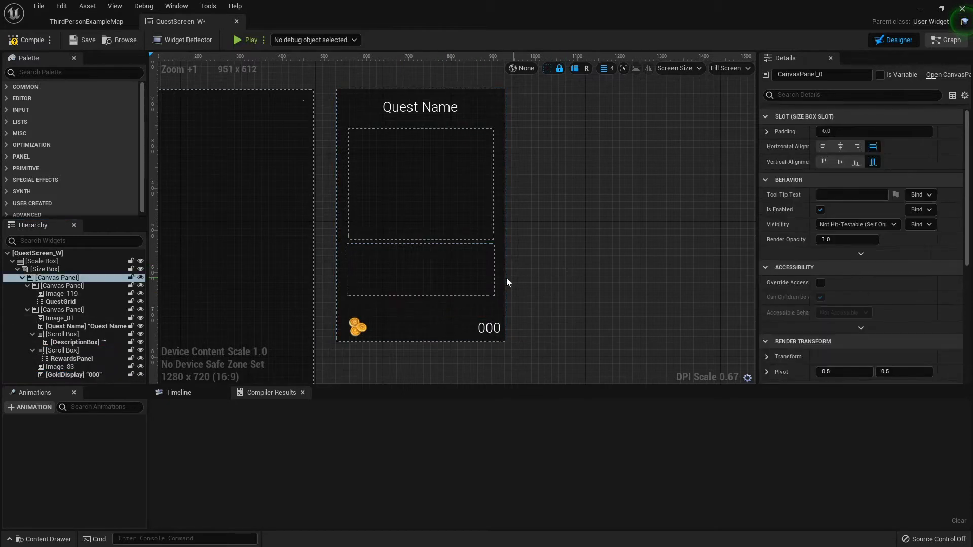
left_click(61, 350)
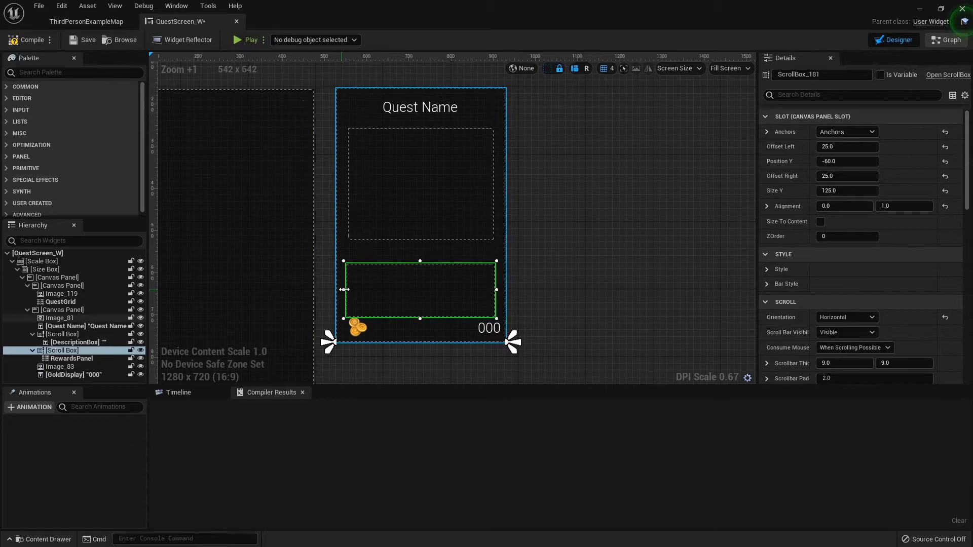
left_click_drag(342, 290, 415, 289)
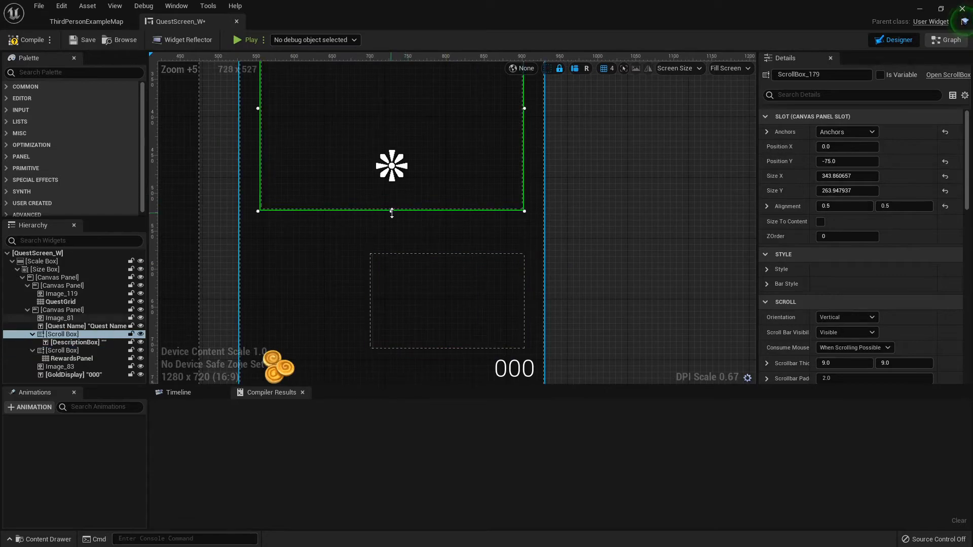
Extend the card background and container downward and narrow the rewards box from its left
left_click(60, 317)
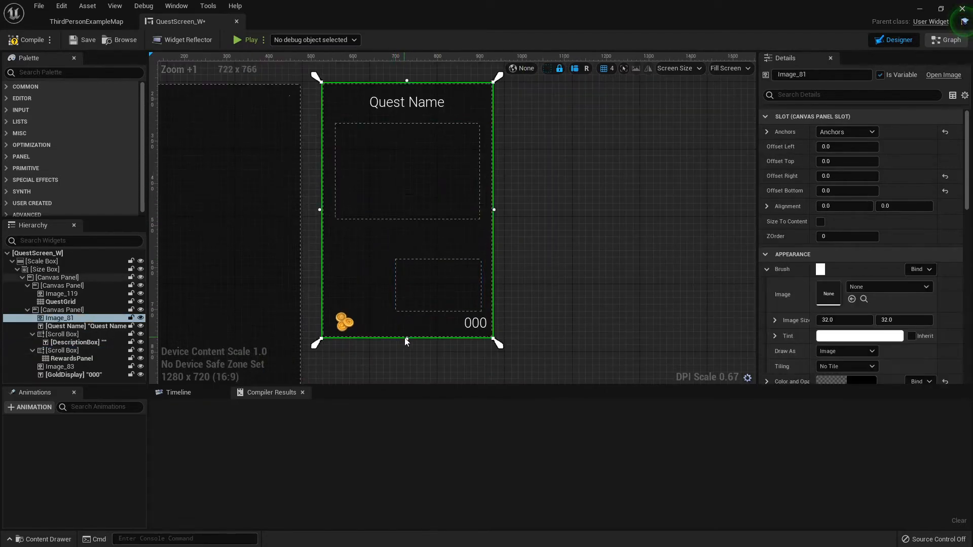
left_click_drag(405, 340, 407, 375)
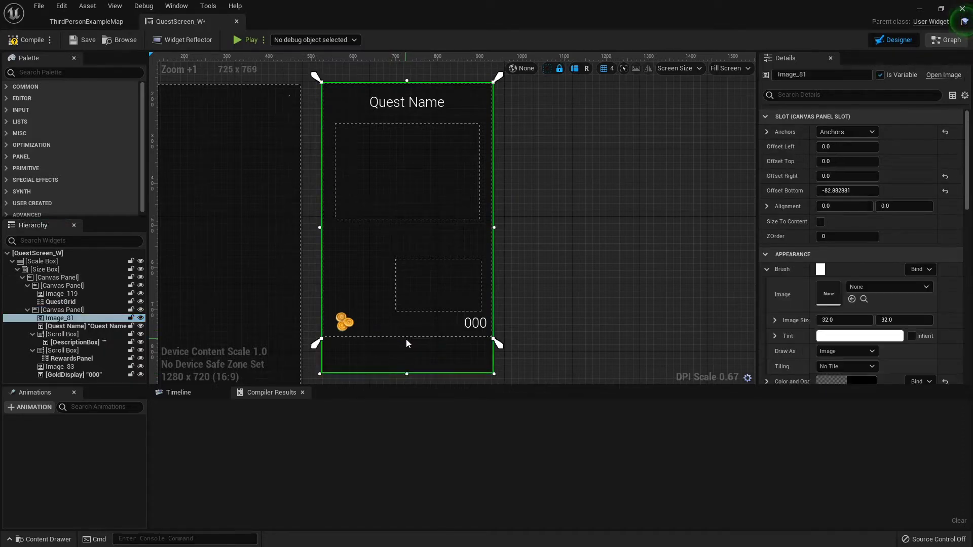
left_click(63, 310)
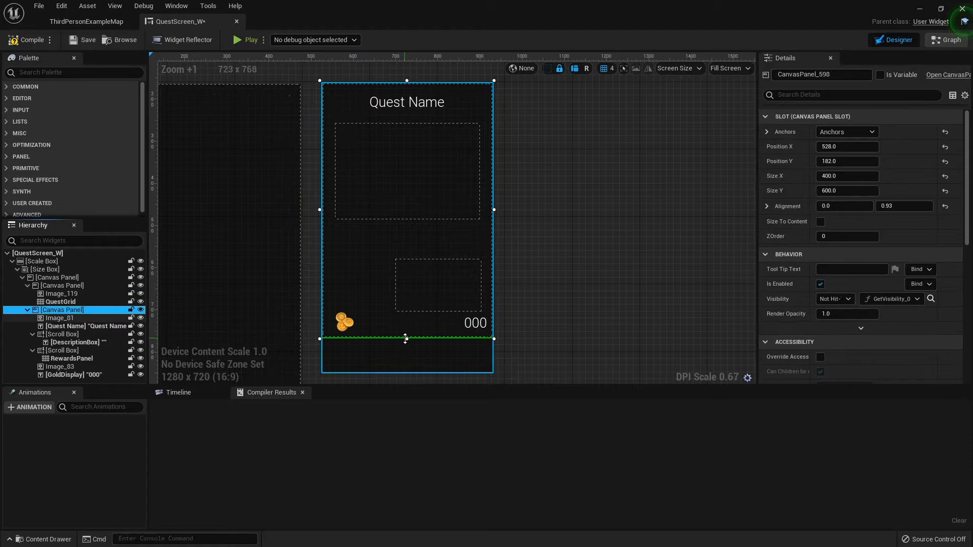
left_click_drag(405, 338, 410, 323)
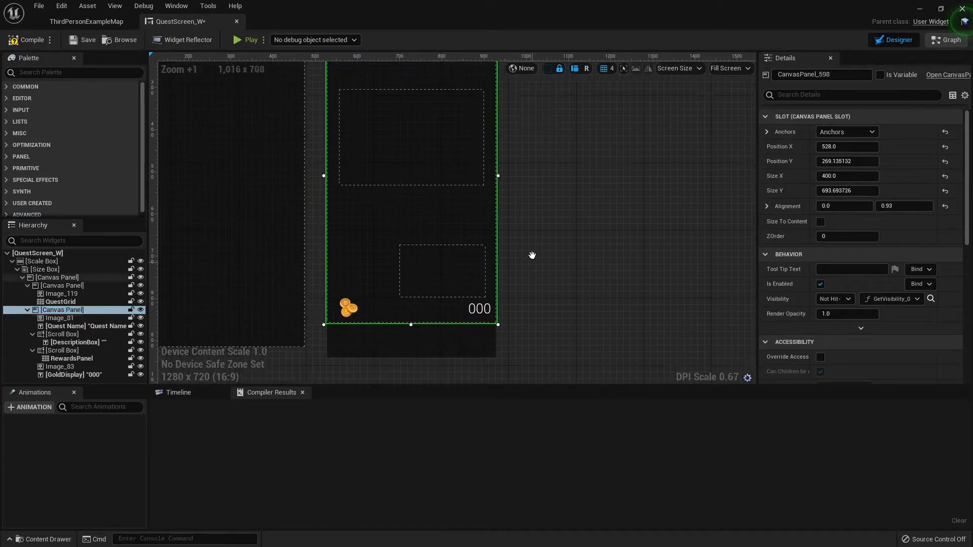
left_click(58, 318)
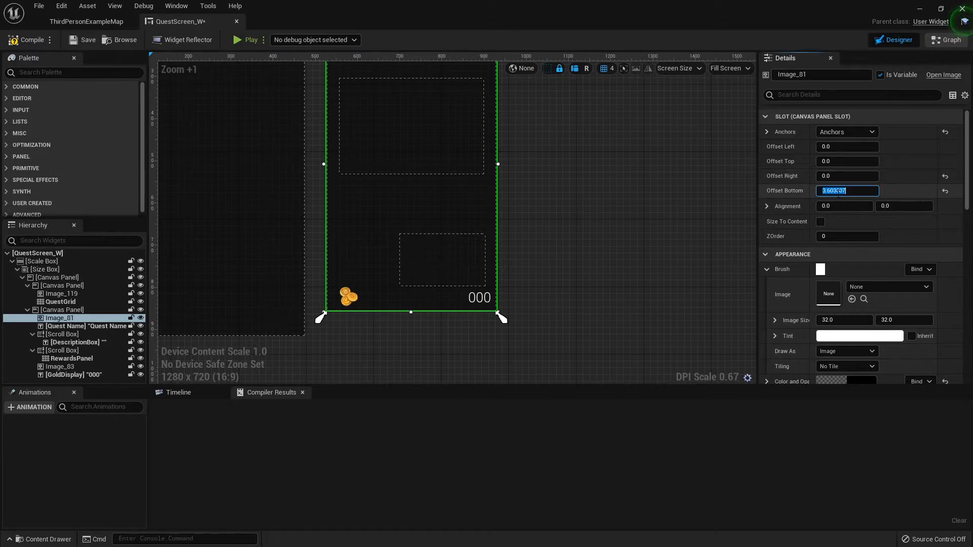
left_click(63, 350)
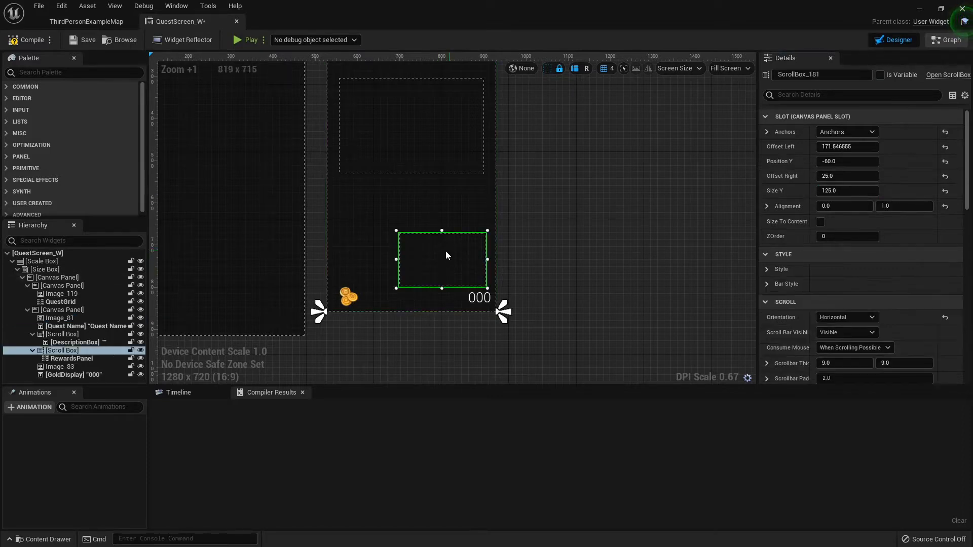
left_click_drag(398, 258, 385, 259)
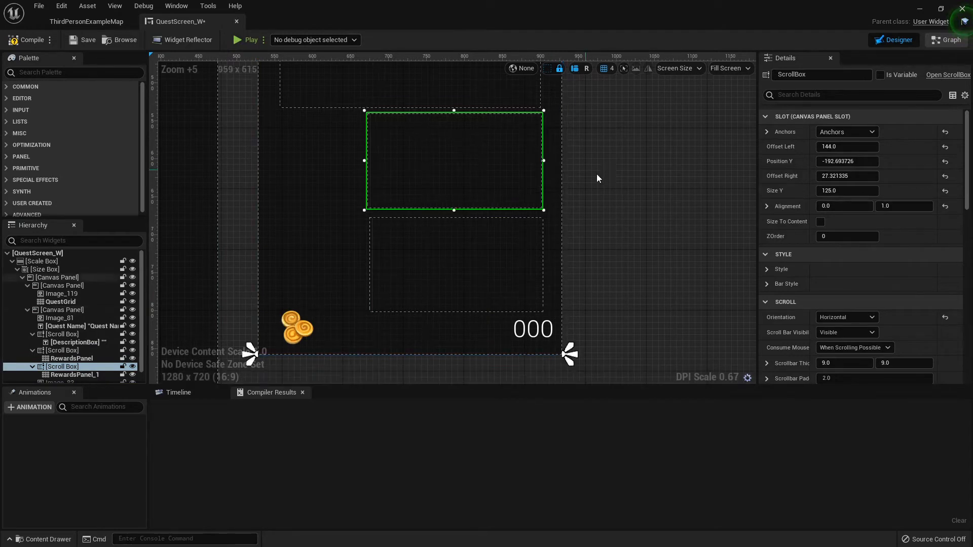
Rename the duplicated grid panel to ObjectivesPanel and expand the Common palette category
left_click(57, 276)
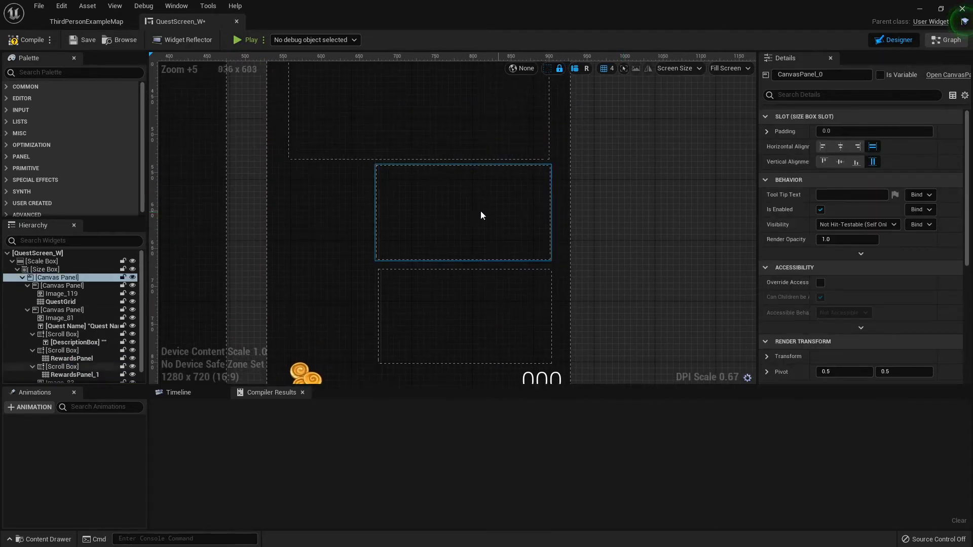
left_click(75, 375)
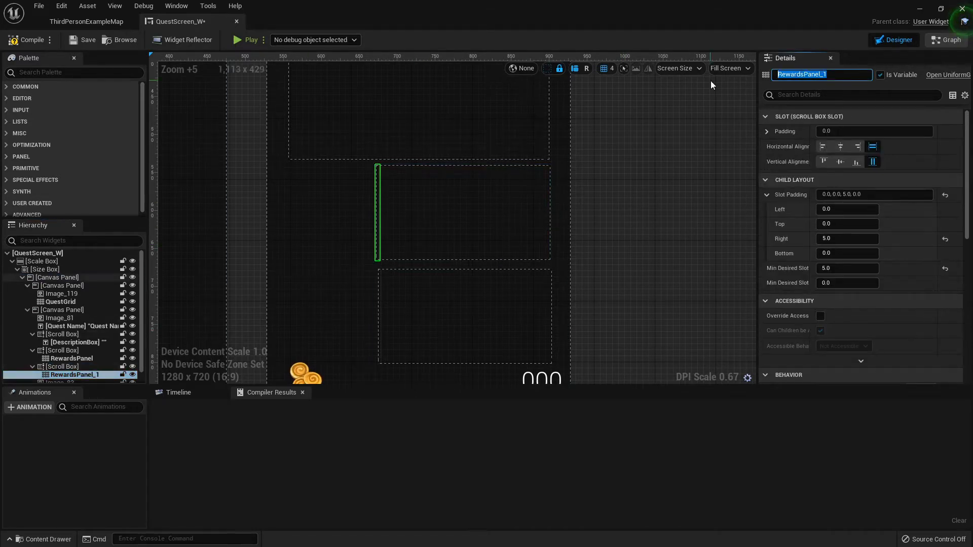
type("Objective")
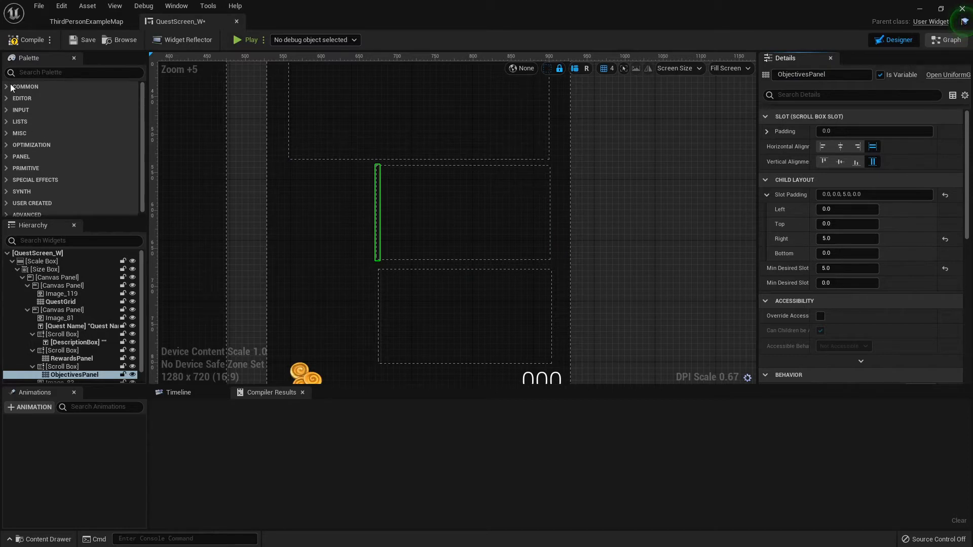
left_click(6, 86)
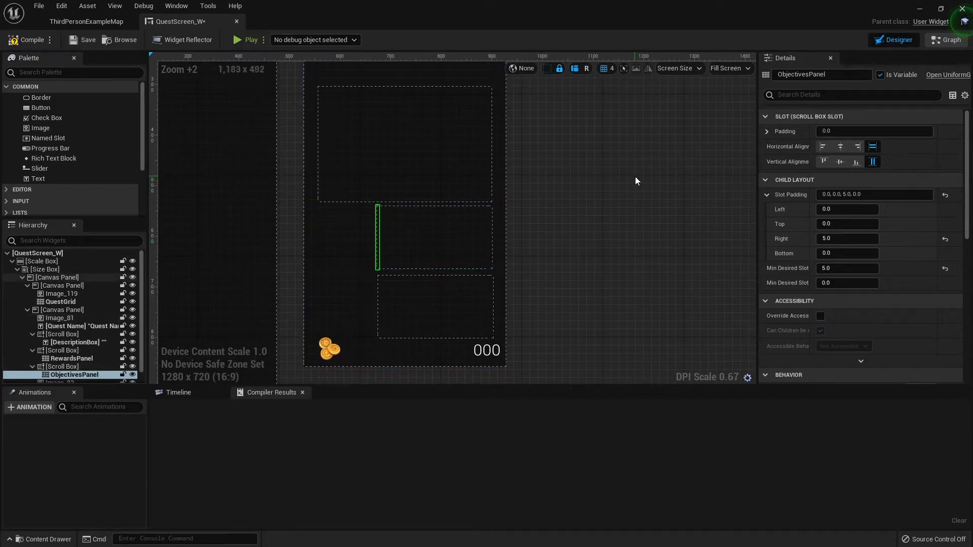
Switch to the event graph and scroll to the reward loop logic
left_click(946, 40)
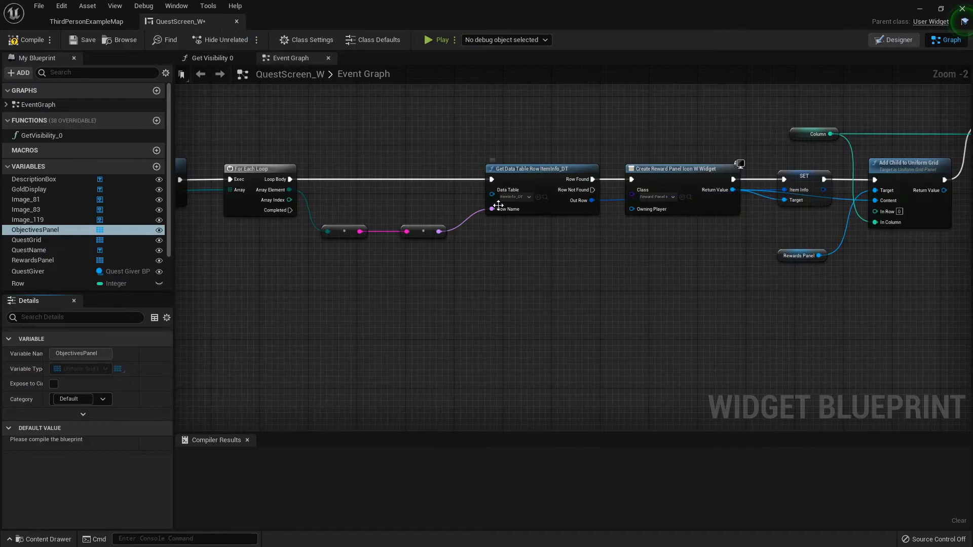
scroll("down", 3)
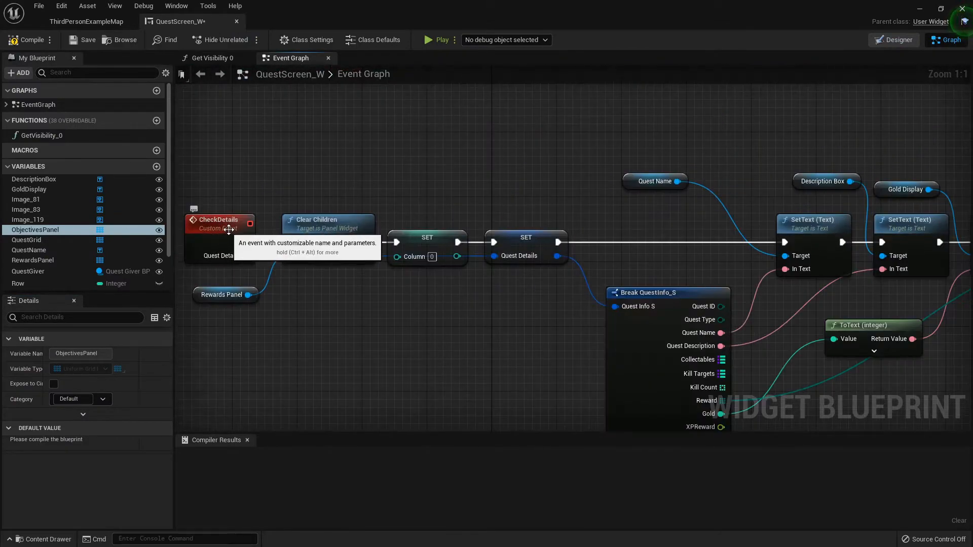
mouse_move(517, 296)
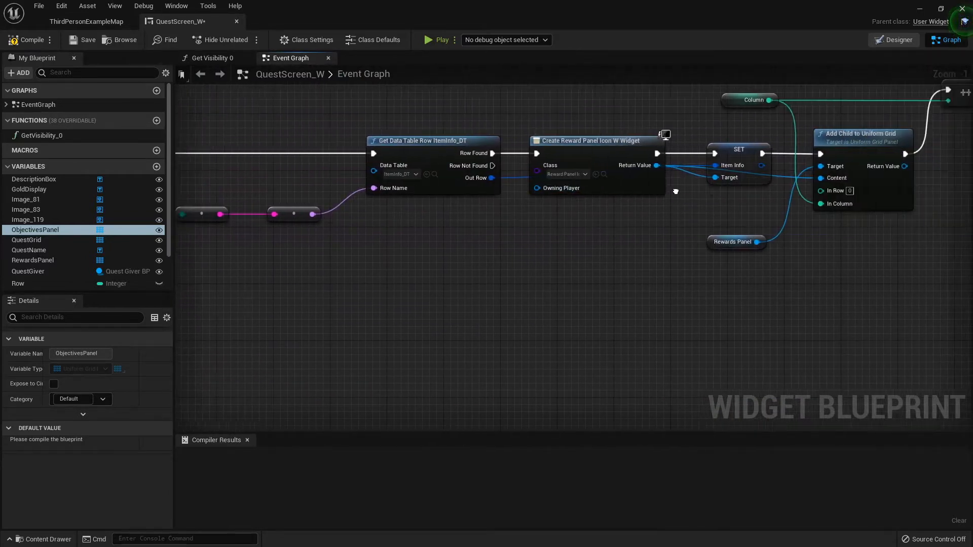
scroll("down", 3)
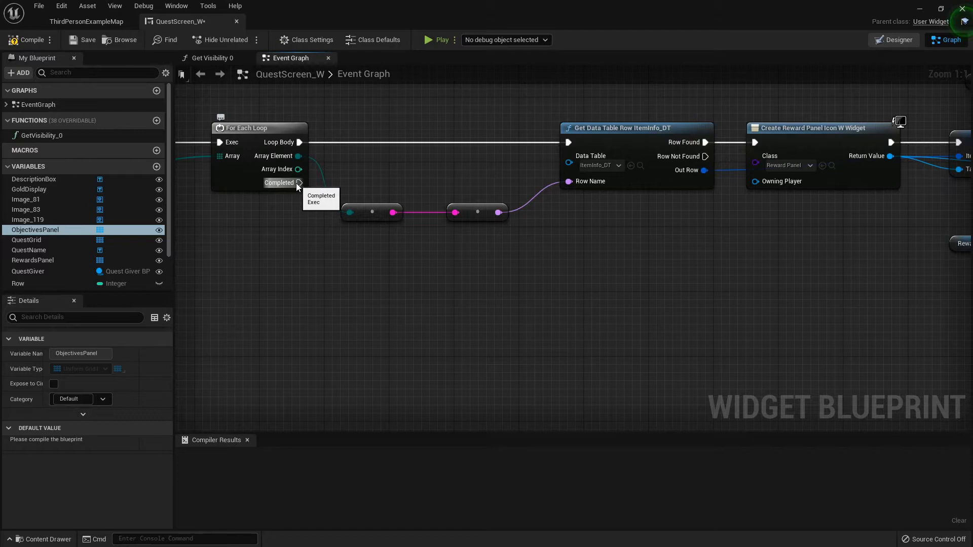
mouse_move(298, 176)
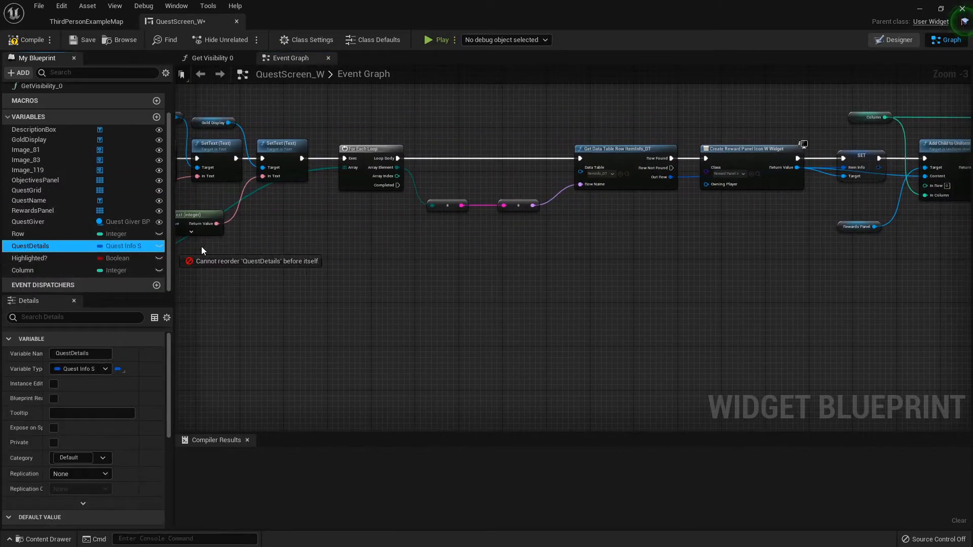
Place a QuestDetails getter and expand its Break QuestInfo_S node to show all quest fields
left_click_drag(31, 245, 338, 276)
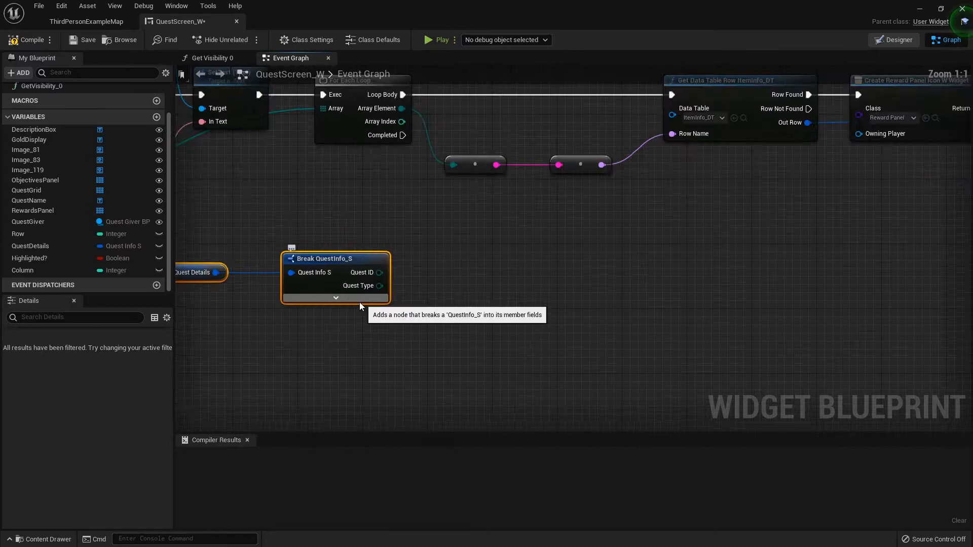
left_click(335, 298)
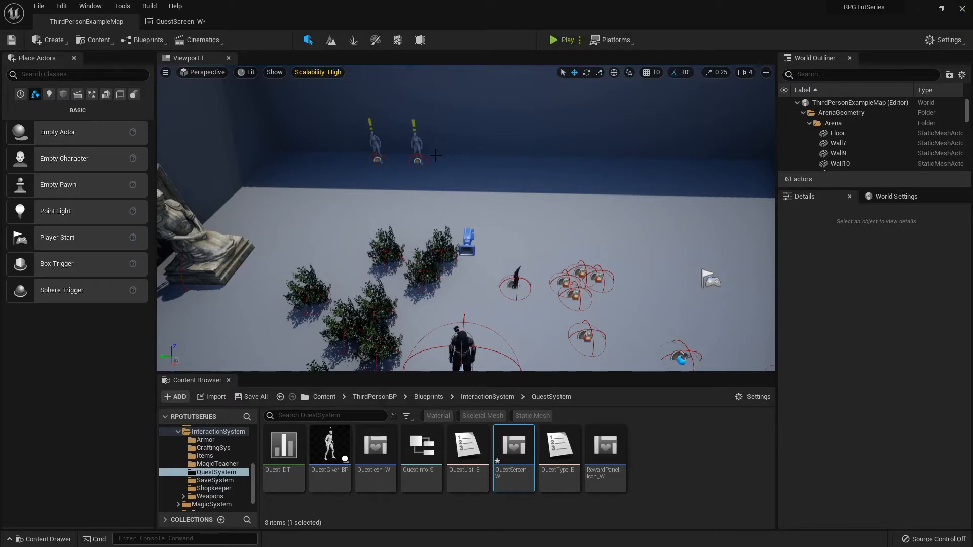
double_click(513, 445)
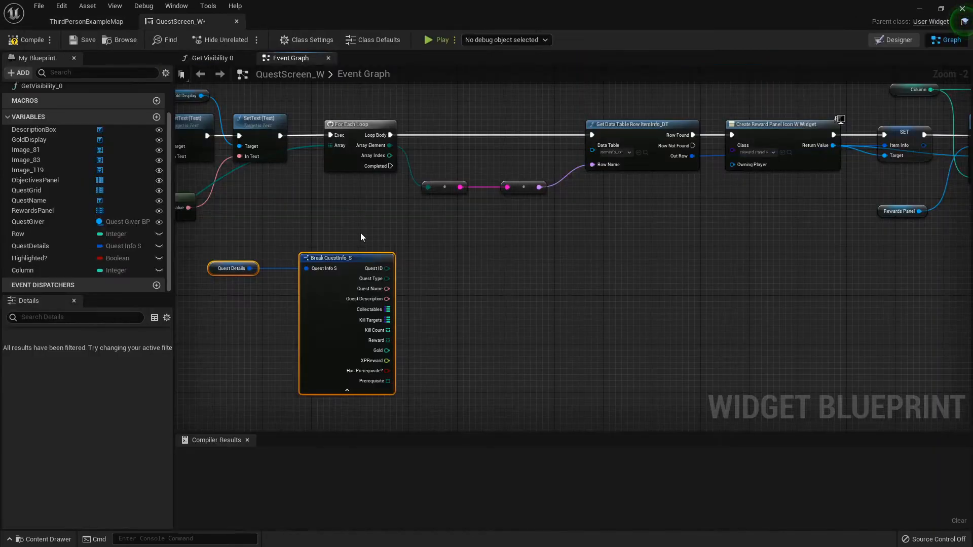
mouse_move(369, 309)
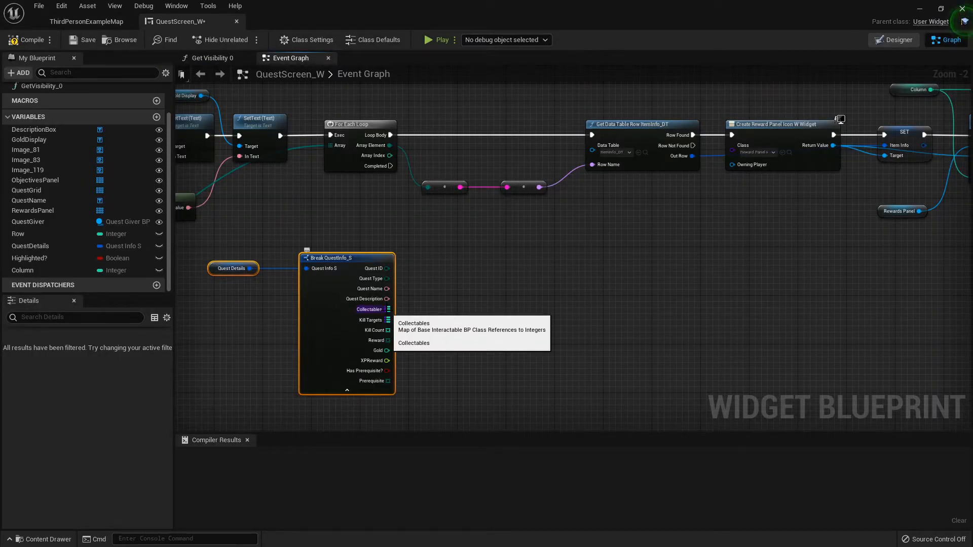
mouse_move(385, 312)
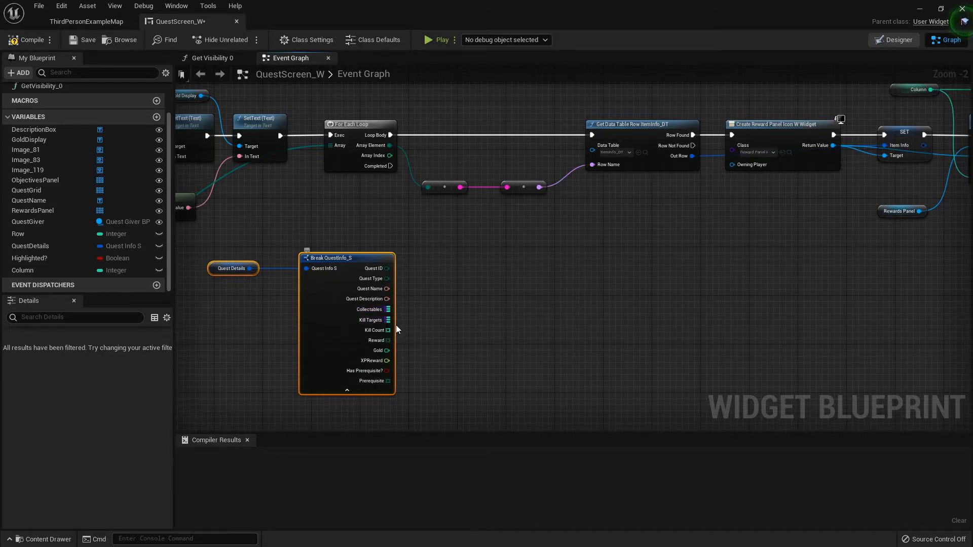
mouse_move(437, 284)
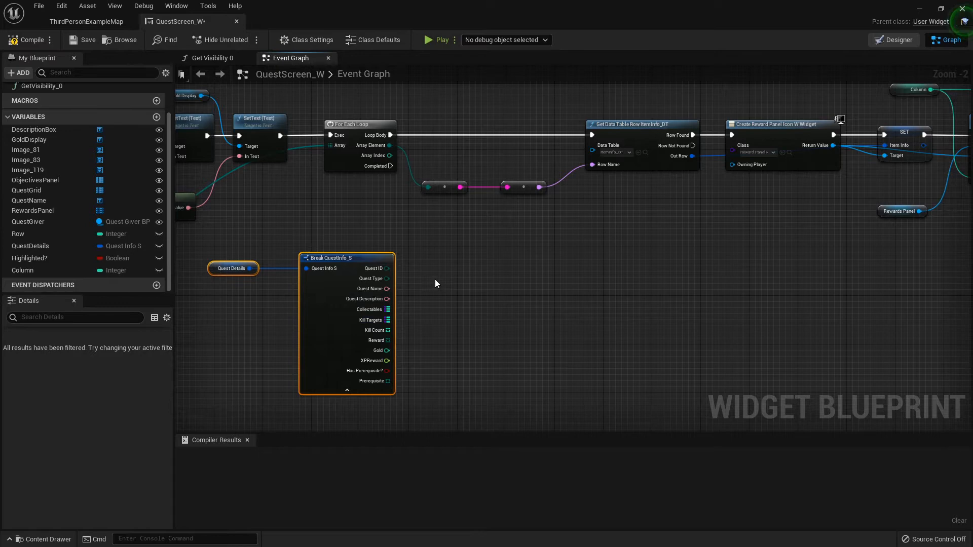
mouse_move(383, 327)
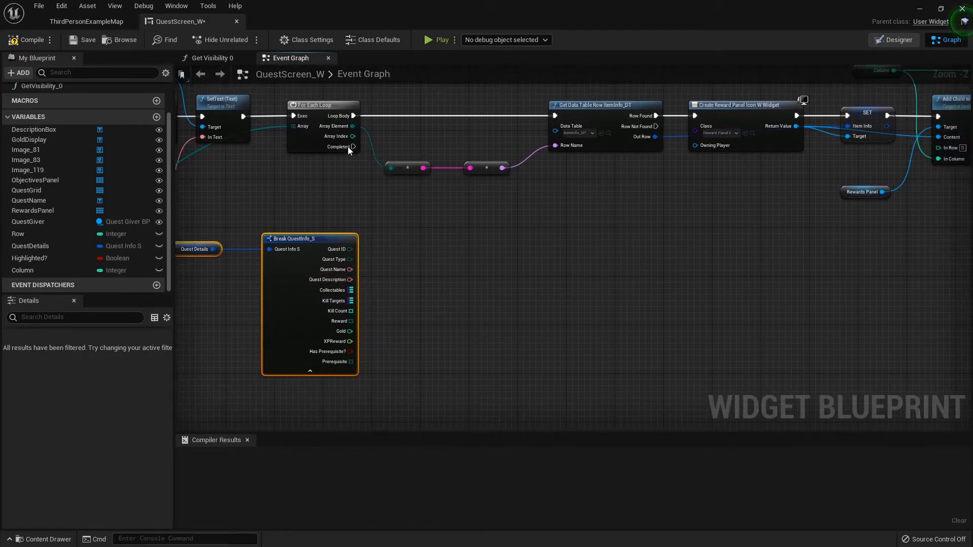
Get the keys of the Collectables map and feed them into a new For Each Loop
left_click_drag(352, 300, 400, 283)
type("keys")
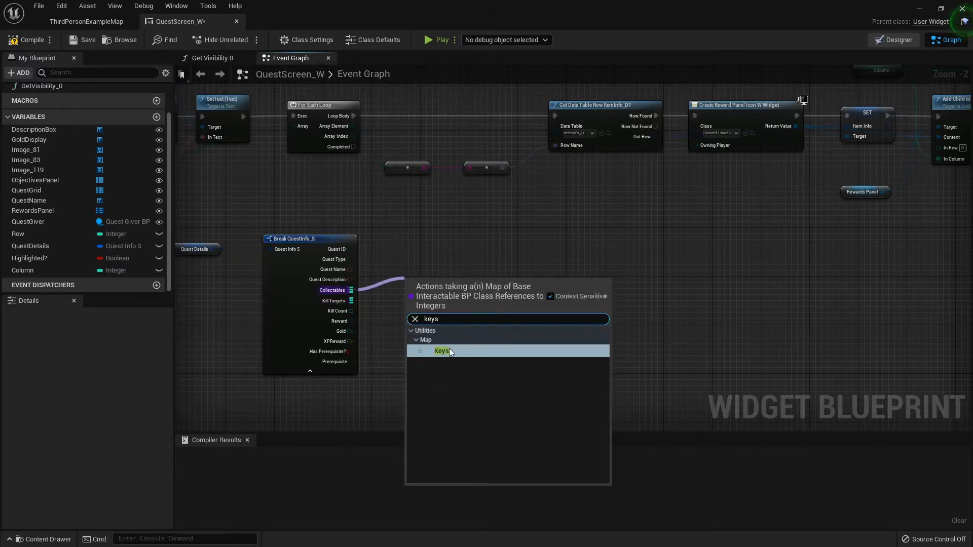
left_click(442, 350)
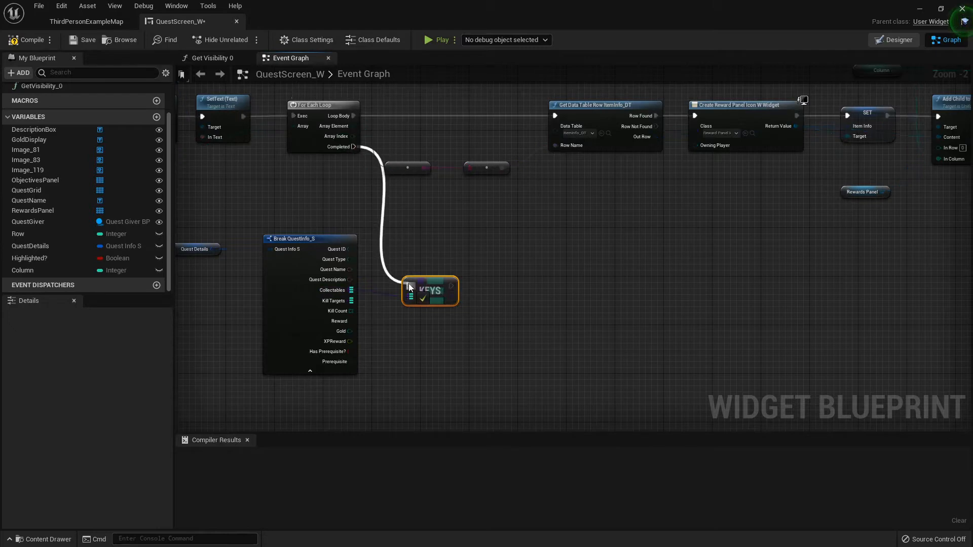
left_click_drag(428, 291, 442, 254)
type("for")
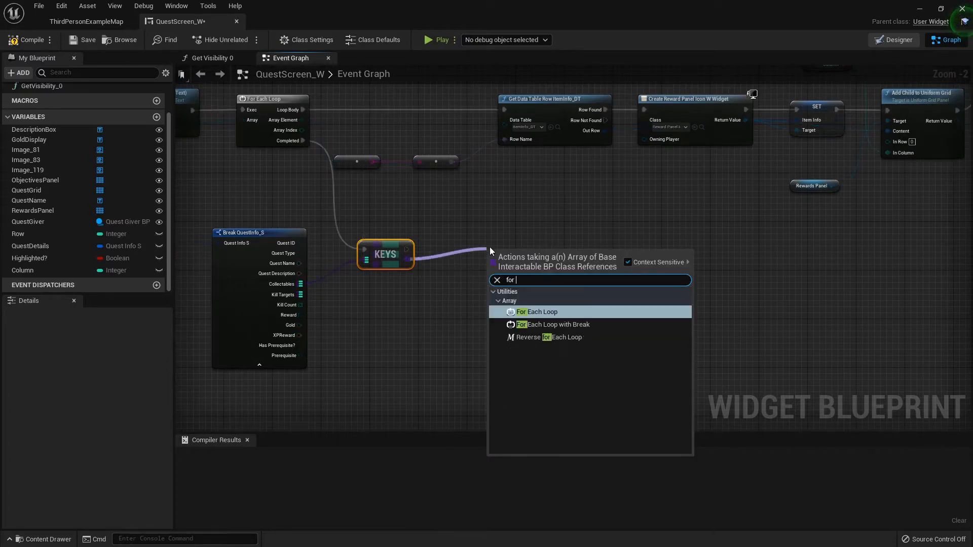
left_click(537, 312)
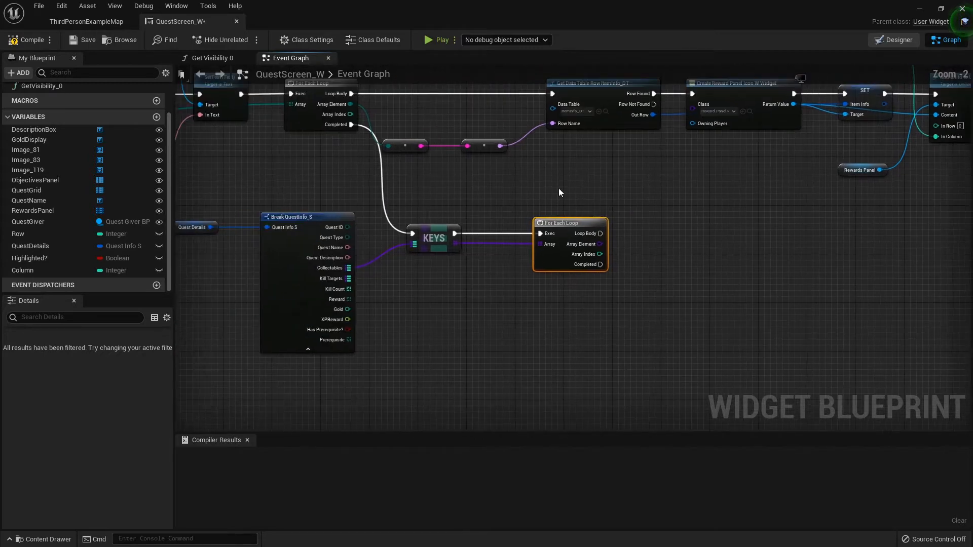
mouse_move(344, 270)
type("get data table row")
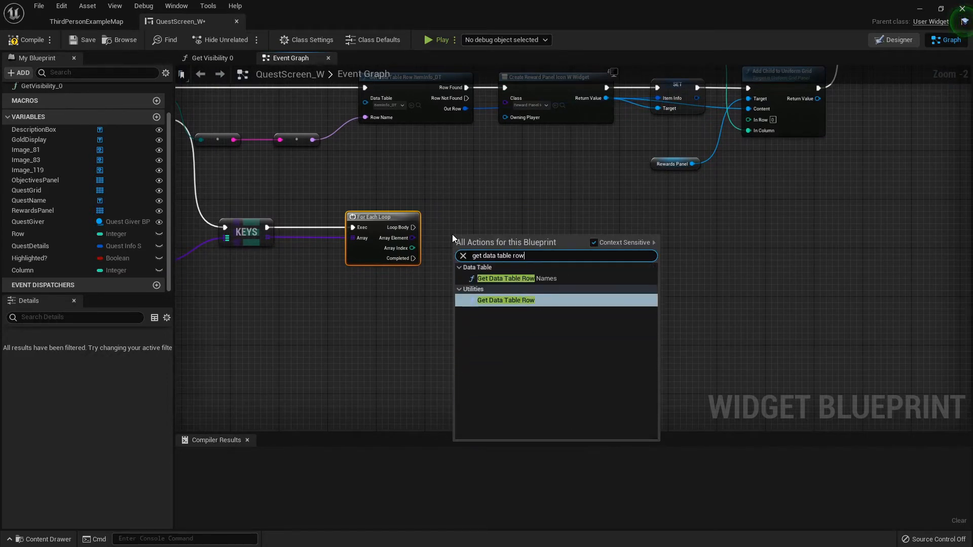
Add Get Data Table Row Names and Get Data Table Row nodes, both set to ItemInfo_DT
left_click(506, 277)
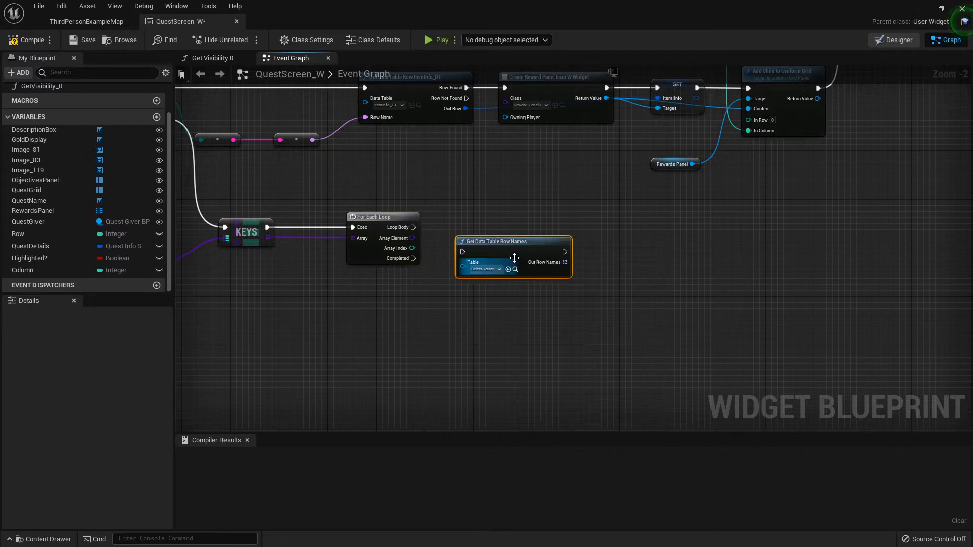
left_click(482, 270)
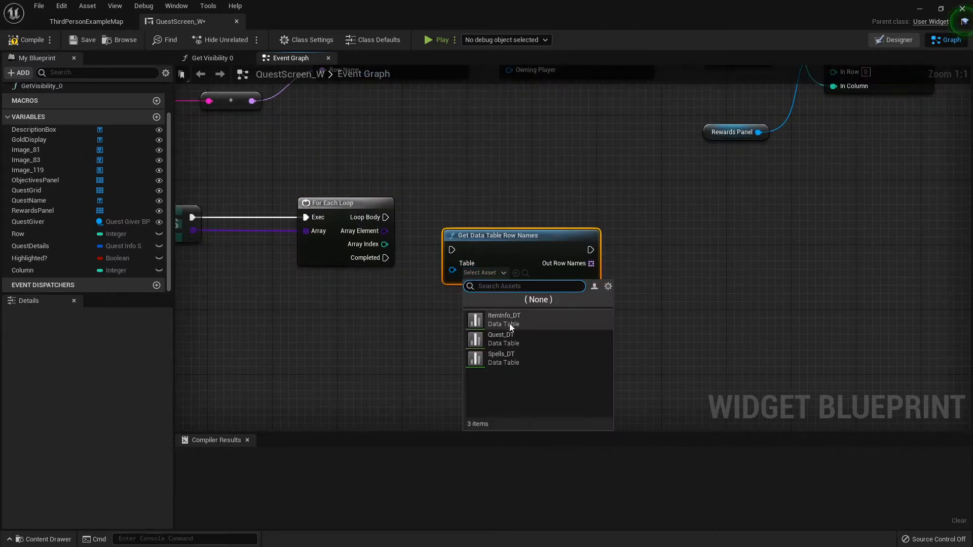
left_click(503, 320)
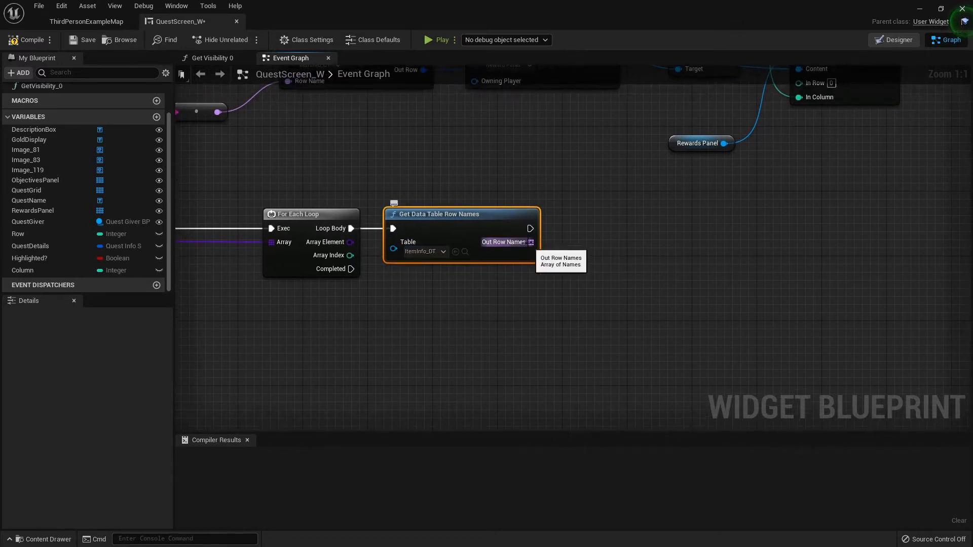
mouse_move(537, 241)
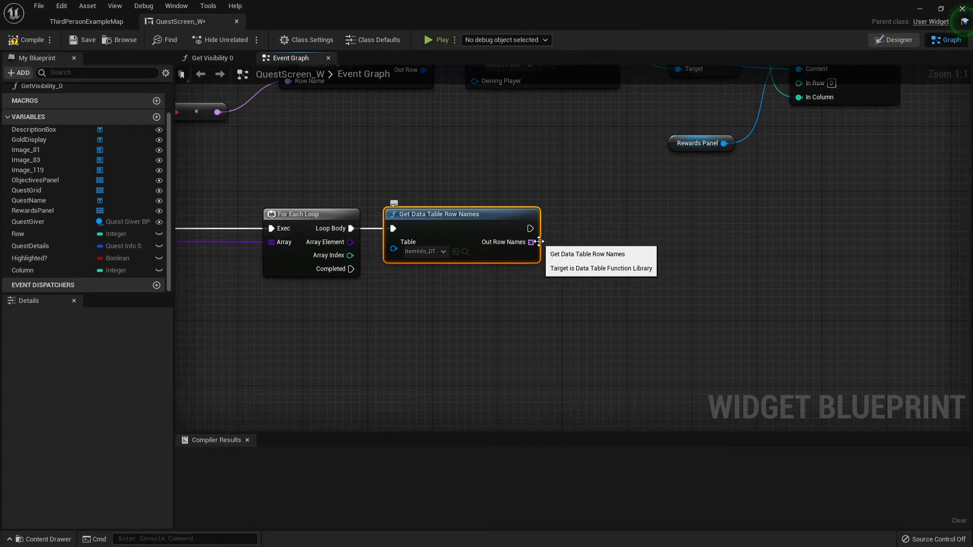
scroll("down", 3)
type("get data table row")
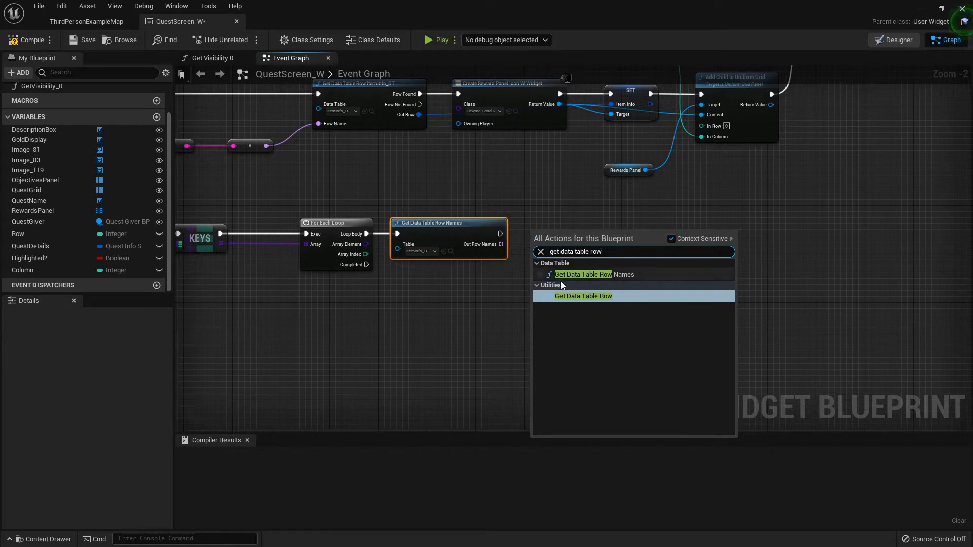
left_click(584, 295)
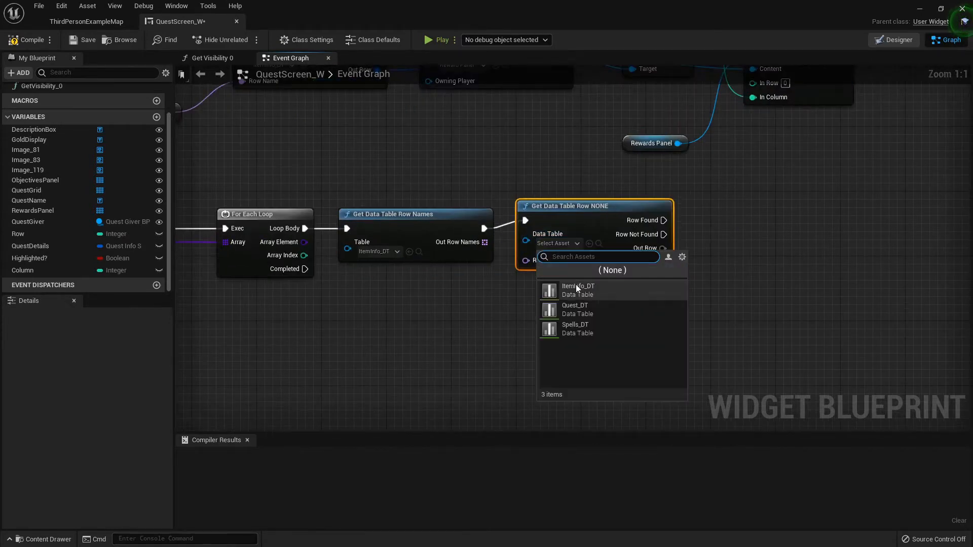
left_click(577, 290)
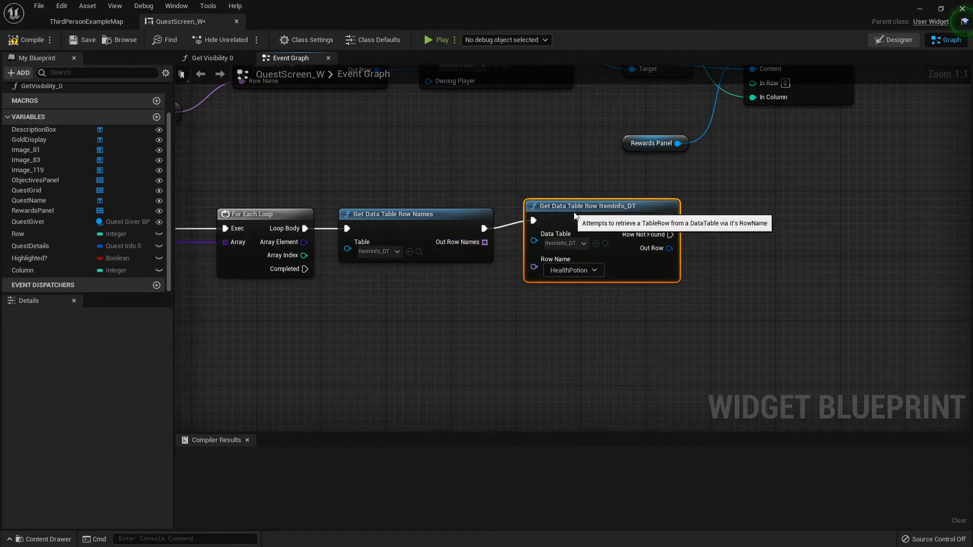
Loop over each of the Out Row Names with a For Each Loop
left_click_drag(599, 205, 666, 213)
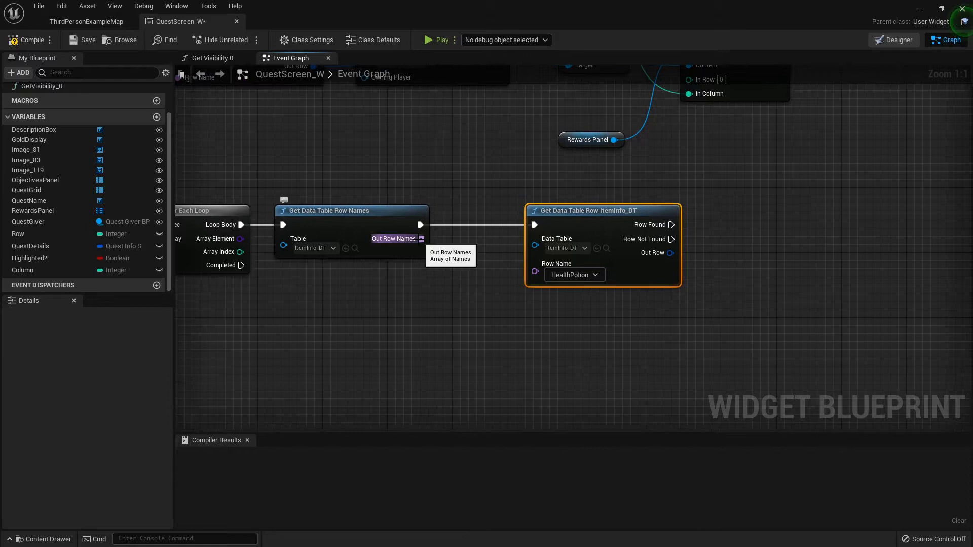
left_click_drag(419, 238, 438, 287)
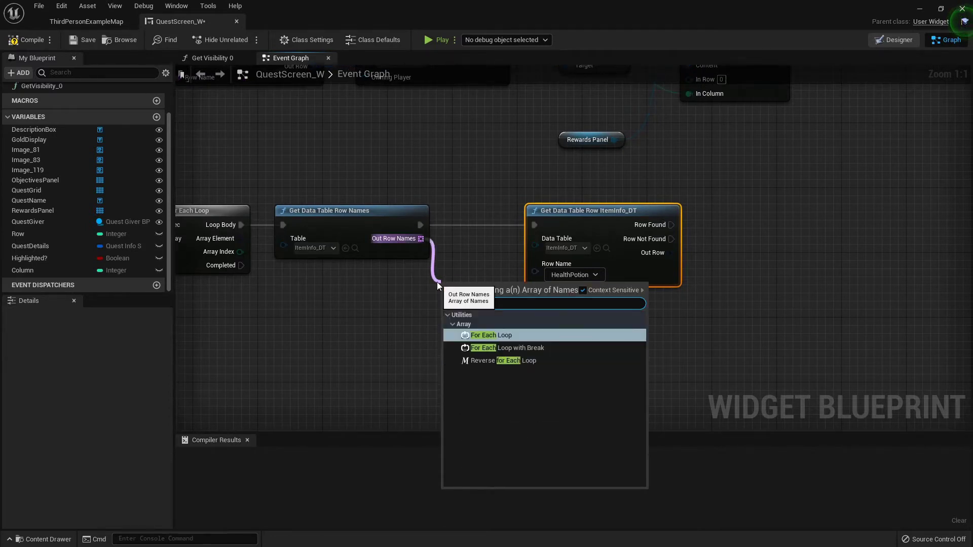
left_click(489, 334)
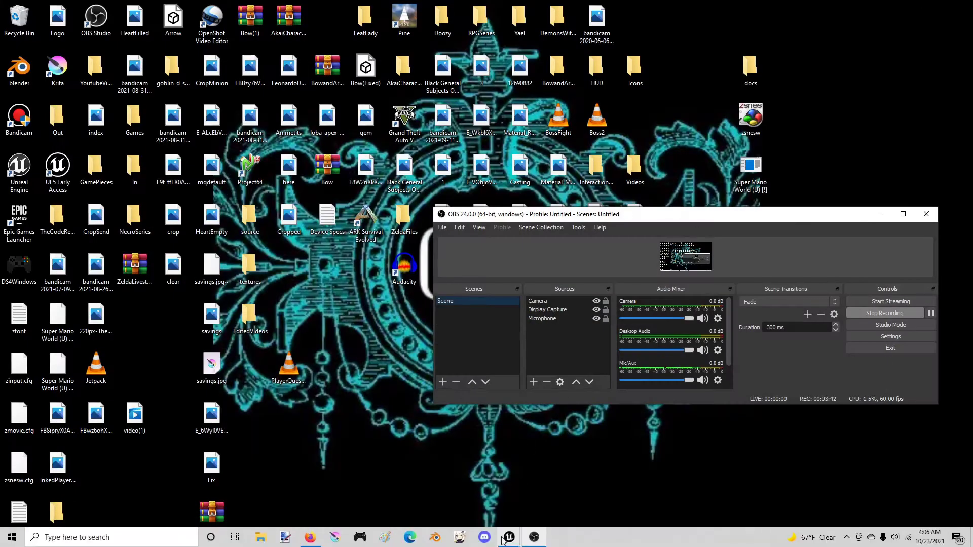
Switch back from OBS to the Unreal Engine editor
left_click(508, 537)
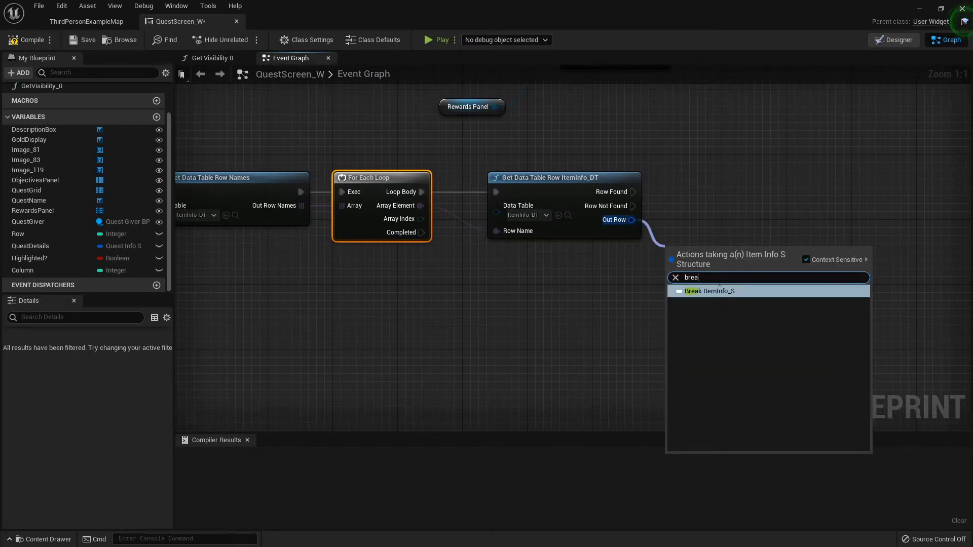
Break the found row into its ItemInfo_S fields for the item class comparison
left_click(709, 291)
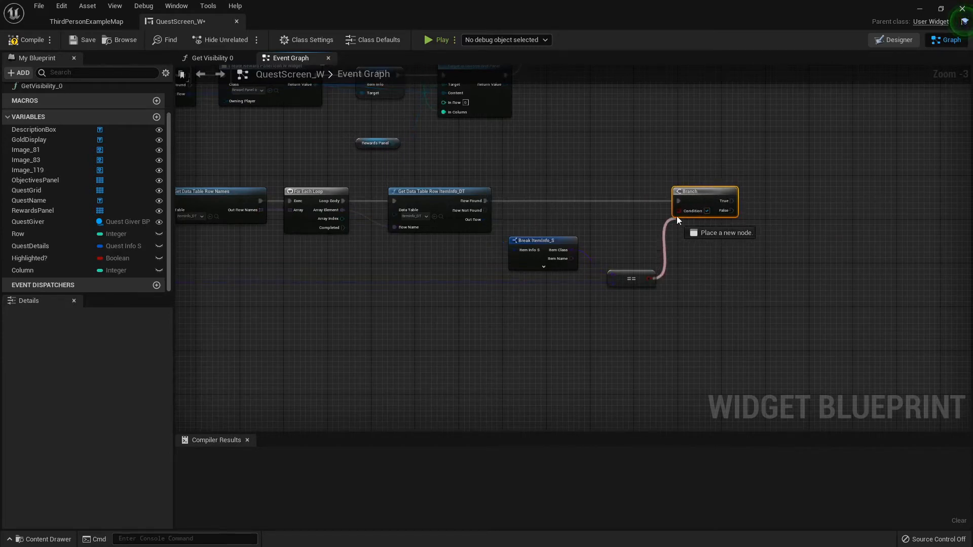
scroll("down", 3)
type("create w")
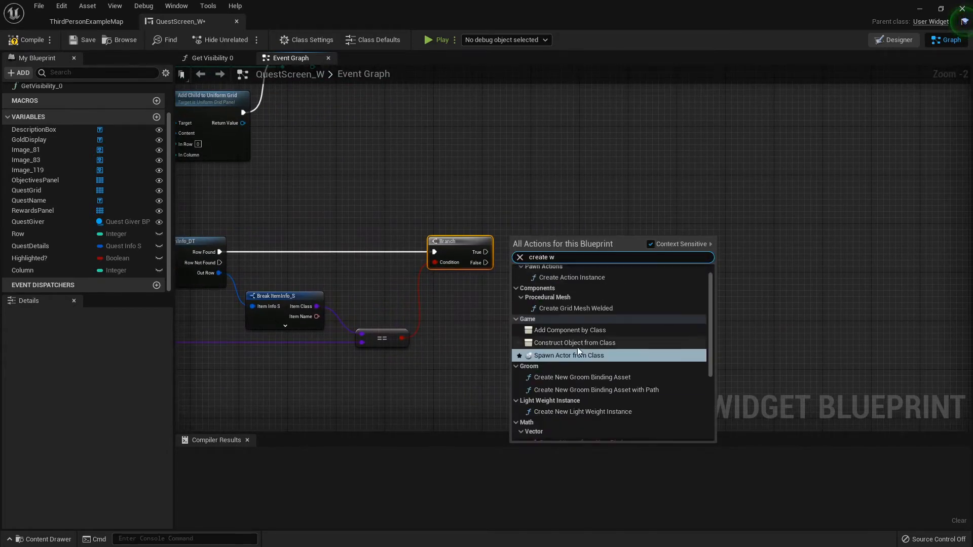
Create a RewardPanelIcon_W widget on the True branch and set its Item Info
left_click(575, 342)
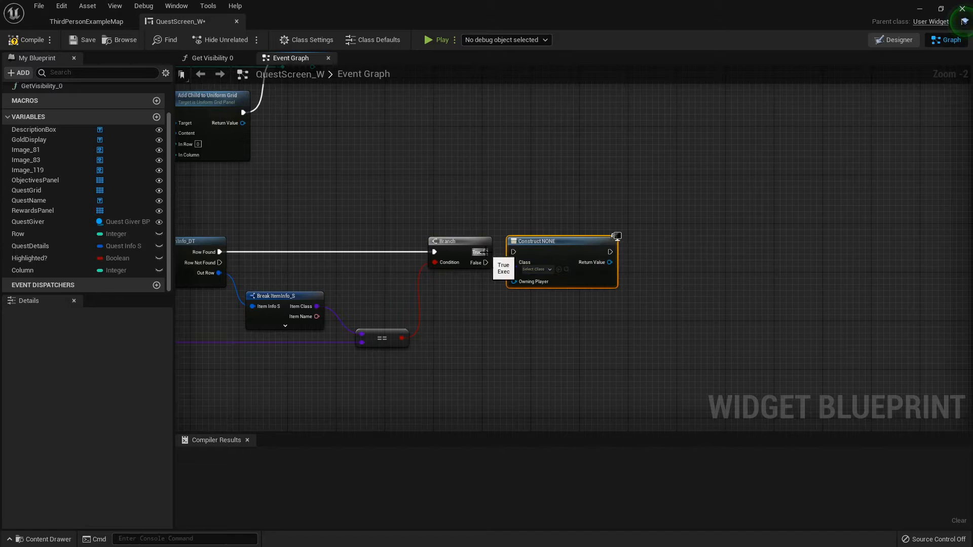
type("rewar")
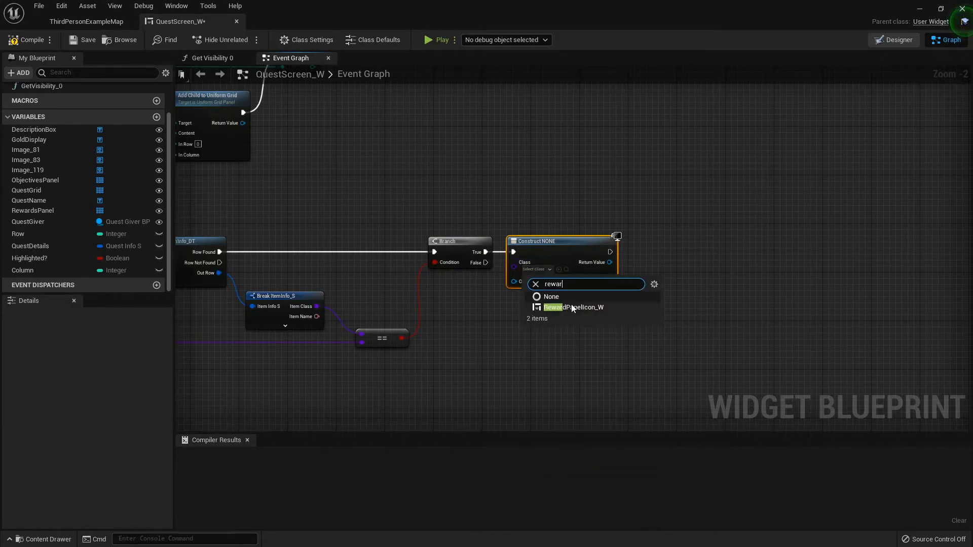
left_click(573, 307)
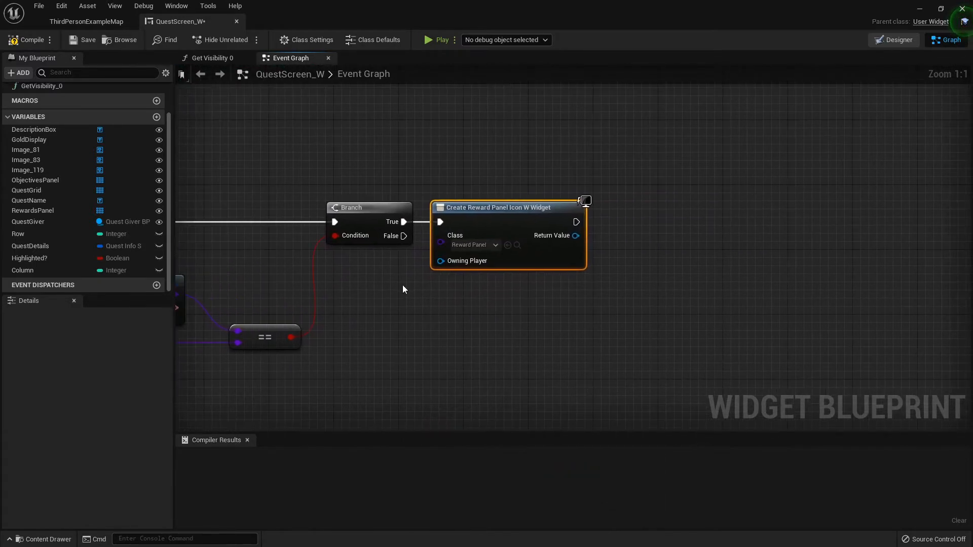
left_click_drag(576, 235, 615, 279)
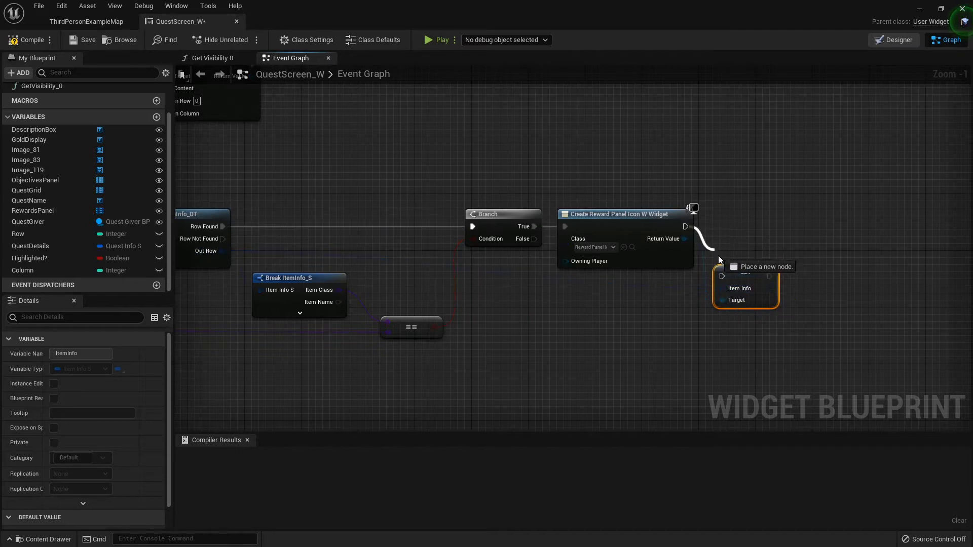
left_click(758, 266)
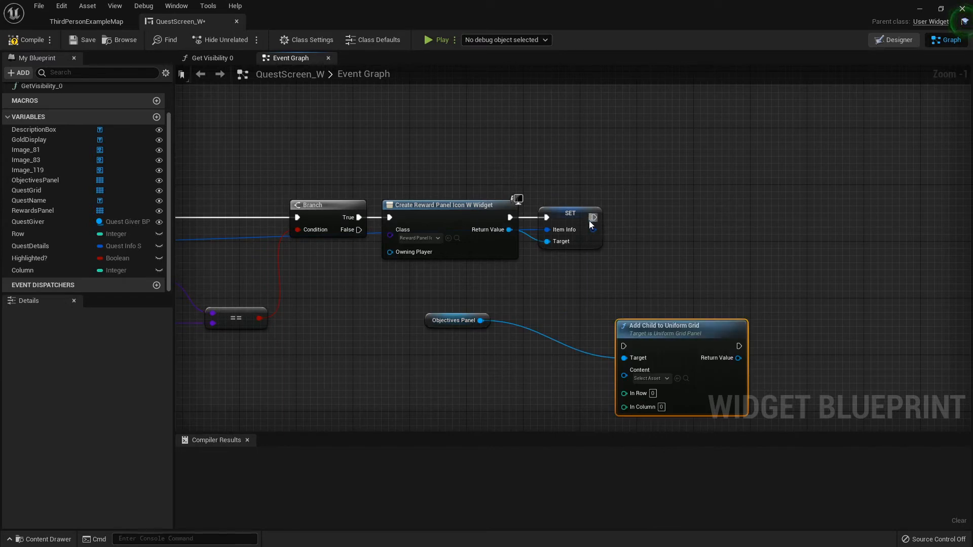
Run Add Child to Uniform Grid after the SET node, targeting the Objectives Panel
left_click_drag(600, 217, 623, 345)
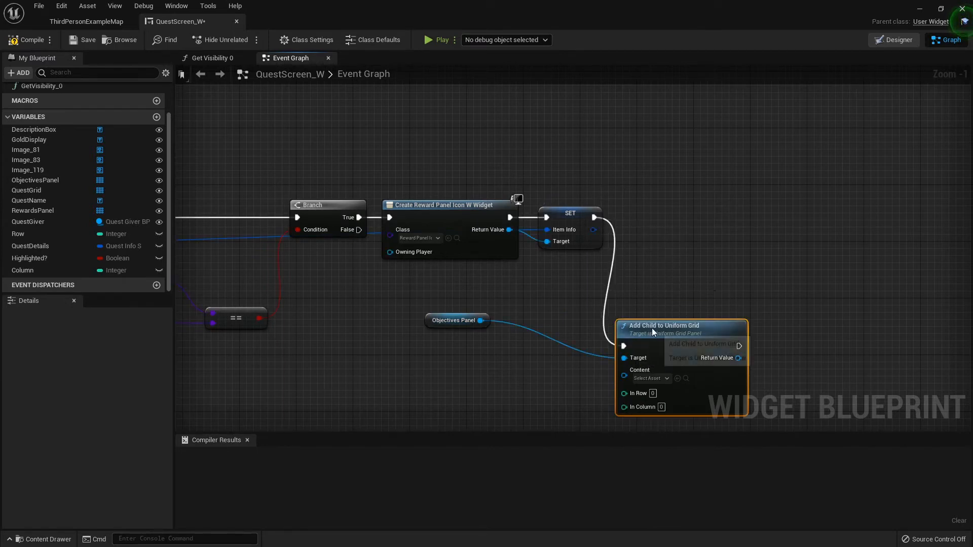
left_click_drag(679, 326, 695, 198)
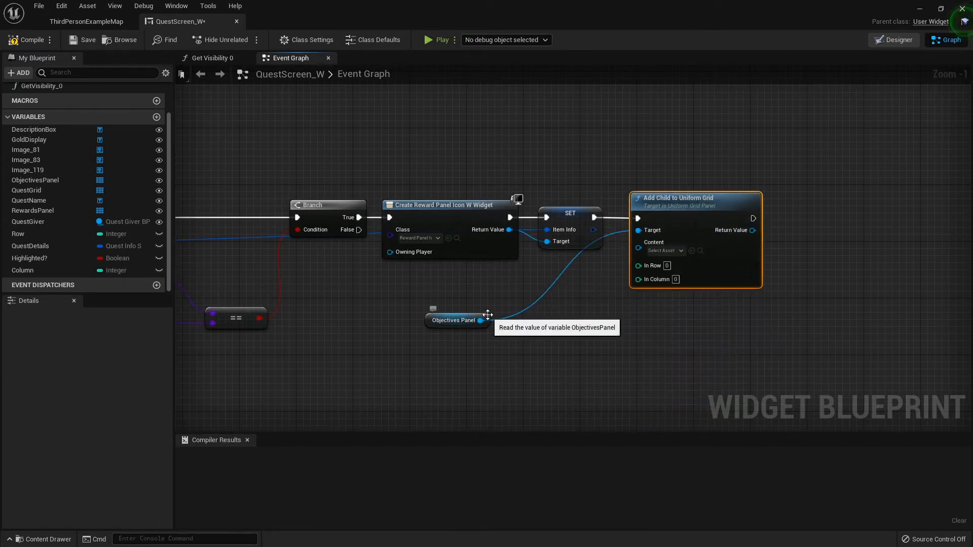
left_click(454, 320)
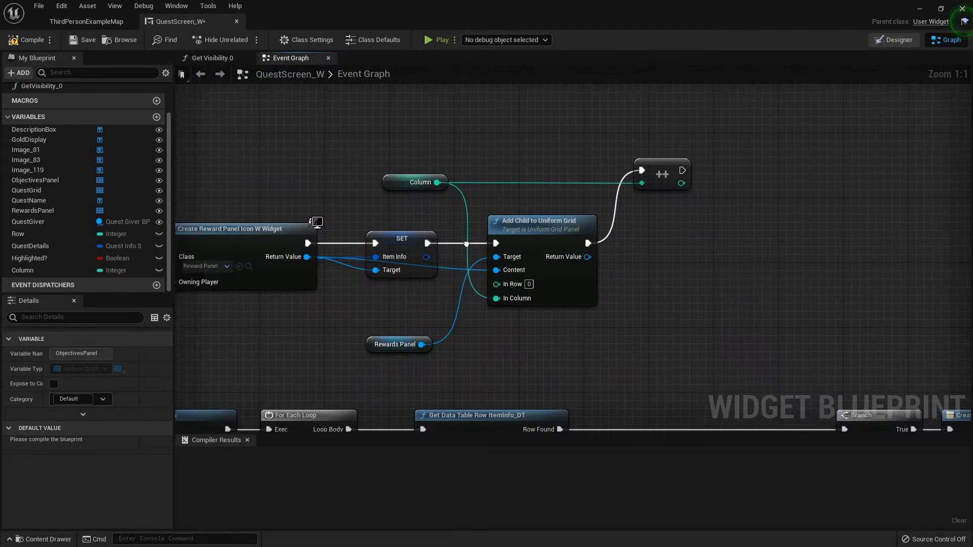
scroll("down", 3)
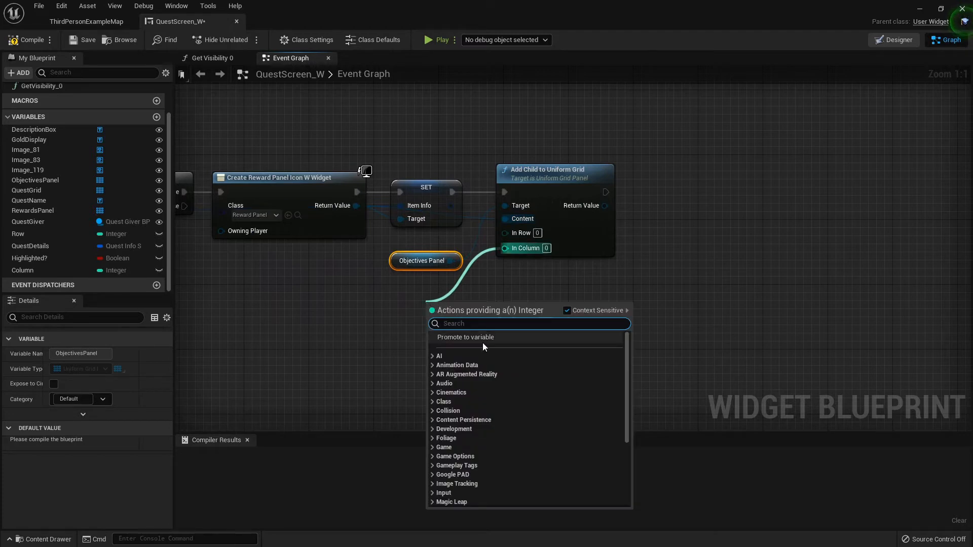
Promote In Column to a new OColumn variable and increment it after the add-child node
left_click(464, 337)
type("inc")
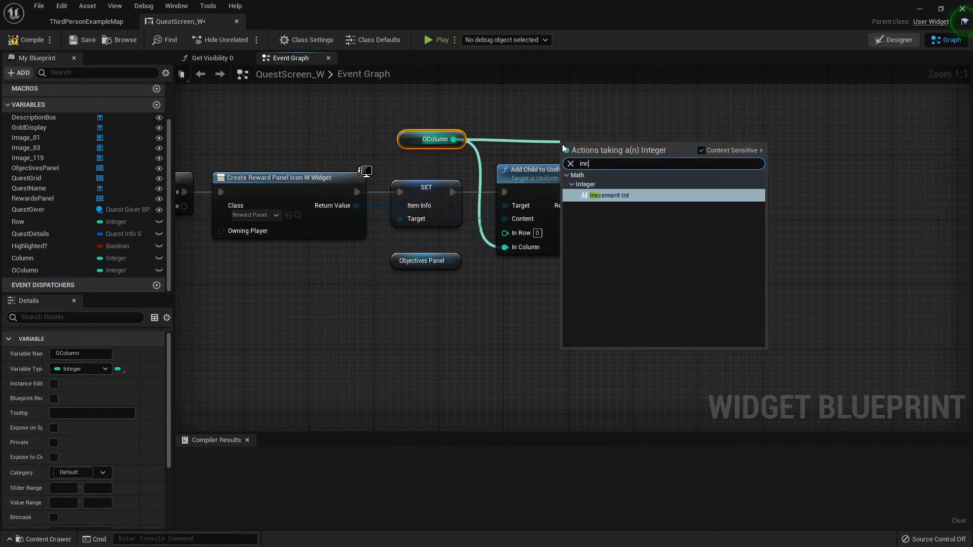
left_click(609, 196)
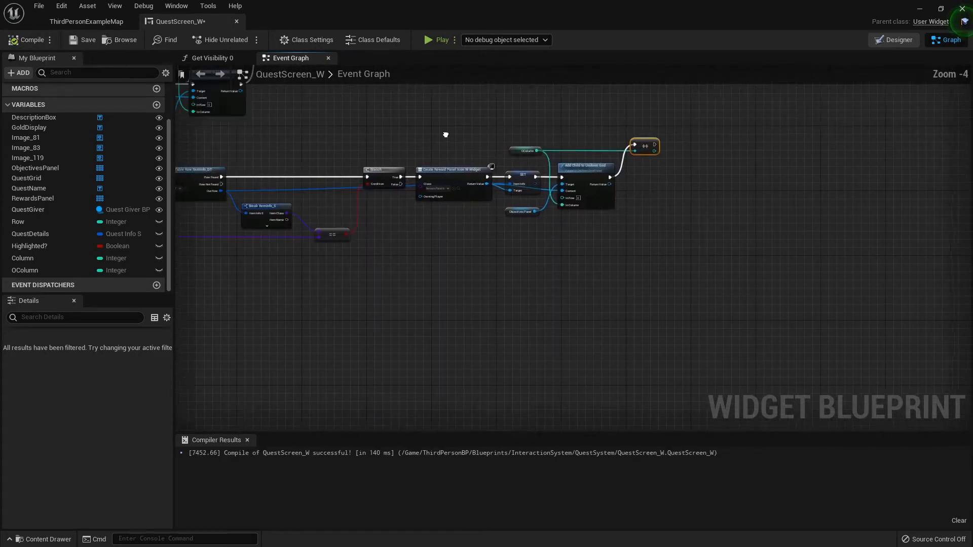
Reset OColumn to 0 at the start of CheckDetails and place an Objectives Panel getter
scroll("down", 3)
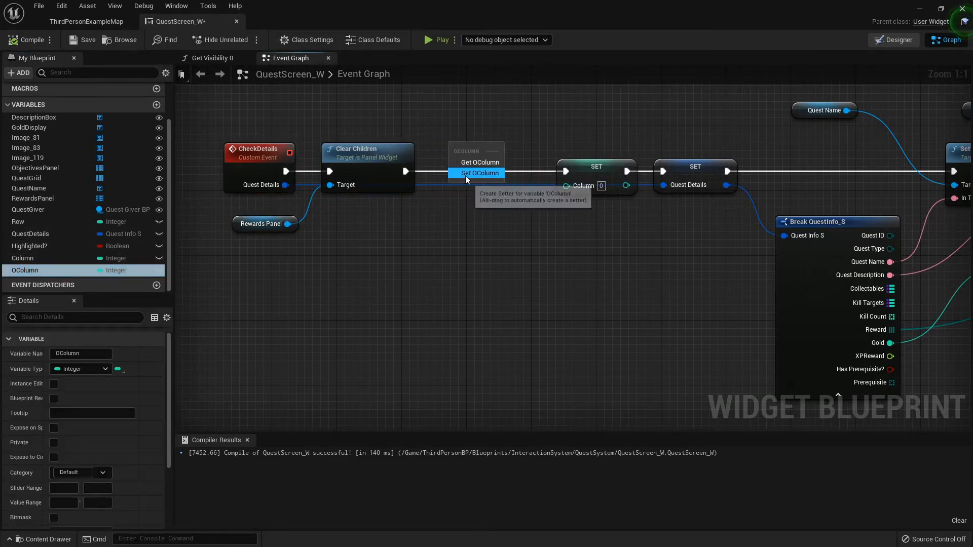
left_click(480, 172)
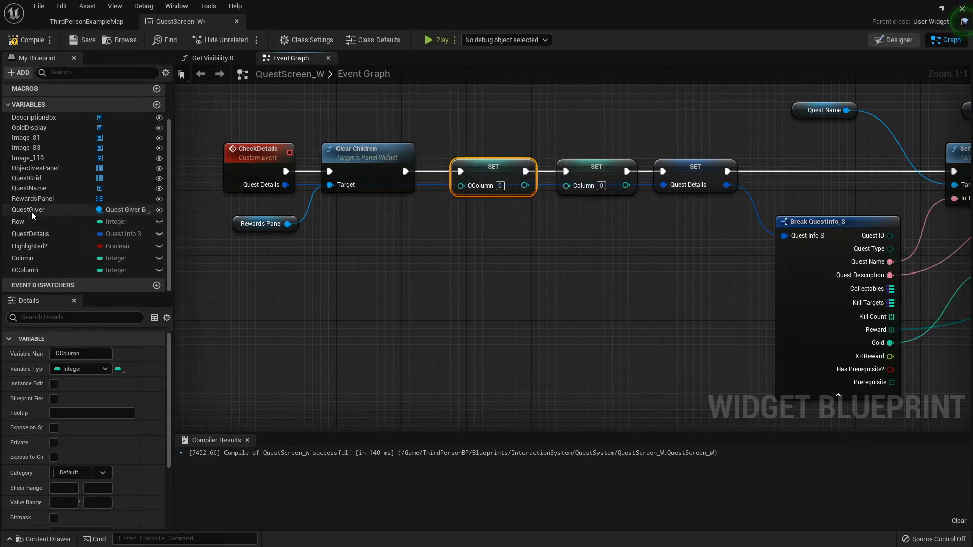
mouse_move(41, 206)
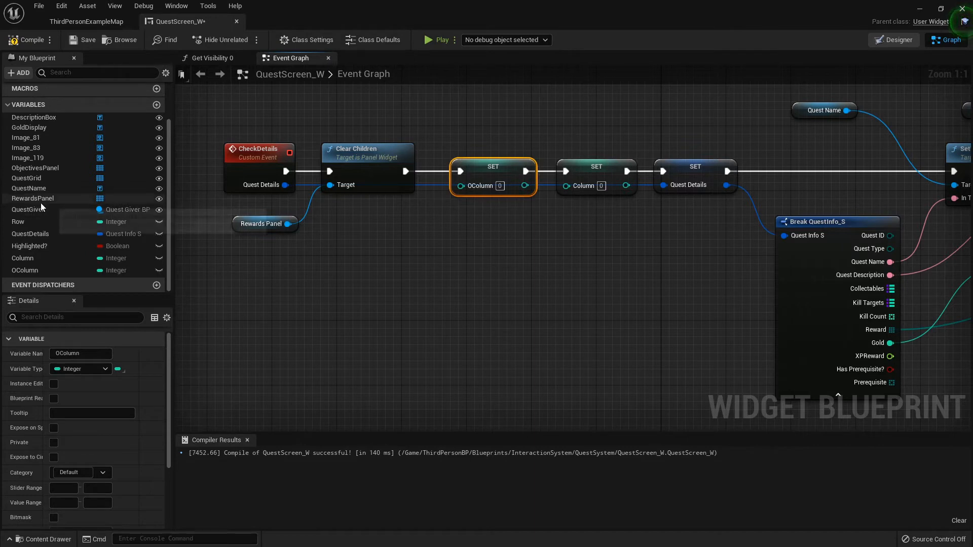
left_click(36, 168)
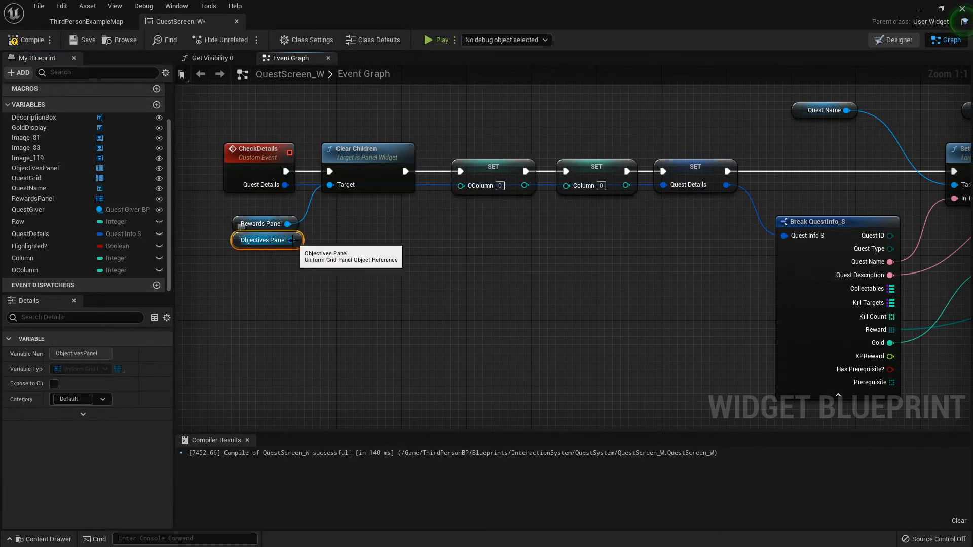
mouse_move(115, 67)
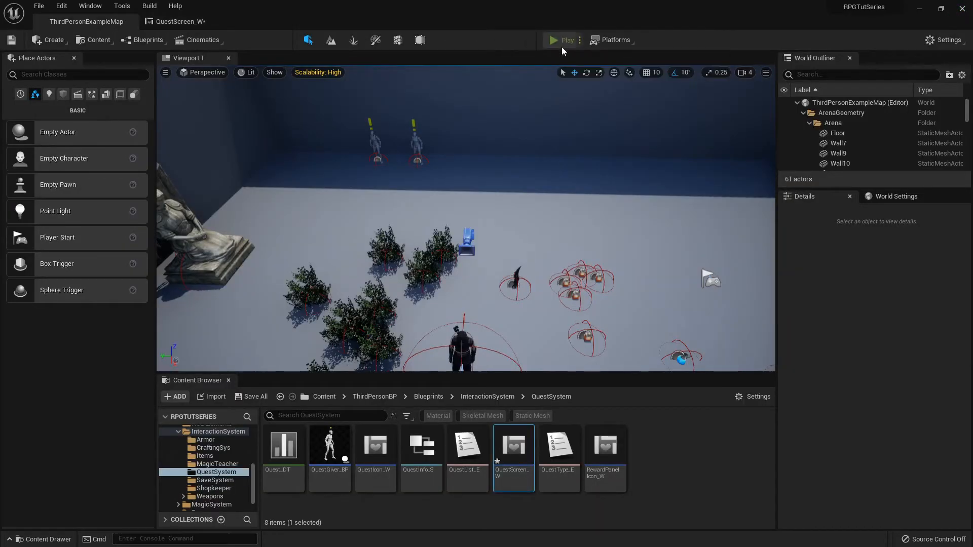
left_click(554, 40)
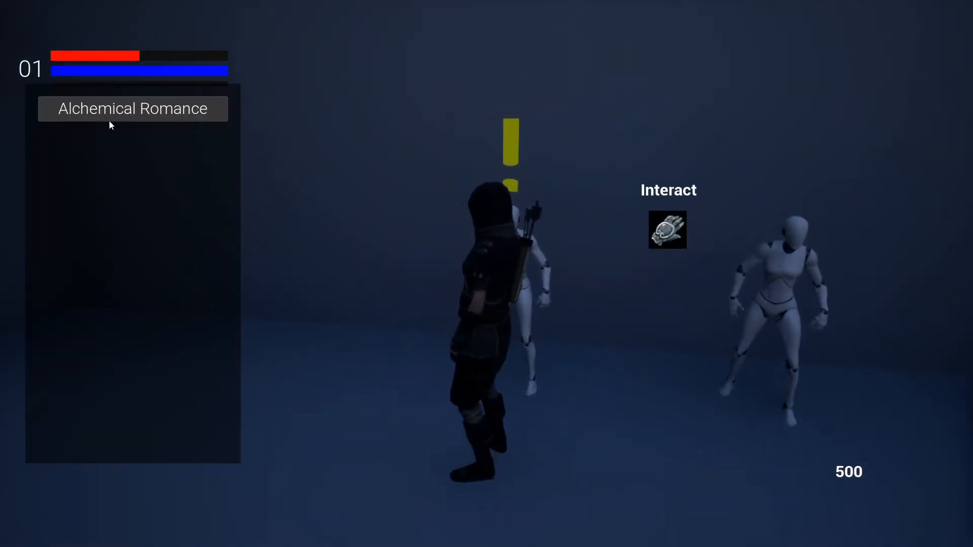
left_click(132, 109)
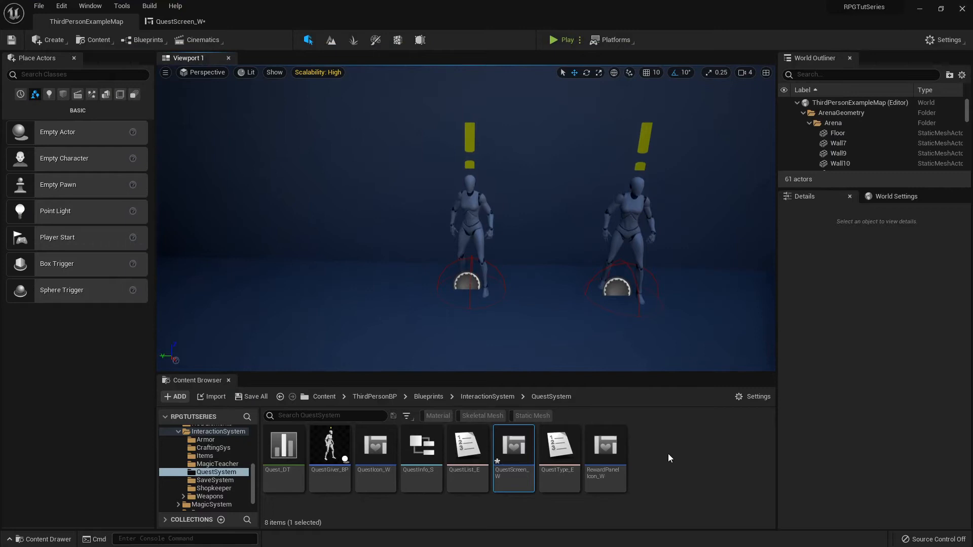
mouse_move(658, 450)
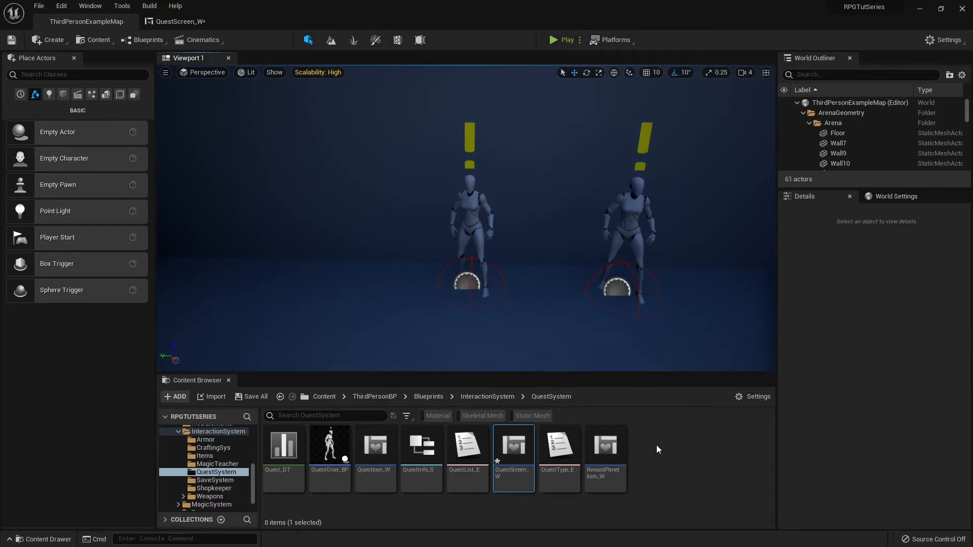
mouse_move(642, 447)
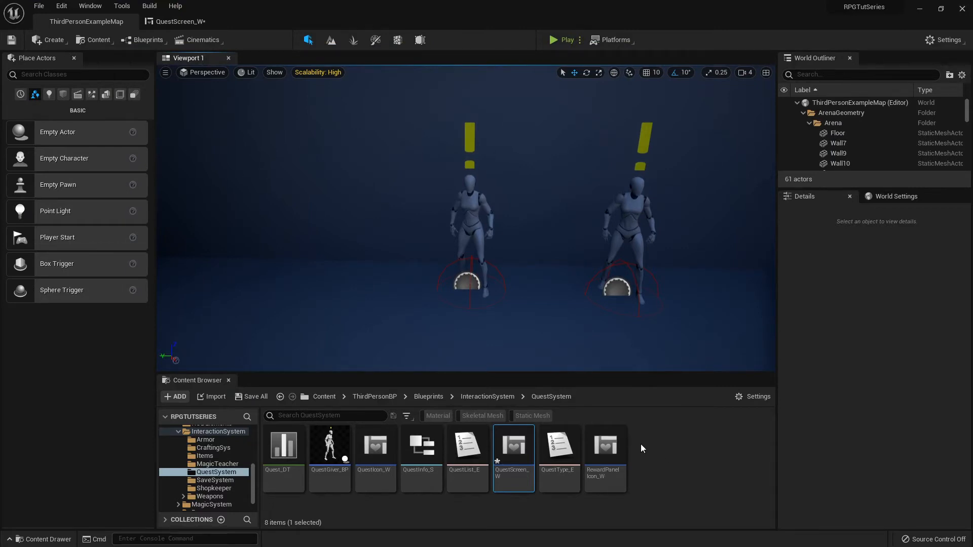
mouse_move(353, 250)
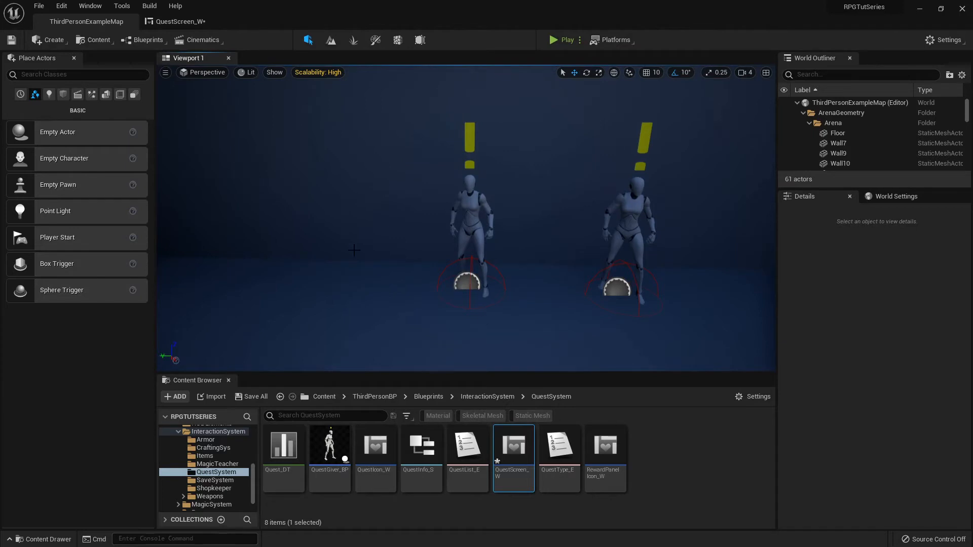
mouse_move(605, 447)
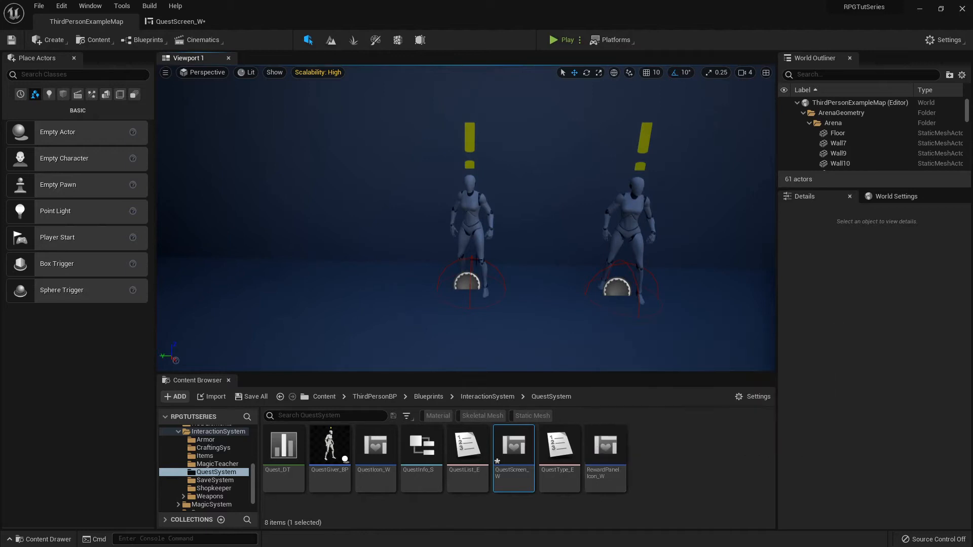
mouse_move(648, 449)
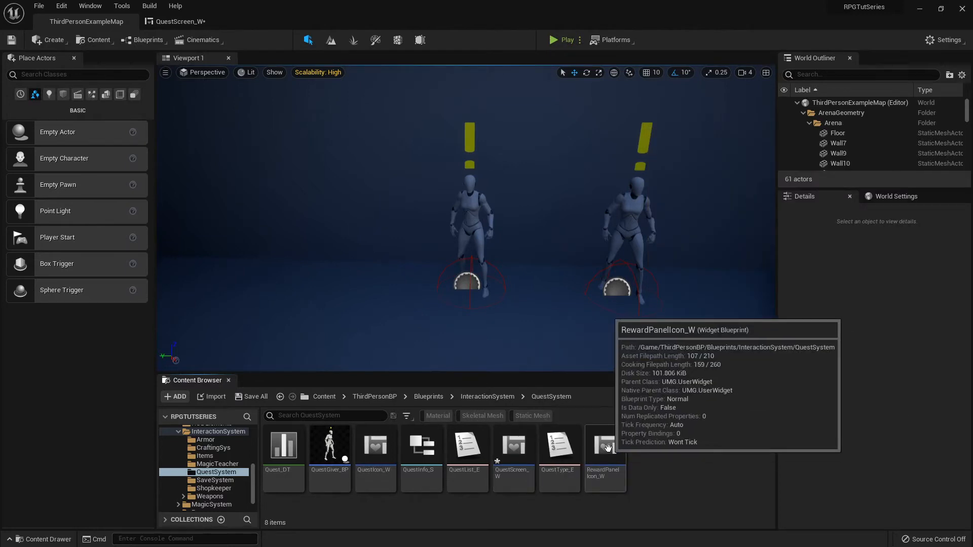
Duplicate RewardPanelIcon_W as Count_W and open it in the widget designer
right_click(608, 447)
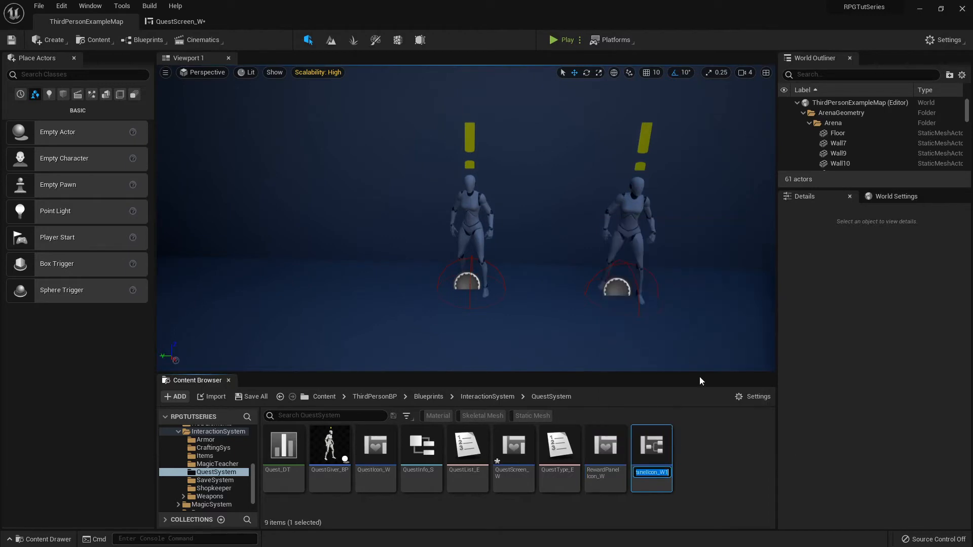
mouse_move(702, 391)
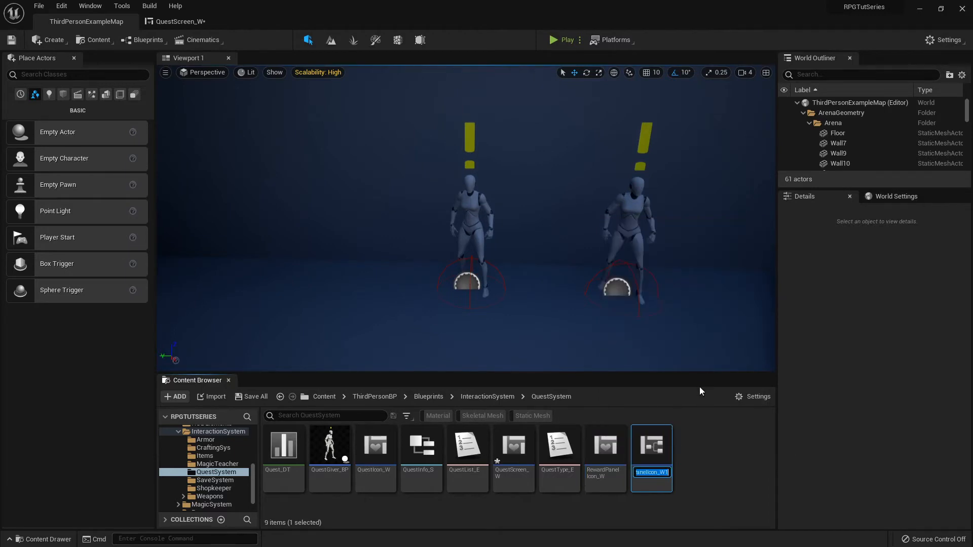
type("Count_W")
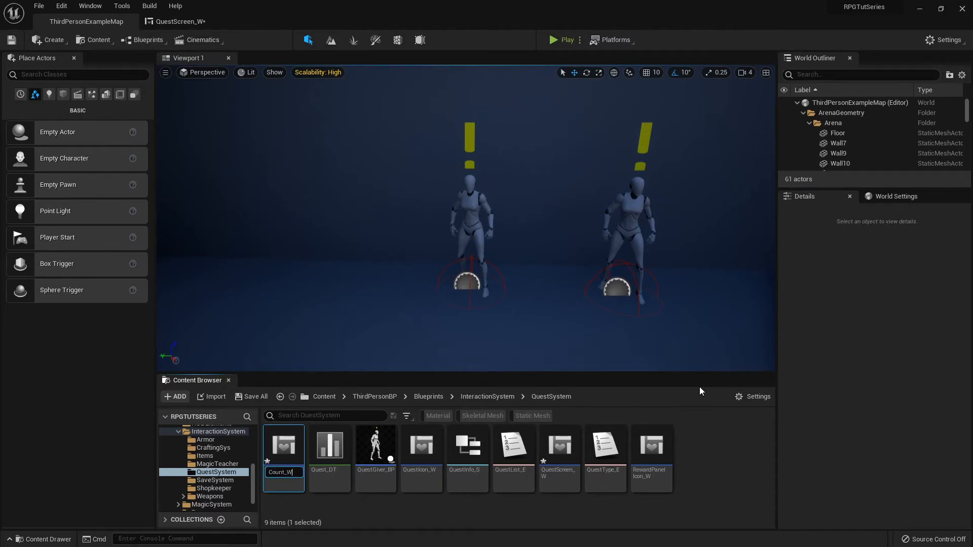
mouse_move(284, 448)
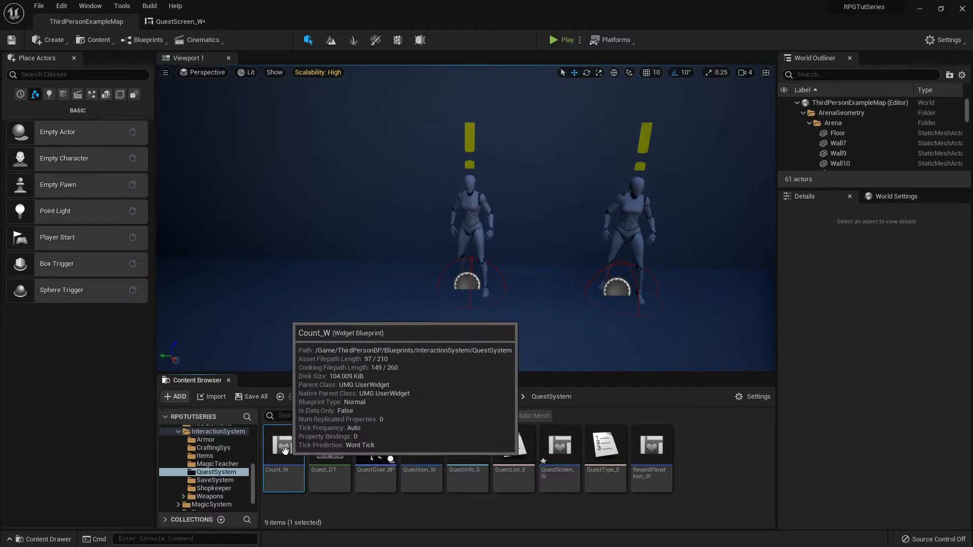
double_click(284, 448)
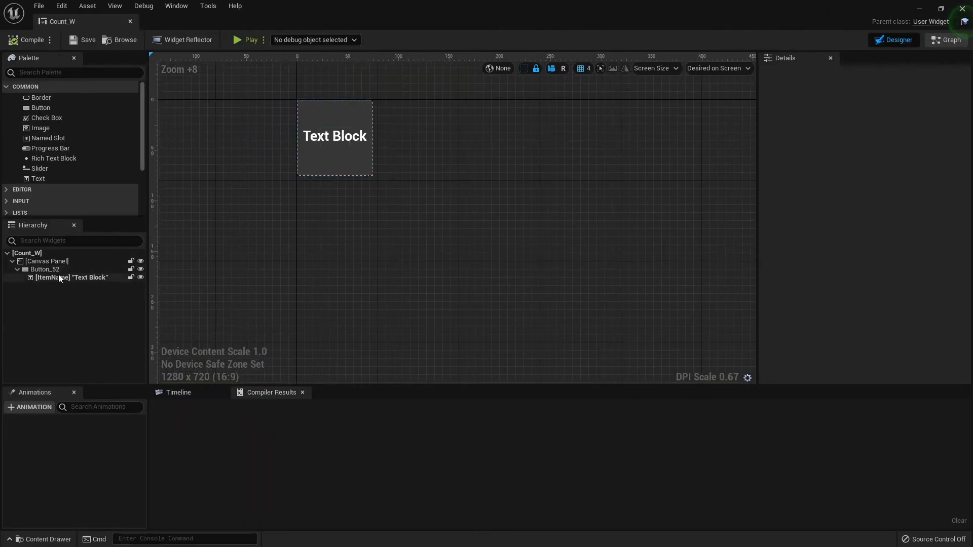
Inspect the Count_W button's colour and opacity, dismissing the picker without changes
left_click(44, 269)
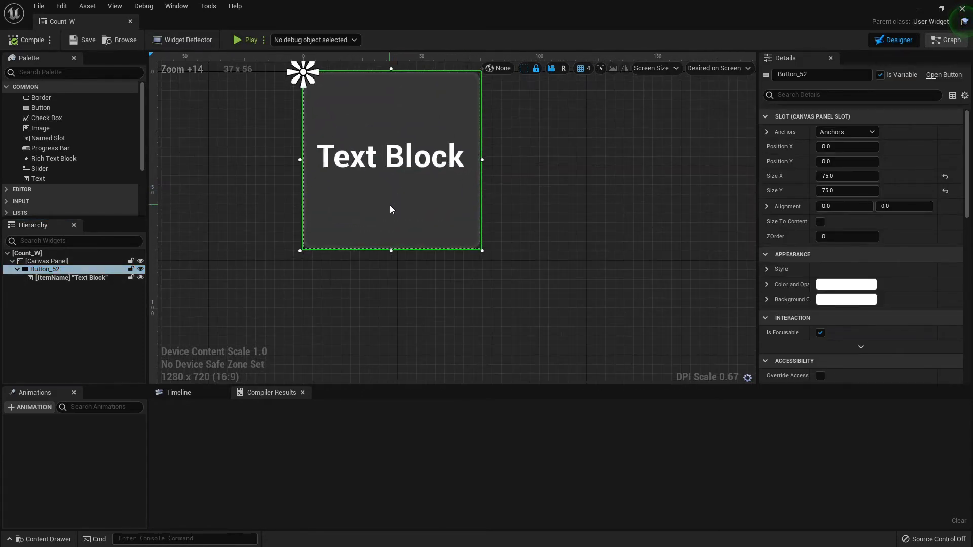
scroll("down", 3)
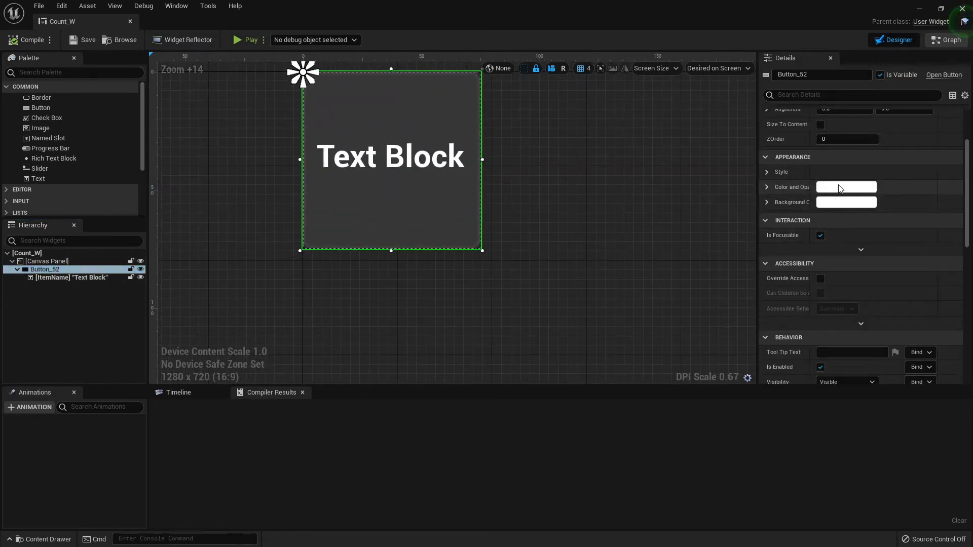
left_click(845, 186)
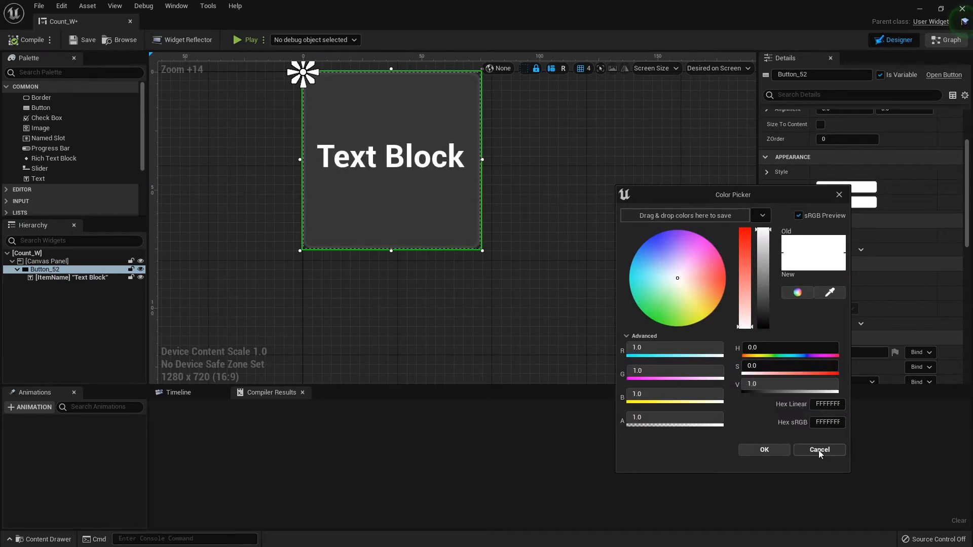
left_click(819, 450)
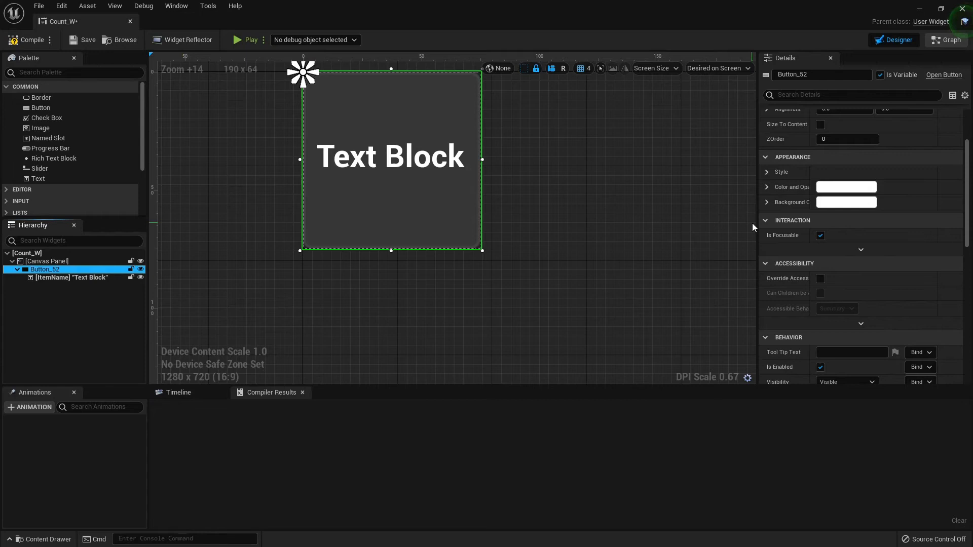
left_click(845, 187)
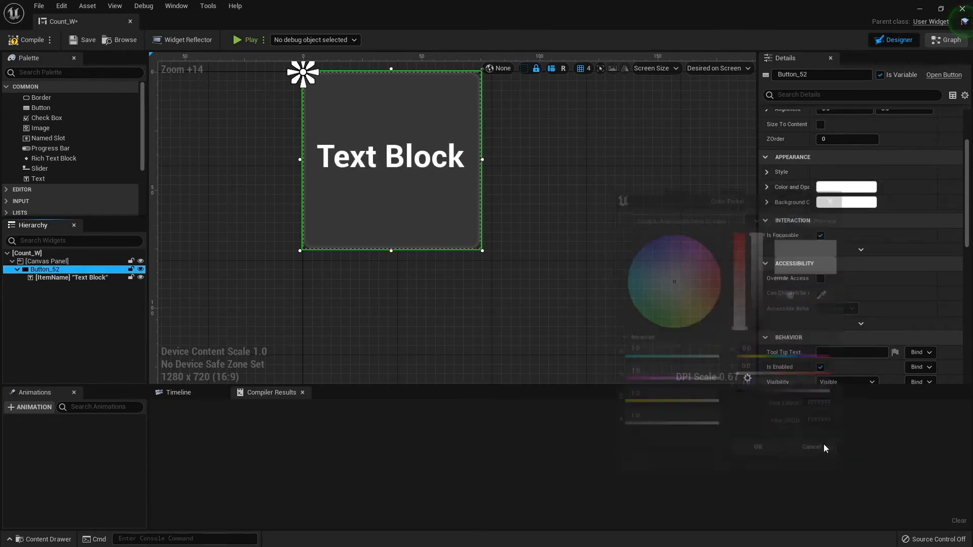
left_click(73, 276)
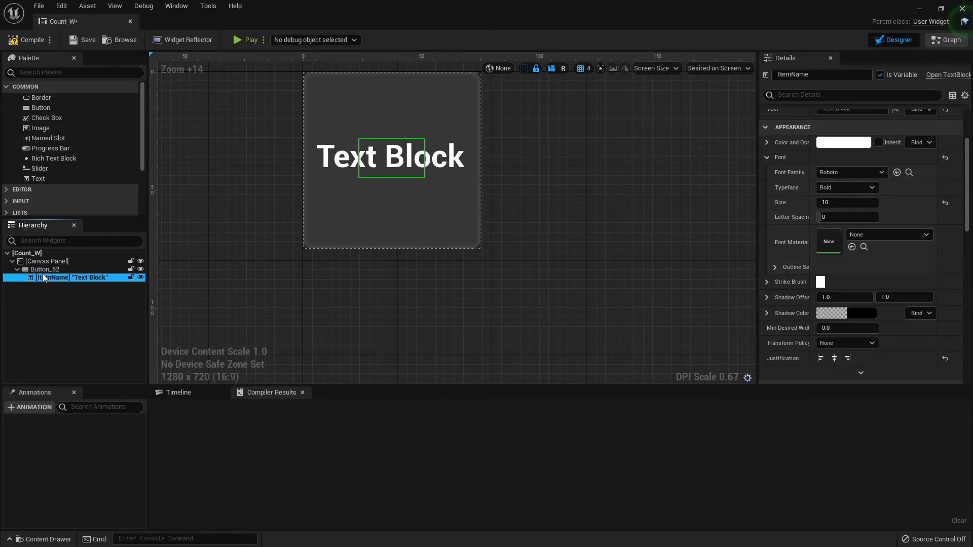
Review the button's Style settings and move on to Count_W's event graph
left_click(44, 269)
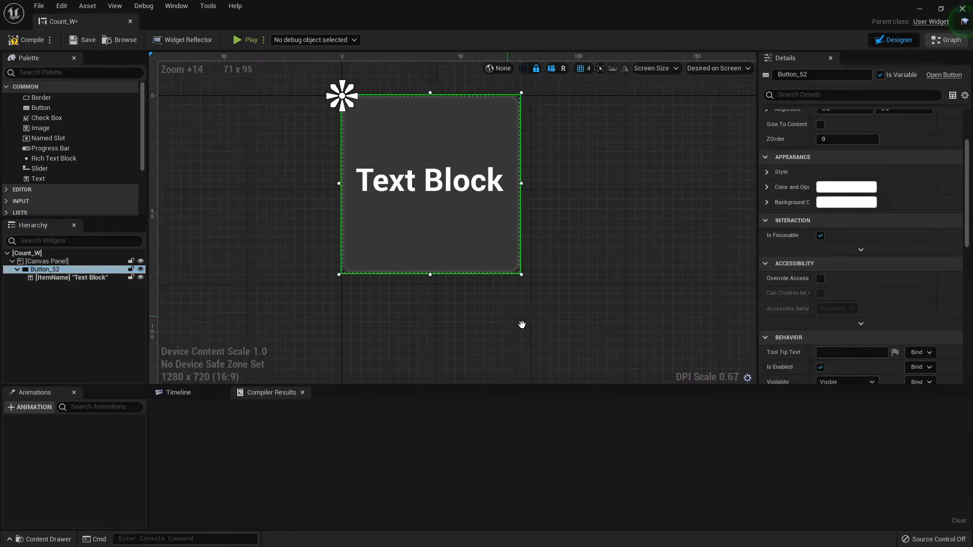
left_click(766, 171)
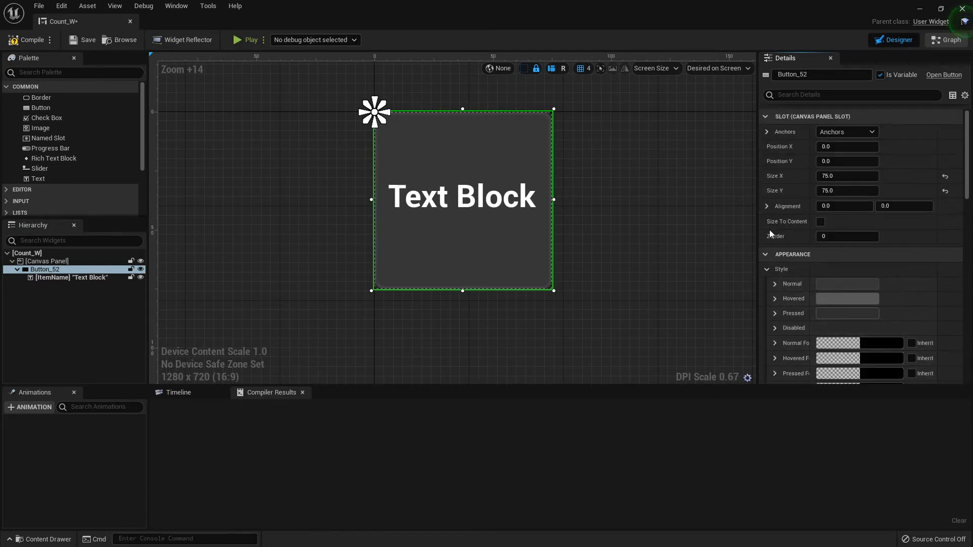
left_click(950, 40)
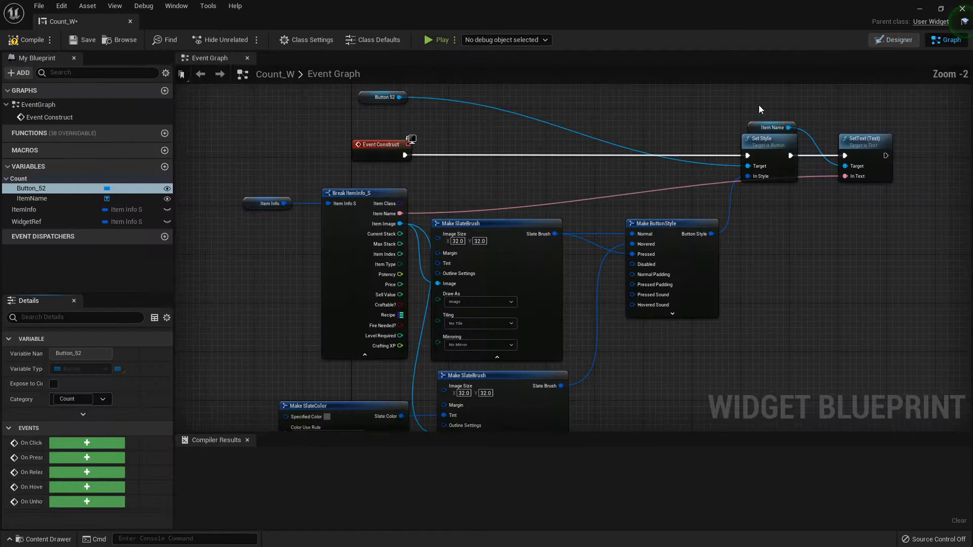
Promote SetText's In Text input to a new variable named Number
scroll("down", 3)
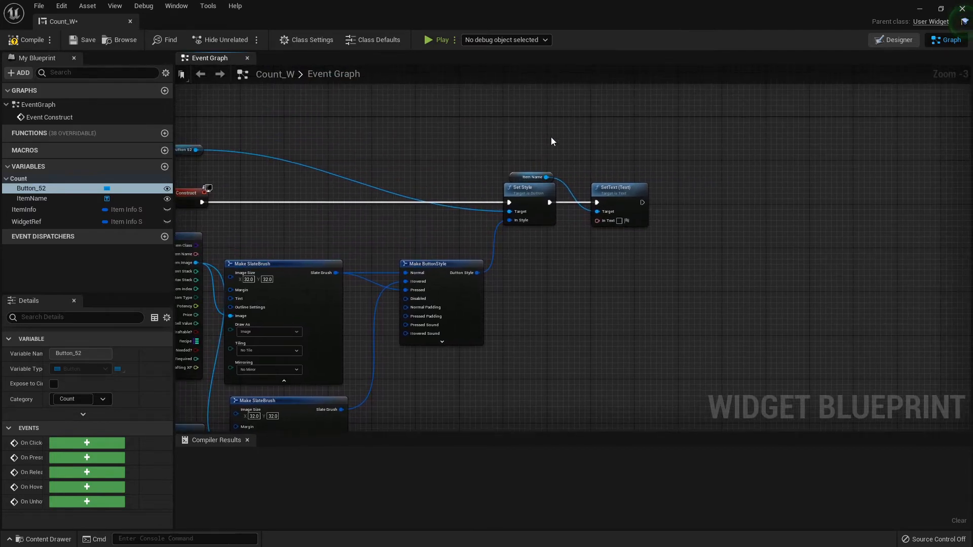
scroll("down", 3)
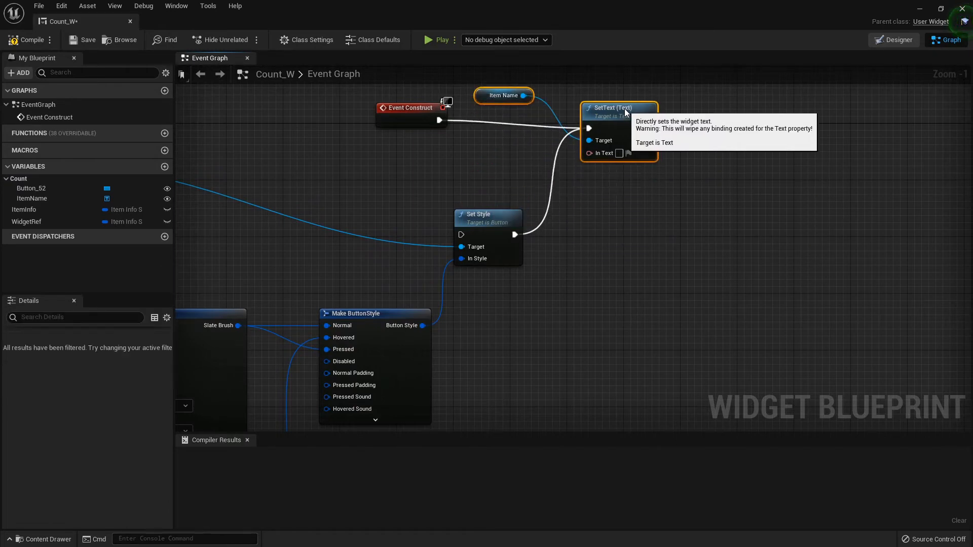
mouse_move(590, 153)
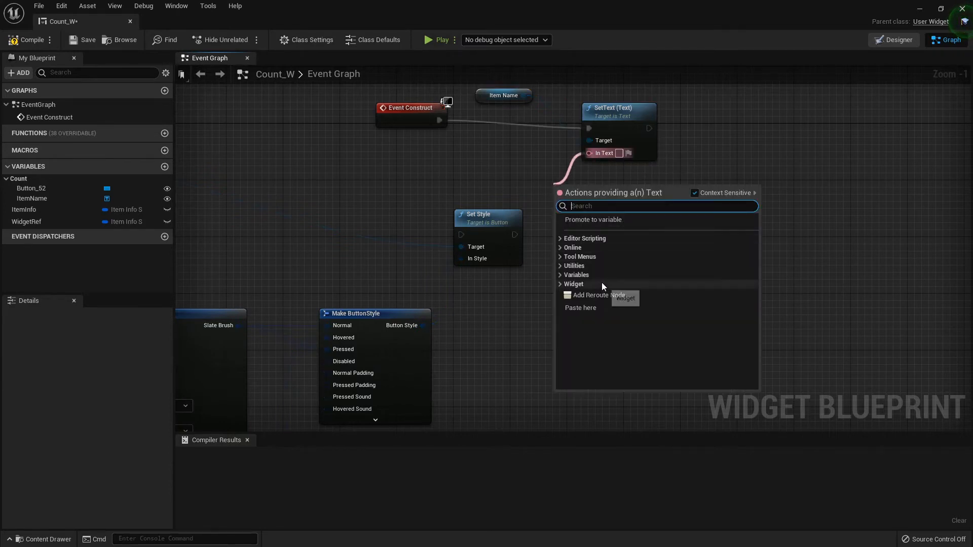
left_click(593, 219)
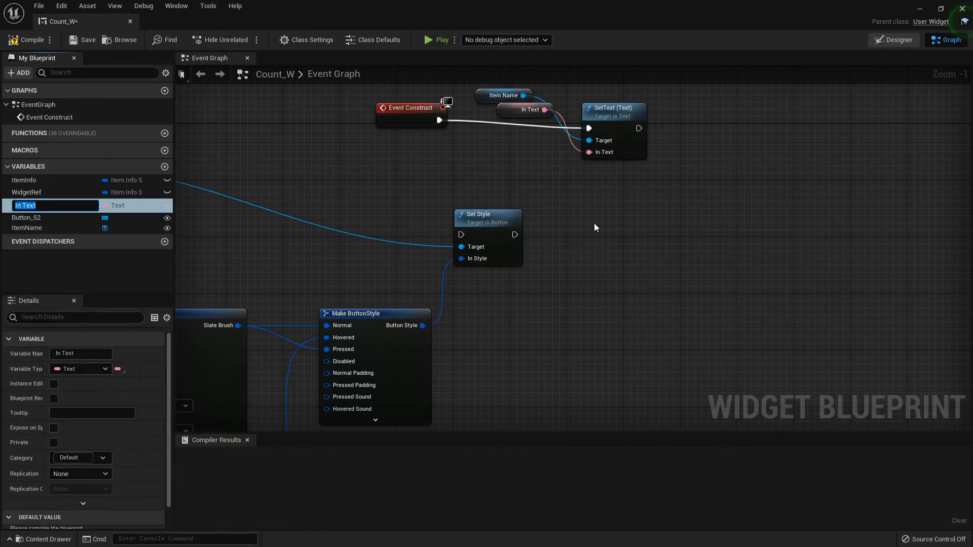
type("Num")
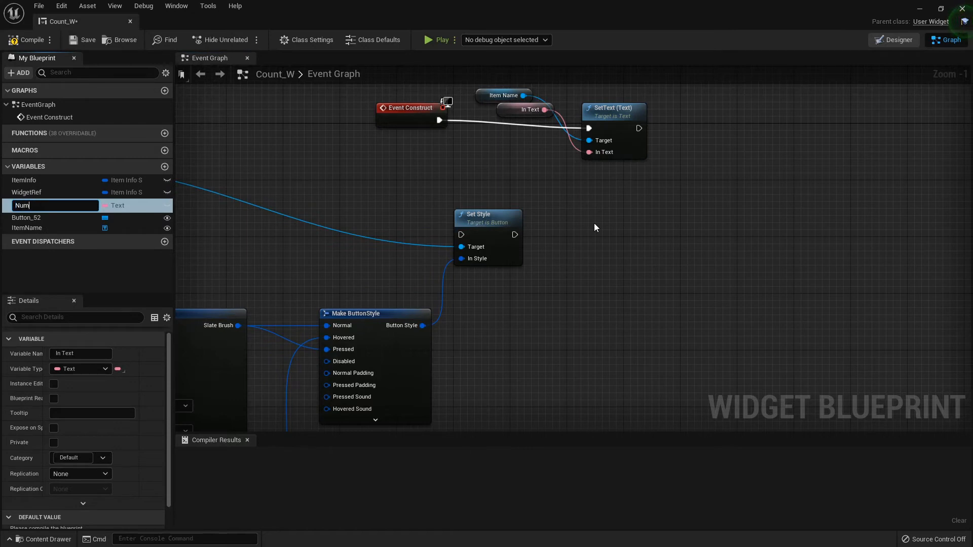
type("Number")
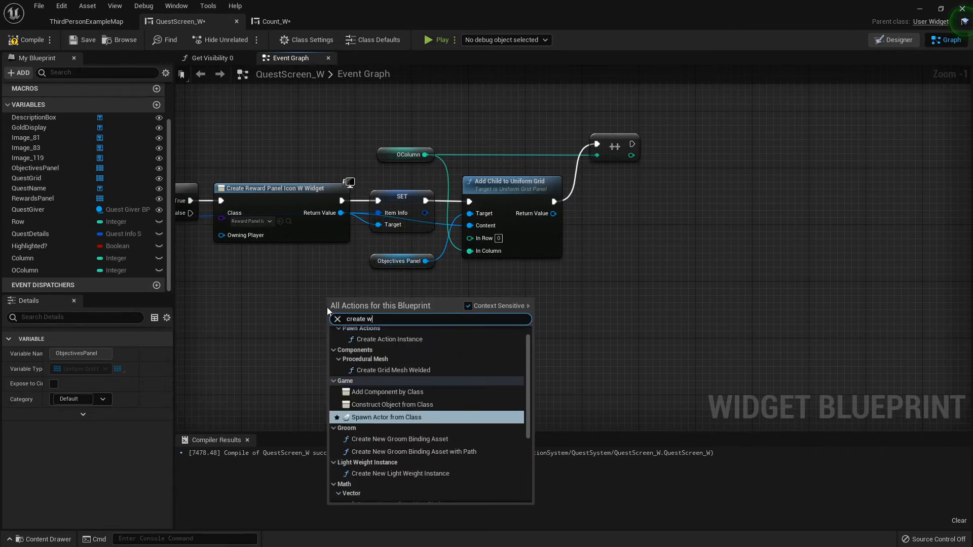
Add a Create Widget node with class Count_W, moving the grid nodes aside to make room
left_click(393, 404)
type("c")
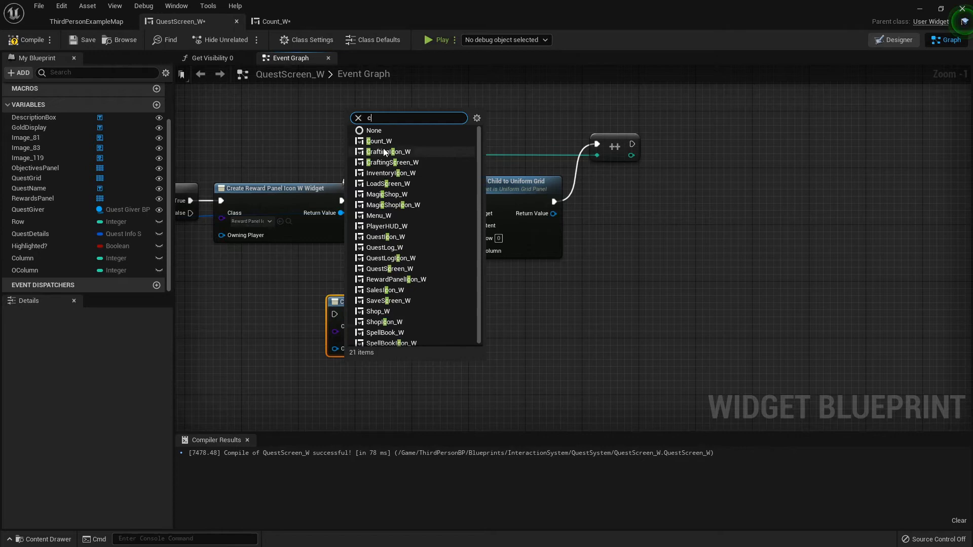
left_click(379, 141)
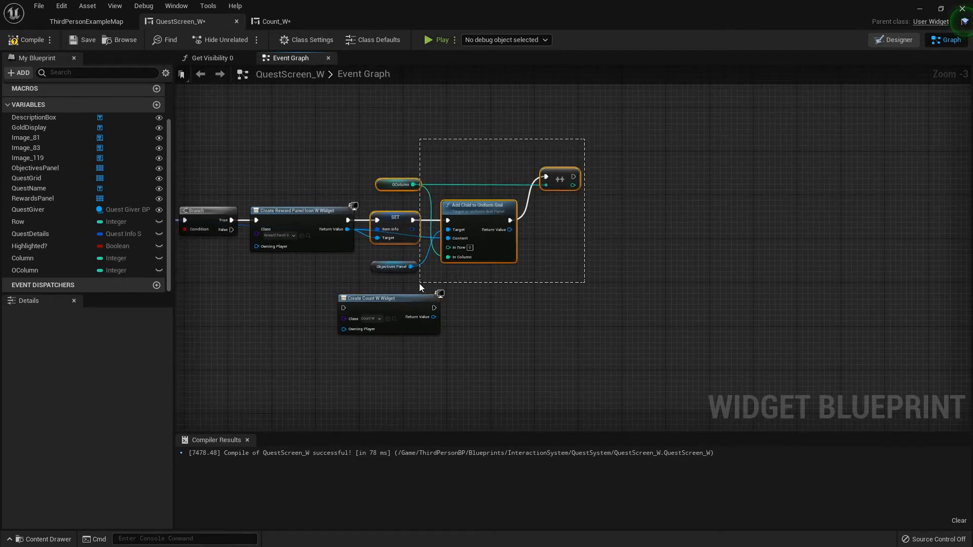
left_click_drag(388, 298, 574, 291)
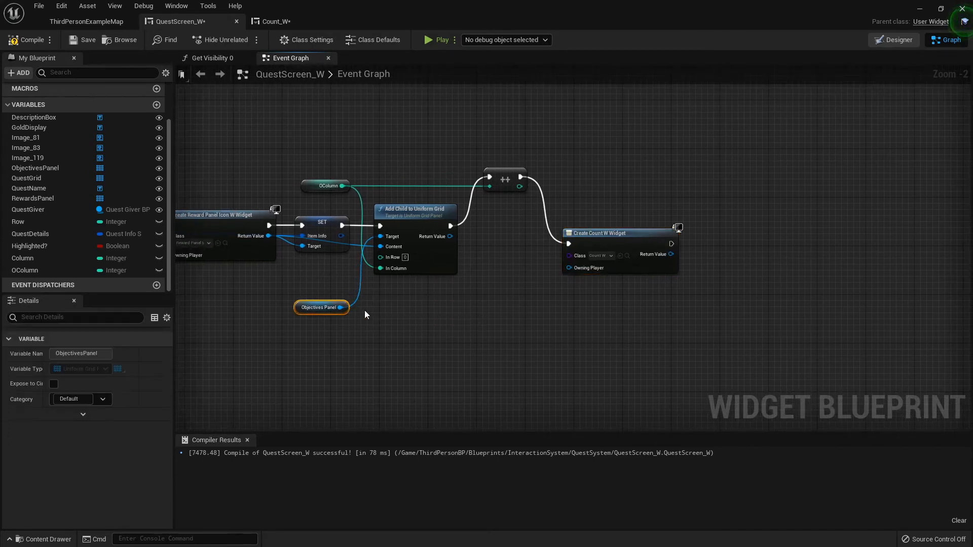
Pull a wire from the created widget's Return Value and search for a getter
left_click_drag(670, 243, 630, 276)
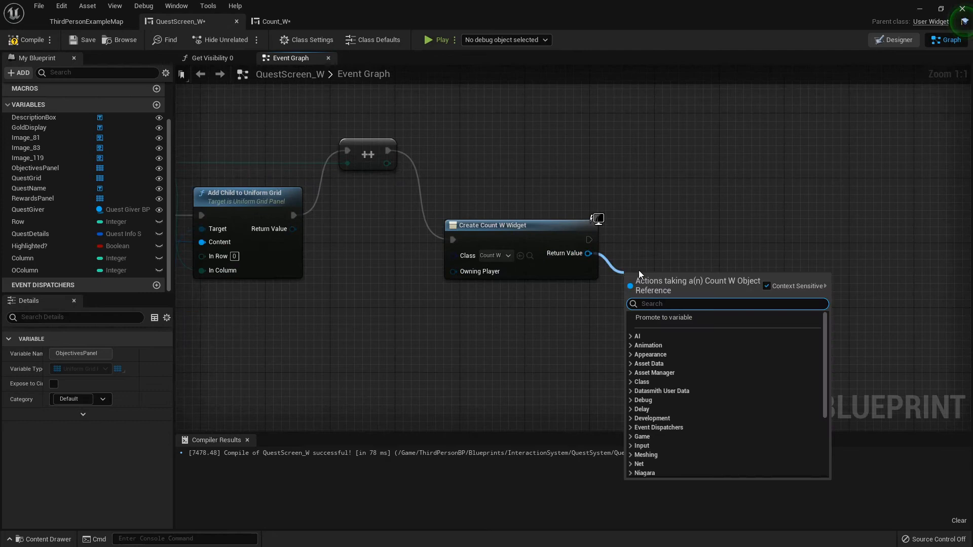
type("get")
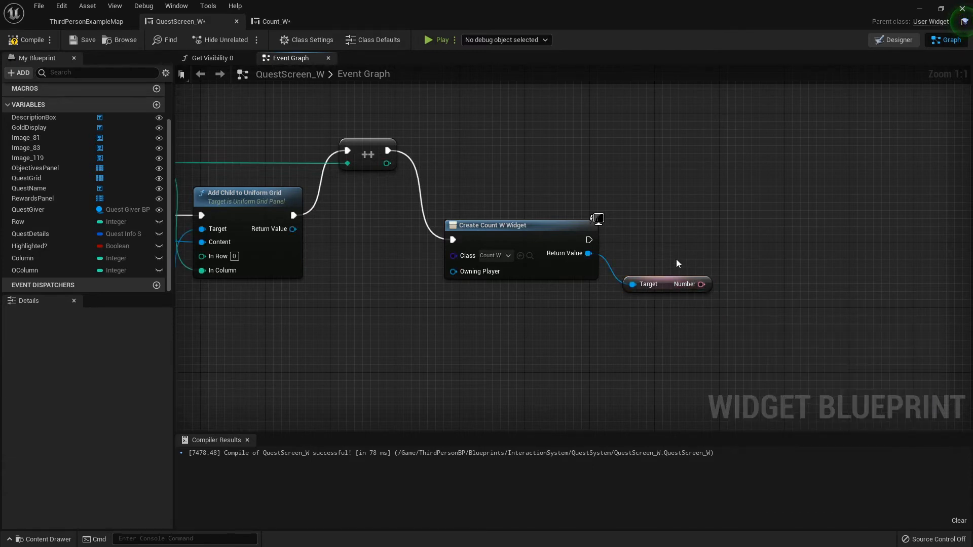
left_click(273, 22)
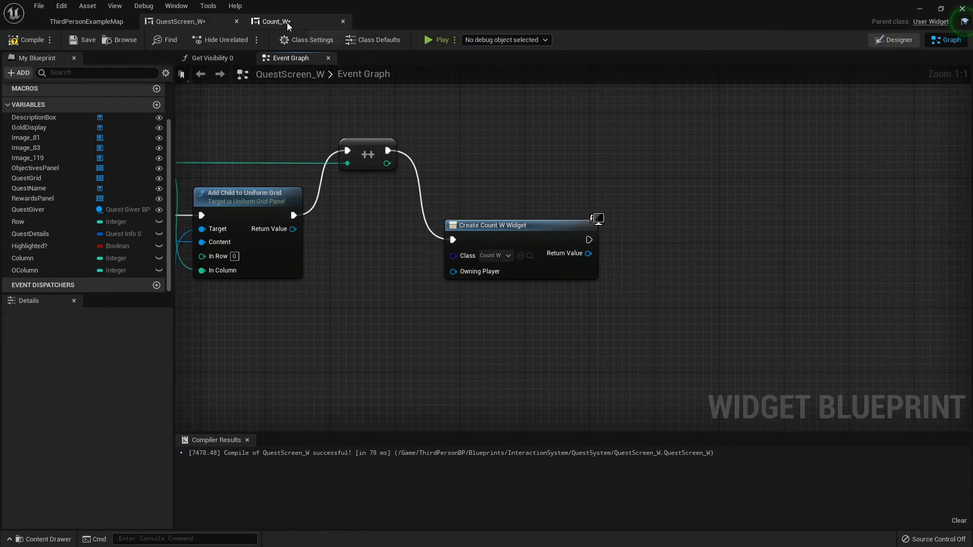
Change Count_W's Number variable to Integer, converted to text for the label, and return to QuestScreen_W
left_click(274, 21)
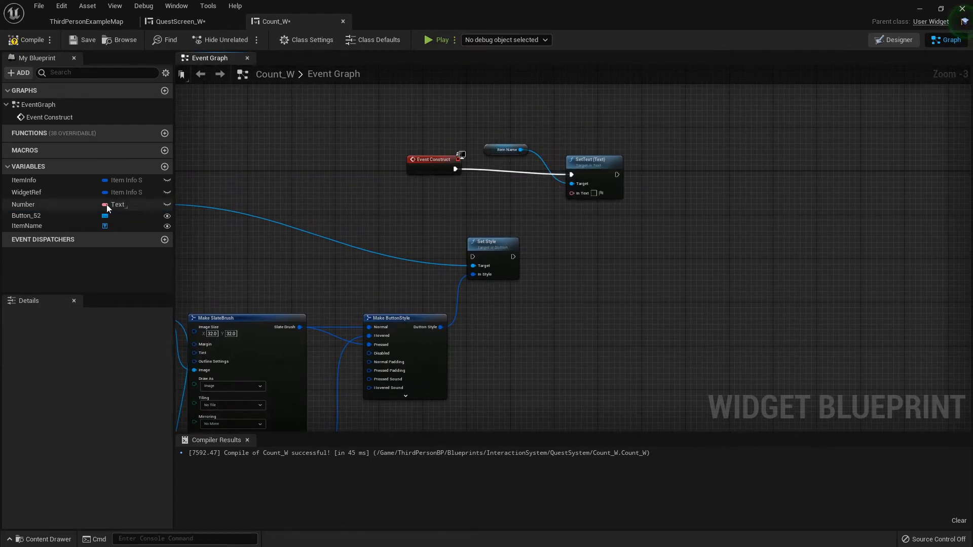
left_click(107, 205)
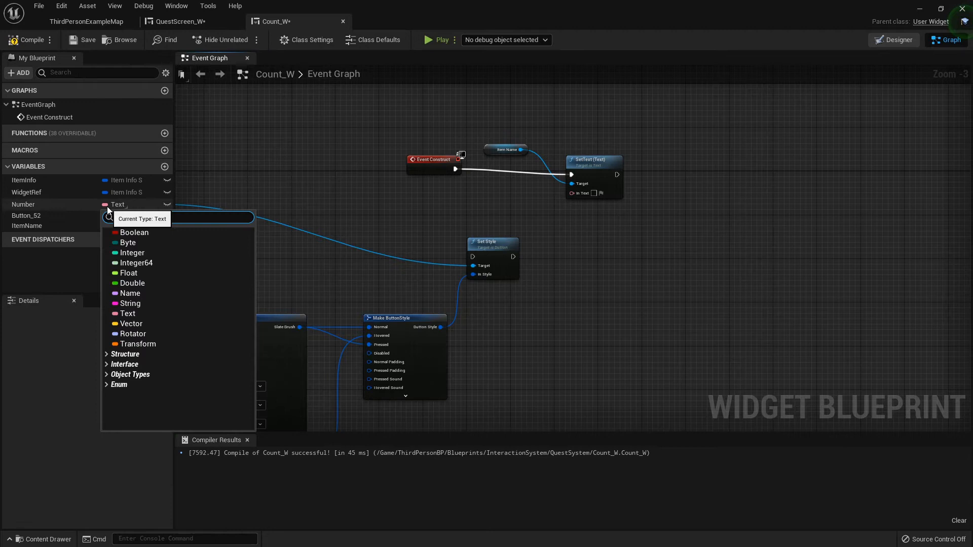
left_click(133, 254)
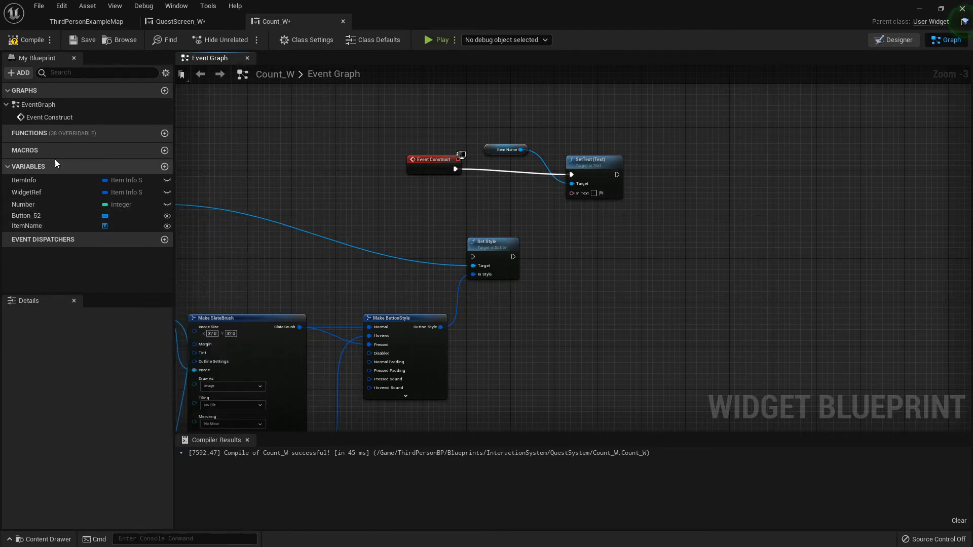
left_click(23, 205)
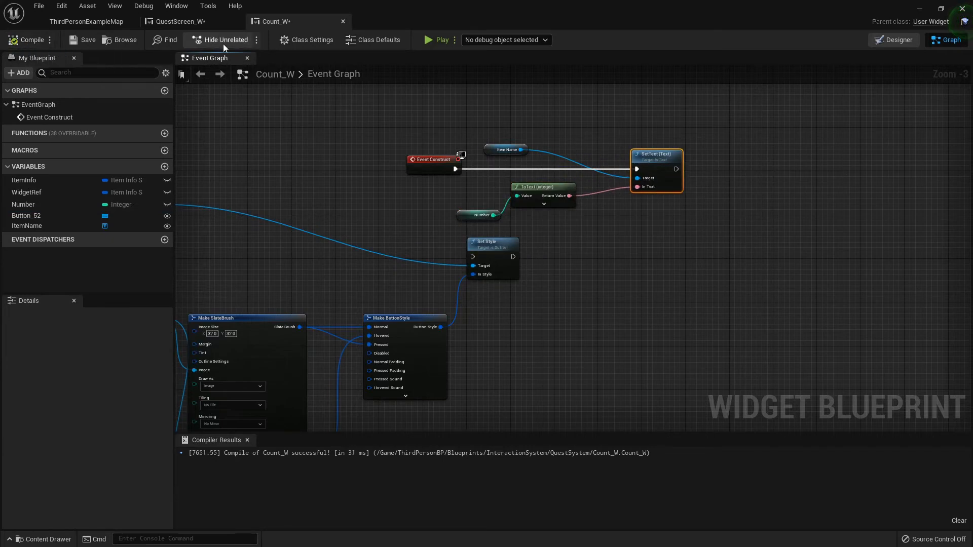
left_click(181, 21)
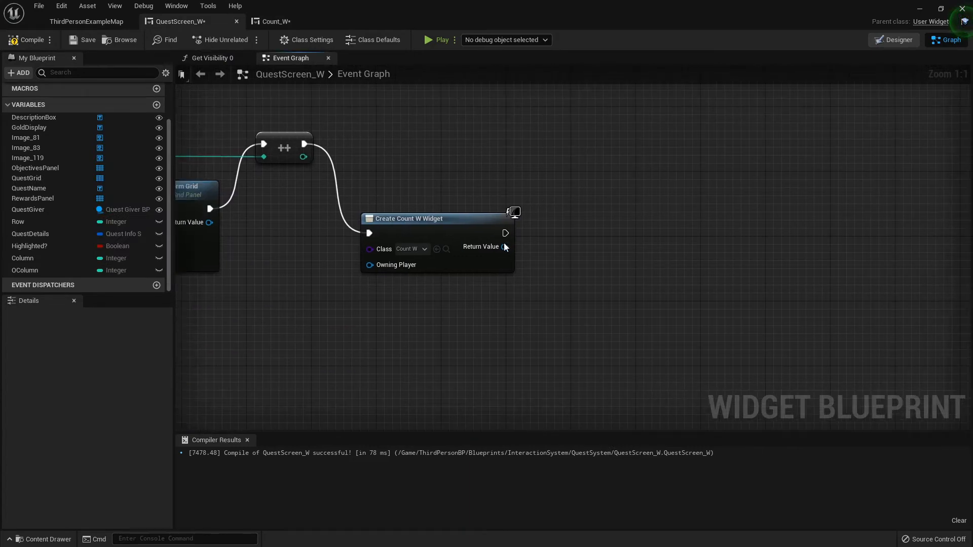
Add a Set Number node fed by the Create Count W Widget's Return Value
left_click_drag(506, 246, 568, 254)
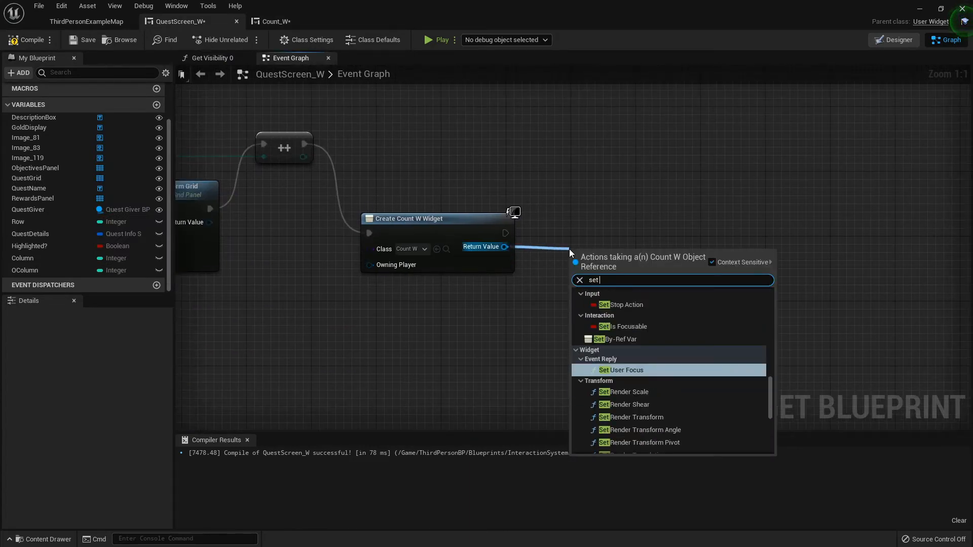
type("nub")
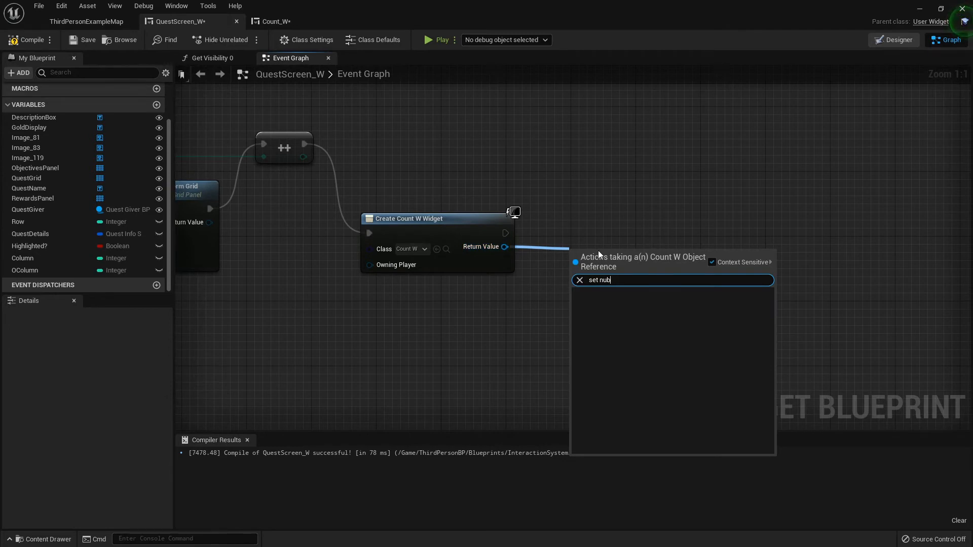
left_click(600, 280)
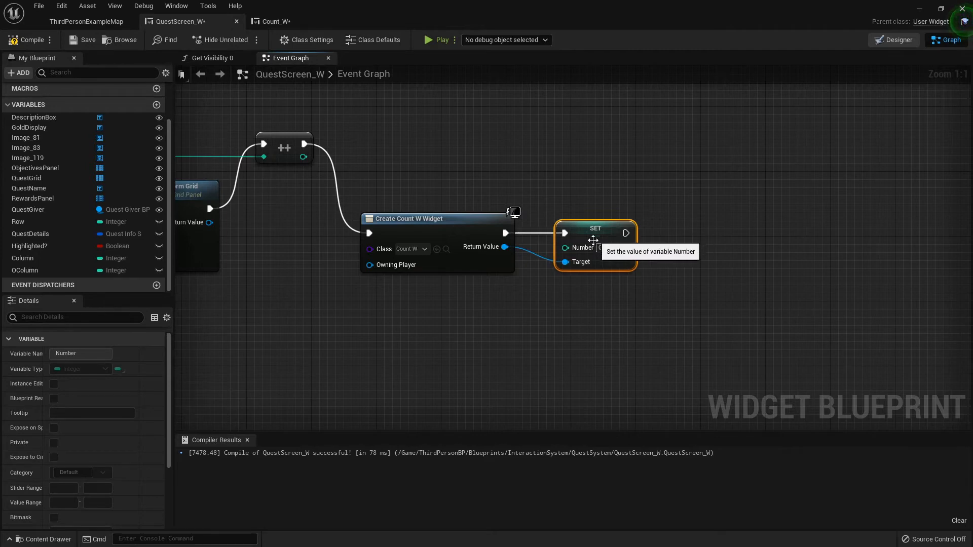
scroll("down", 3)
type("va")
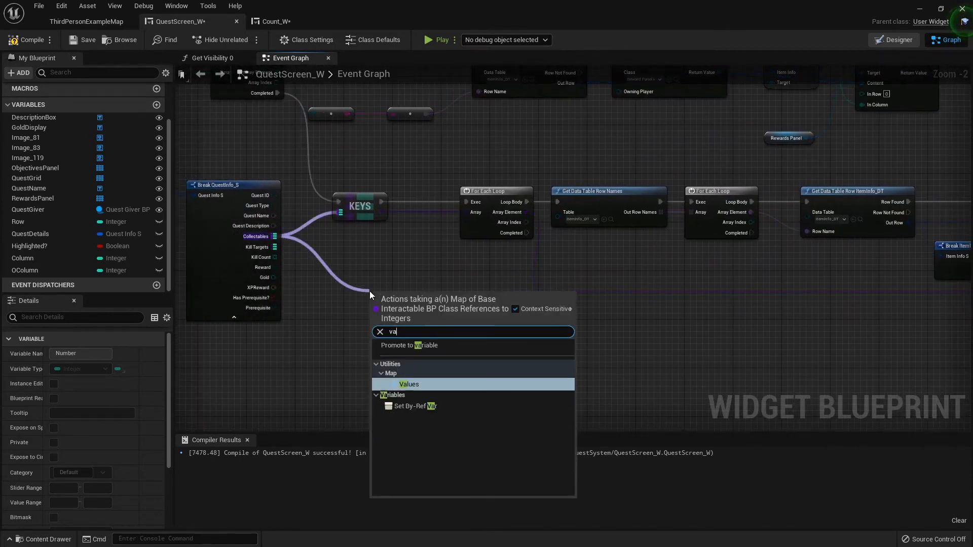
Add a Collectables map Values node beside Keys and position an array GET for it
left_click(409, 384)
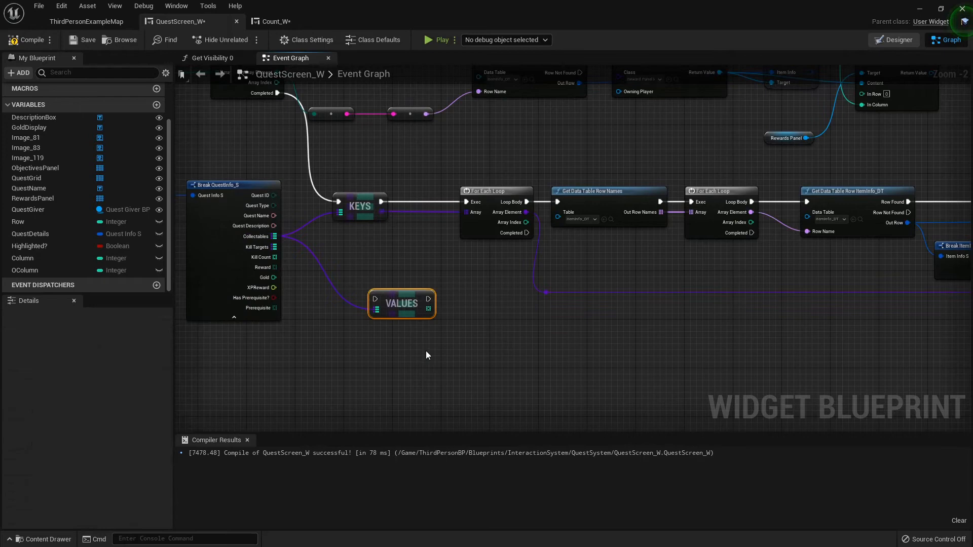
left_click_drag(401, 303, 426, 206)
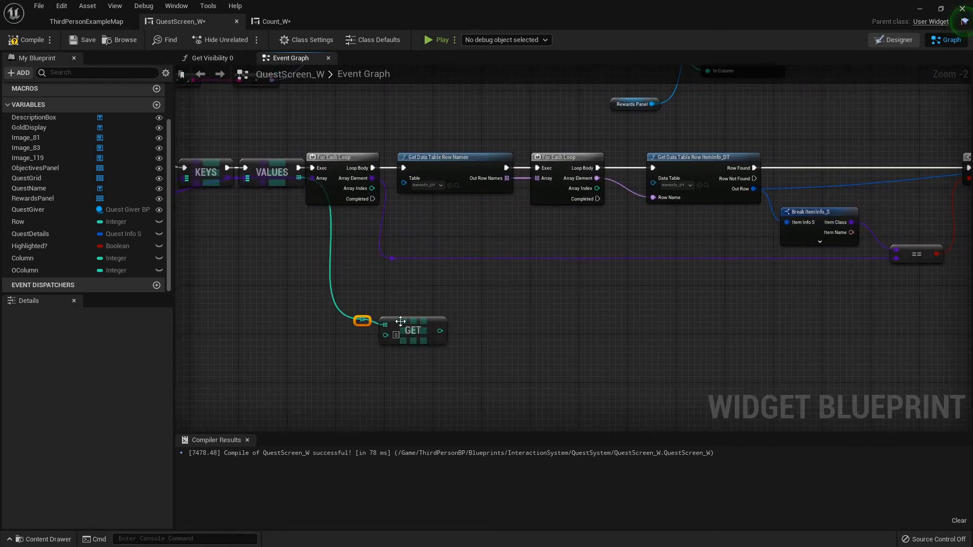
left_click_drag(413, 331, 772, 321)
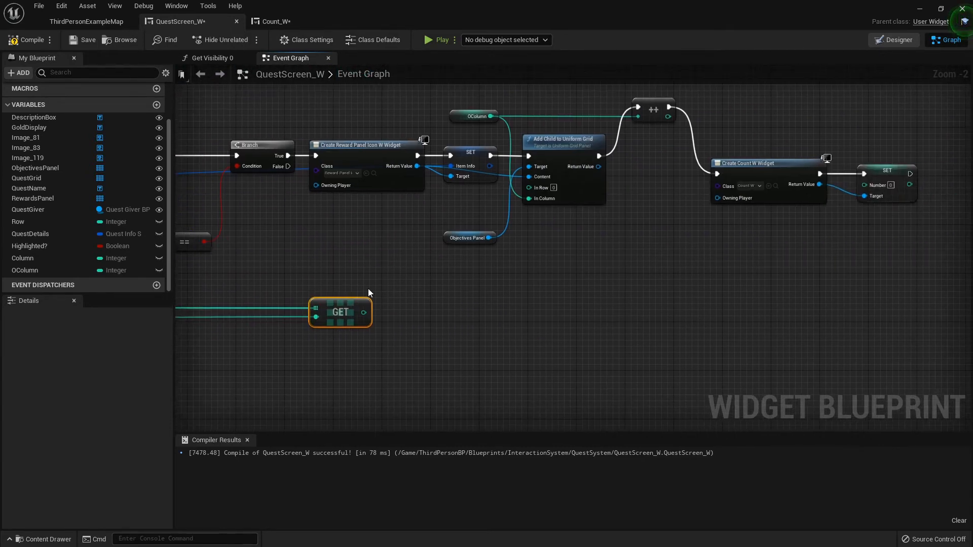
Wire the GET's array entry into Count_W's Number and move the increment node right
left_click_drag(368, 291, 419, 312)
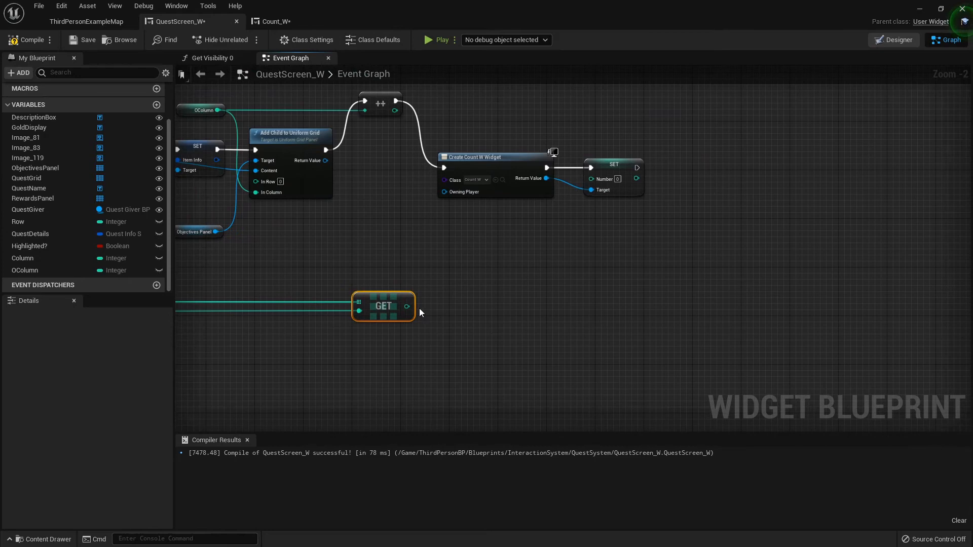
left_click_drag(416, 306, 592, 178)
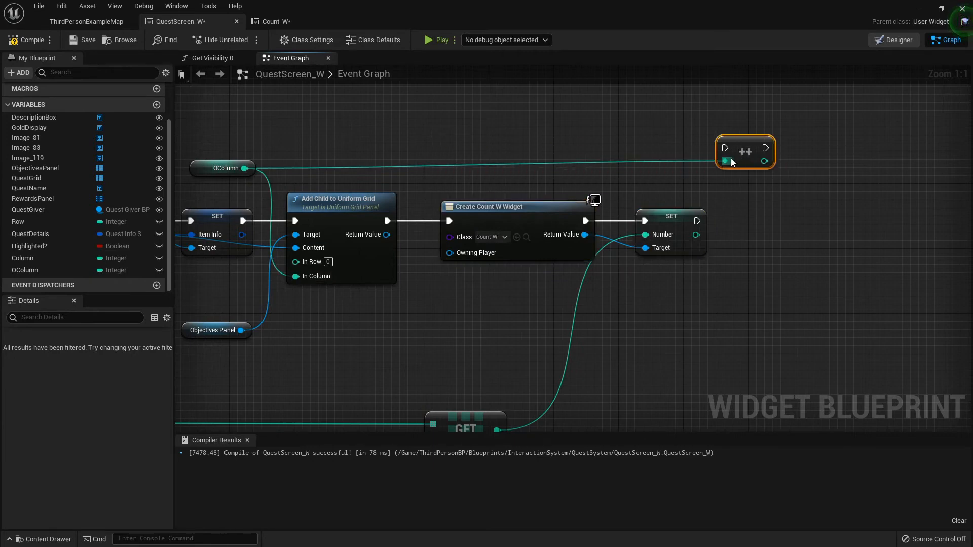
left_click_drag(745, 152, 777, 163)
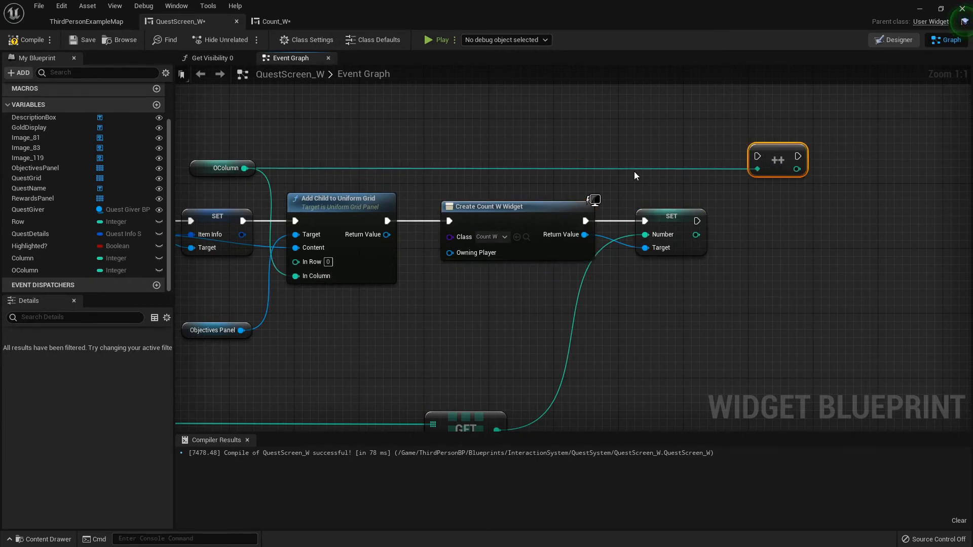
mouse_move(495, 318)
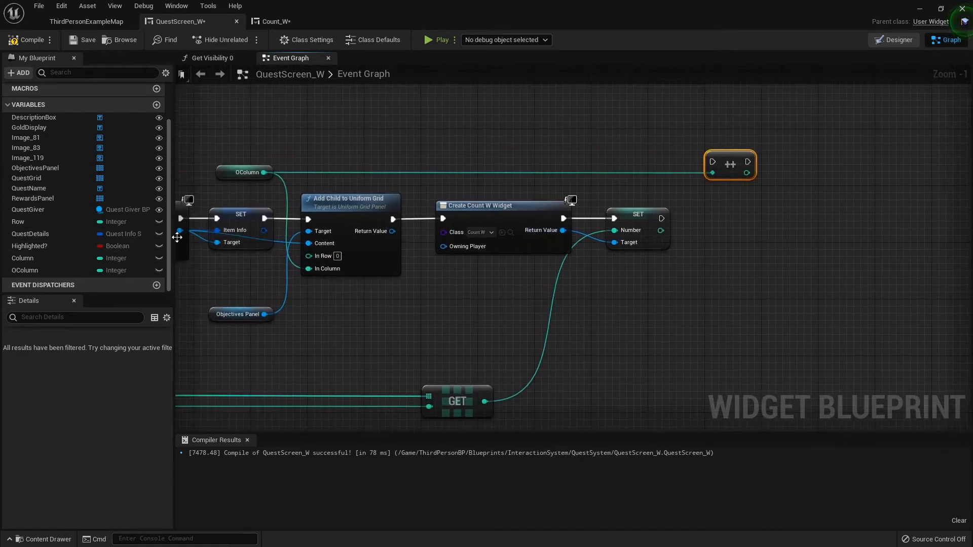
Add each Count_W to ObjectivesPanel at row 1, column OColumn via Add Child to Uniform Grid, then return to the map
left_click(36, 168)
type("a")
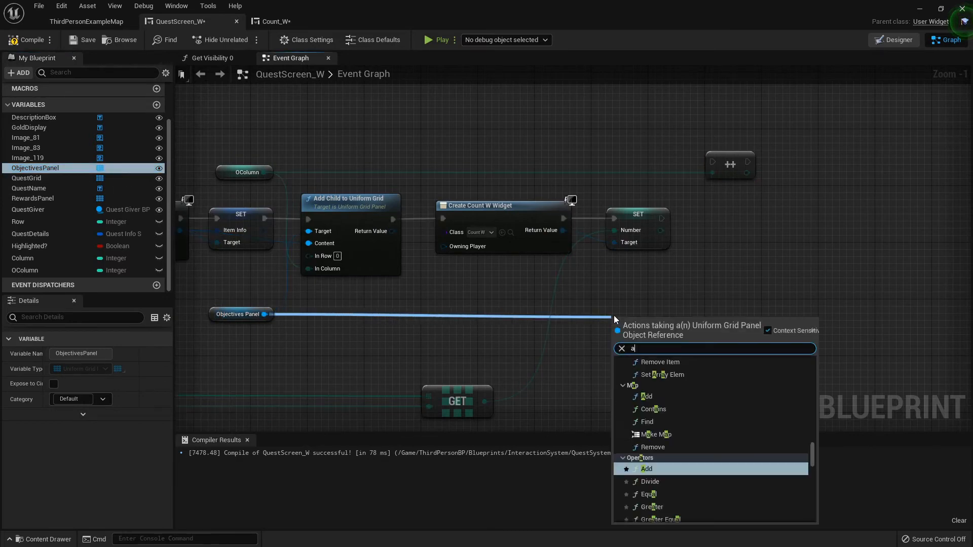
left_click(647, 468)
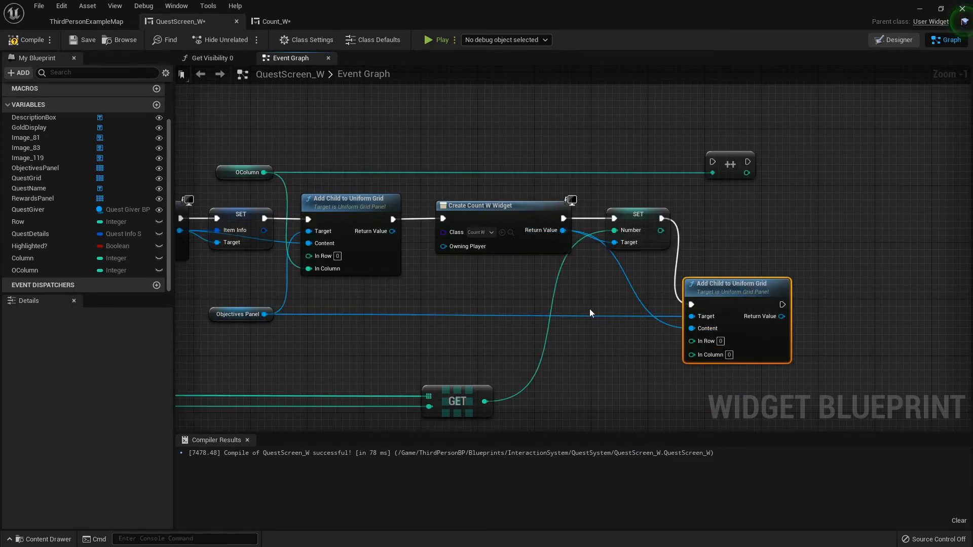
mouse_move(458, 181)
type("1")
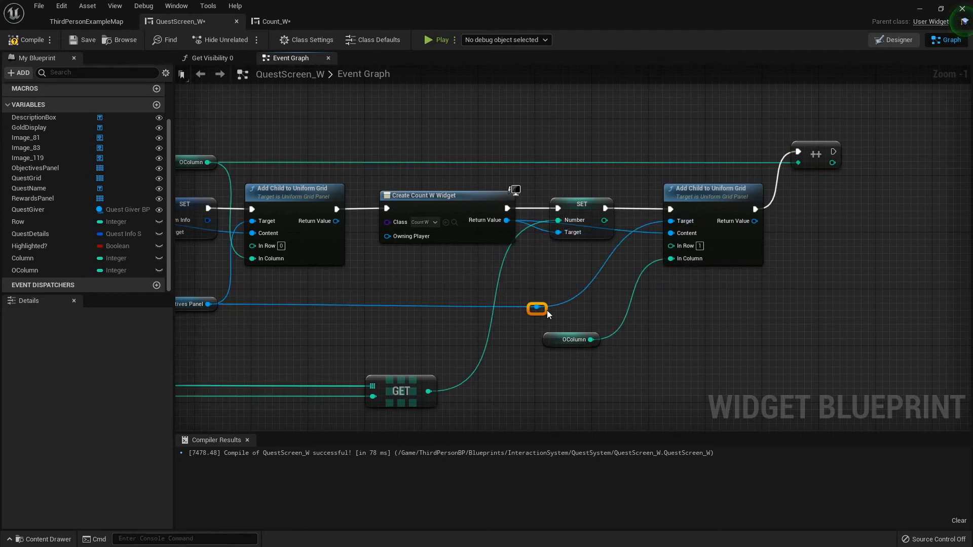
left_click_drag(537, 308, 608, 308)
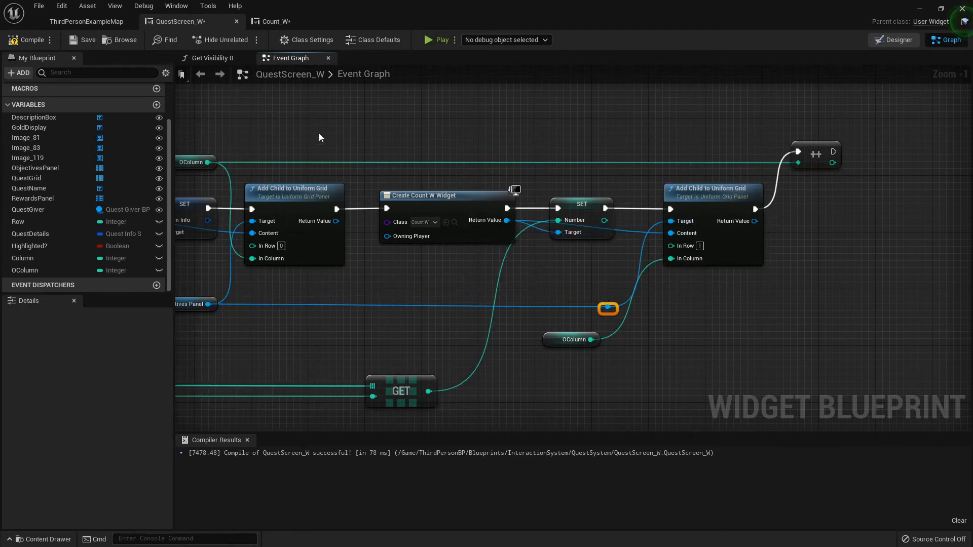
left_click(91, 20)
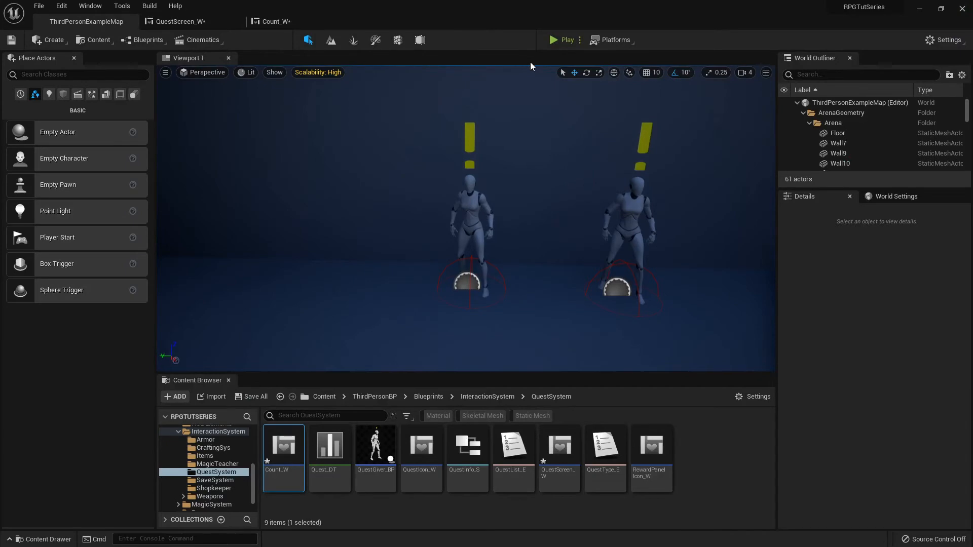
left_click(553, 40)
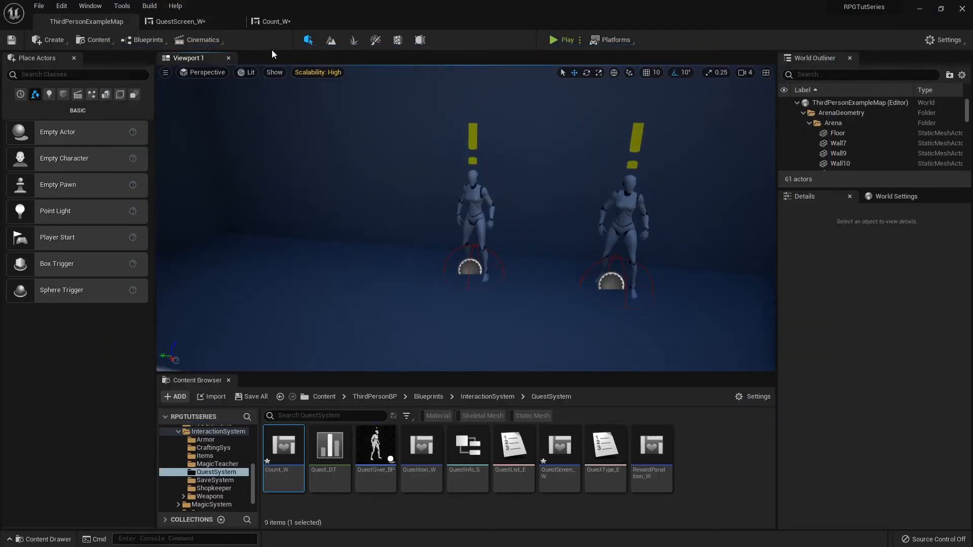
Return to Count_W's Designer view and cancel the accidental button delete prompt
left_click(274, 21)
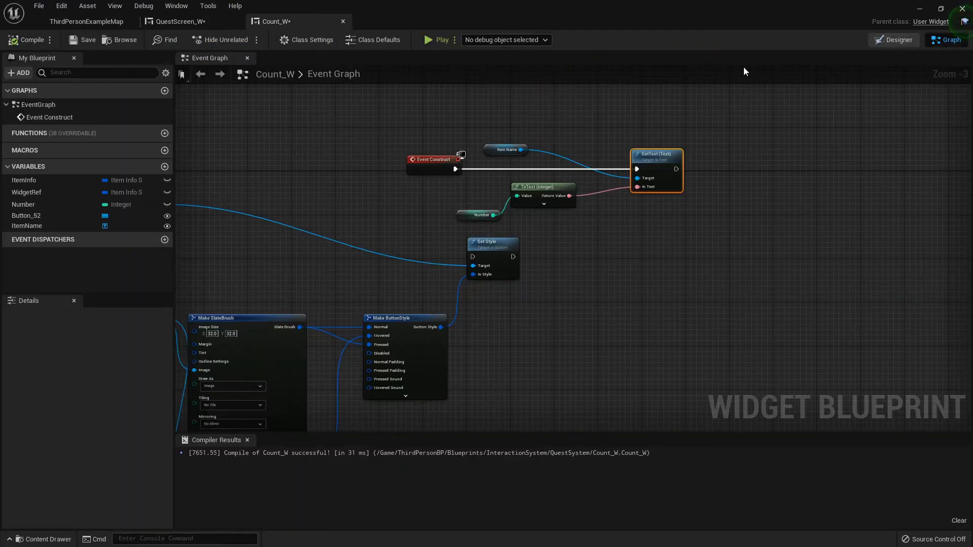
mouse_move(876, 56)
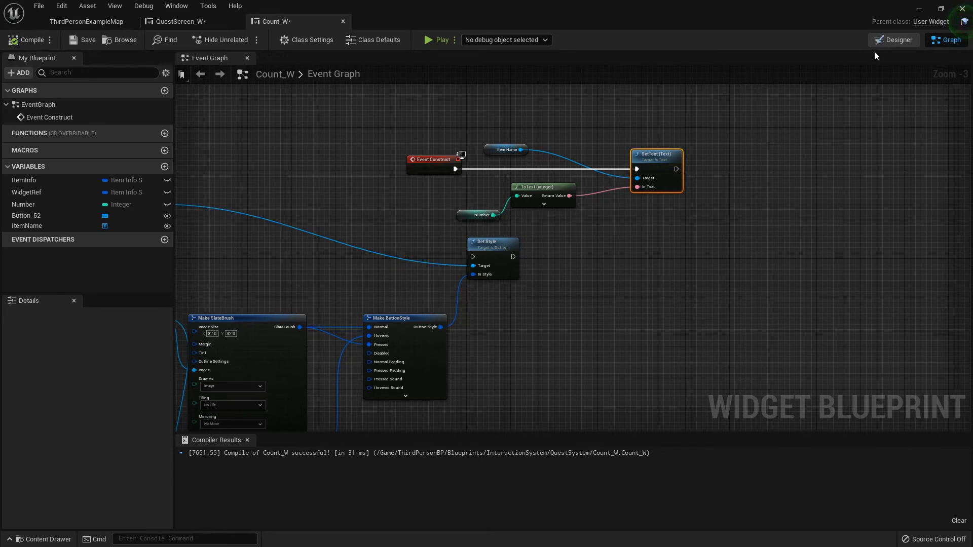
left_click(894, 40)
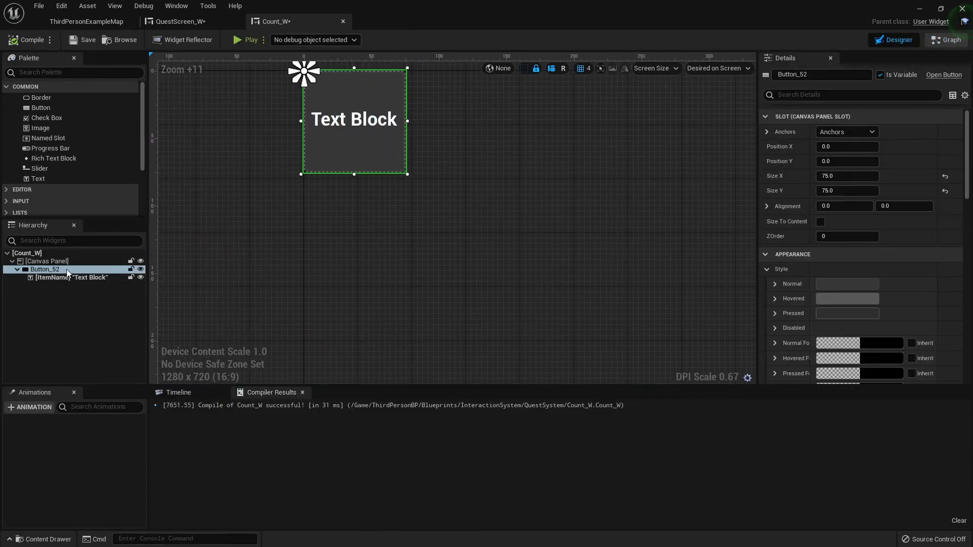
key("Delete")
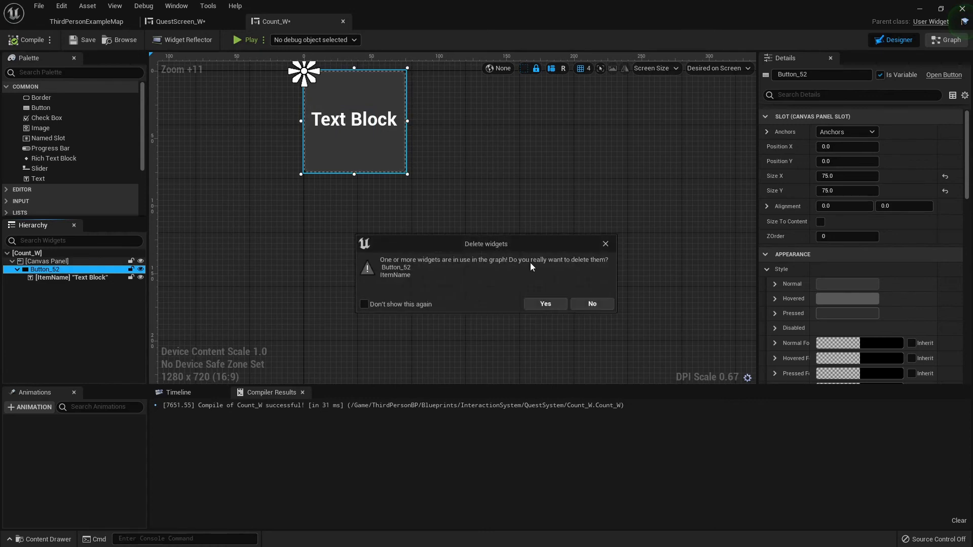
left_click(592, 303)
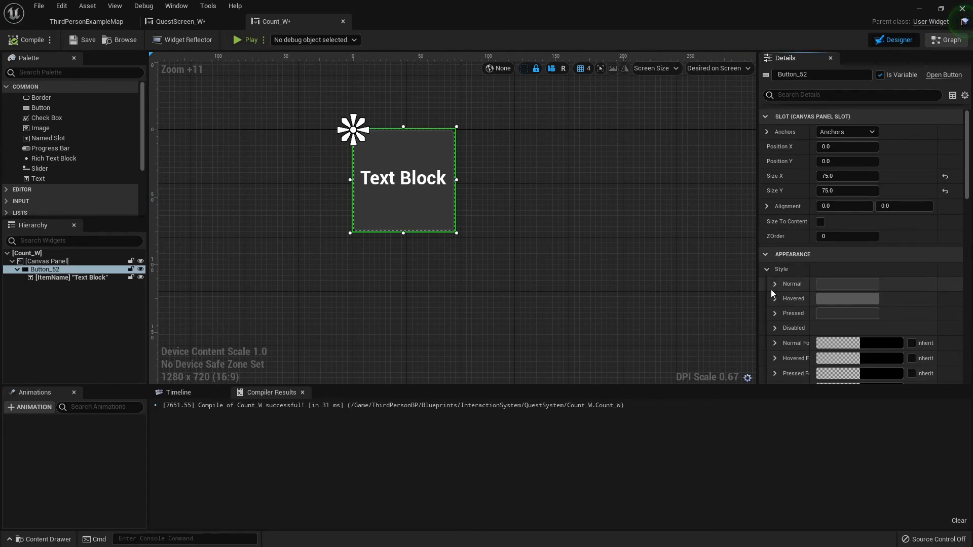
Set the button's Normal style tint alpha to 0 so its background is transparent
left_click(774, 283)
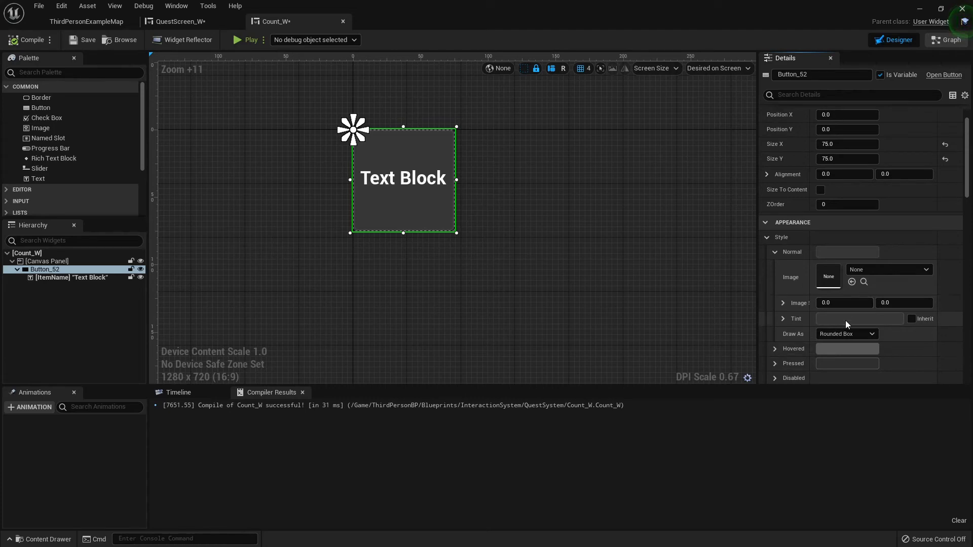
left_click(859, 318)
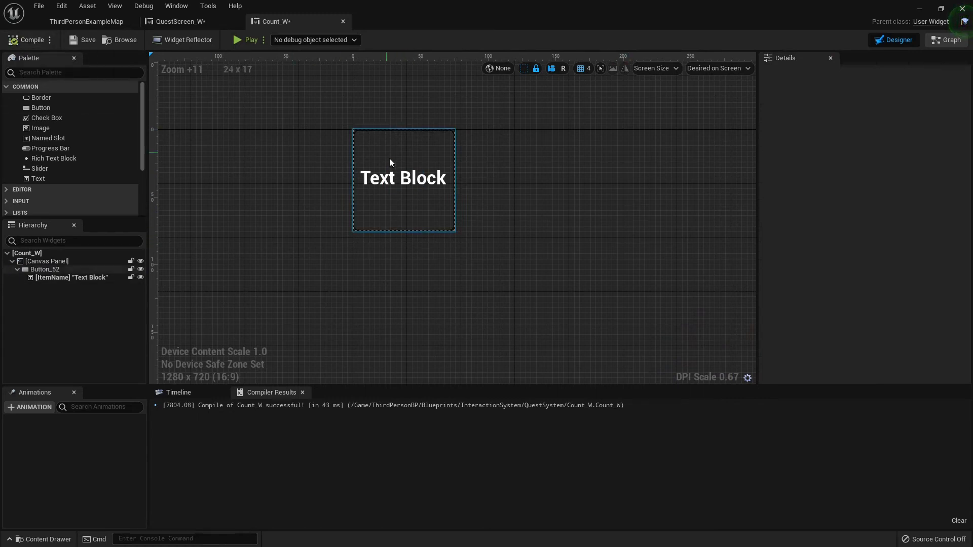
Make the ItemName text italic at size 20, then head back to ThirdPersonExampleMap
left_click(71, 277)
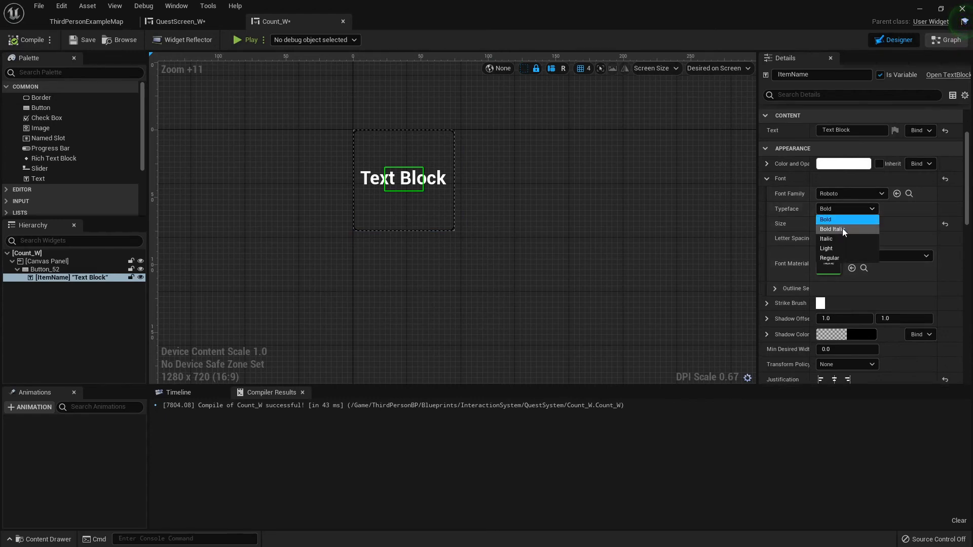
left_click(826, 238)
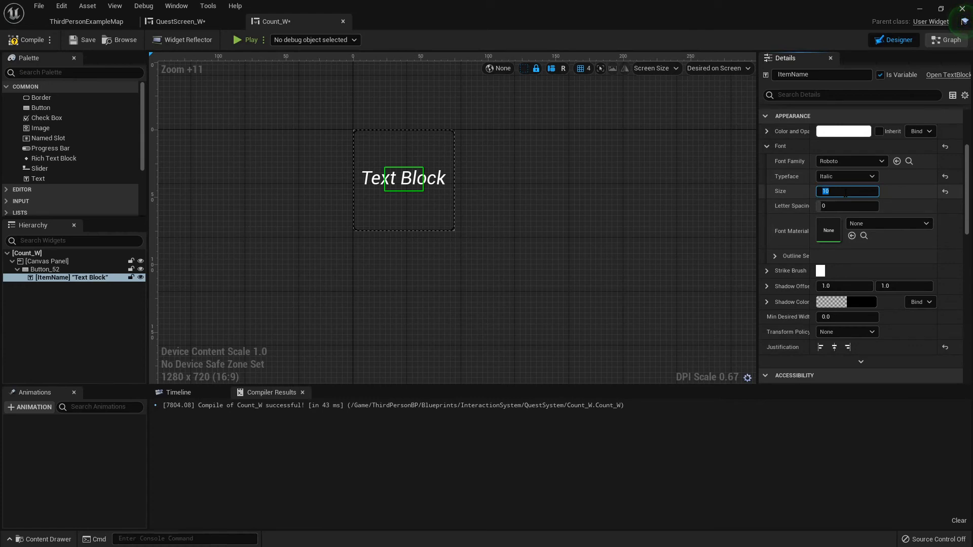
type("20")
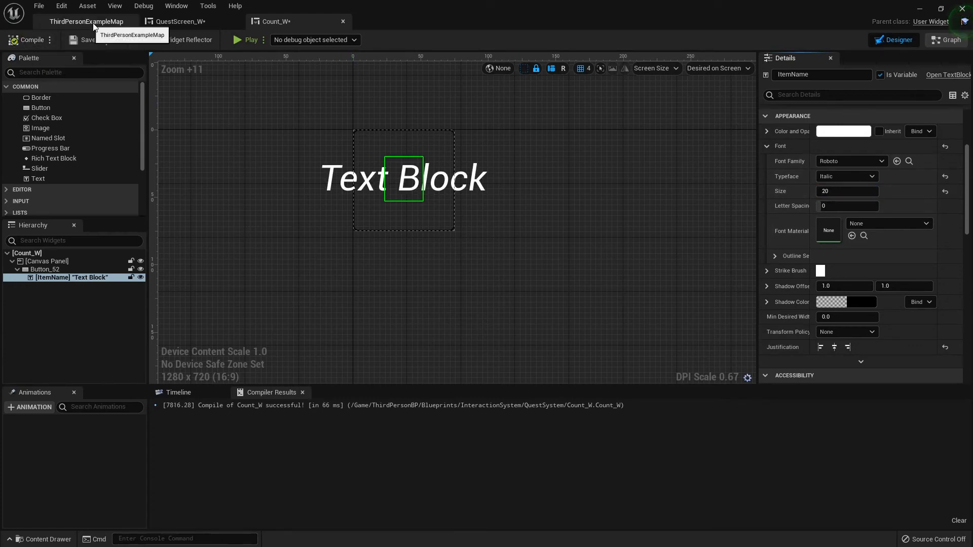
left_click(90, 22)
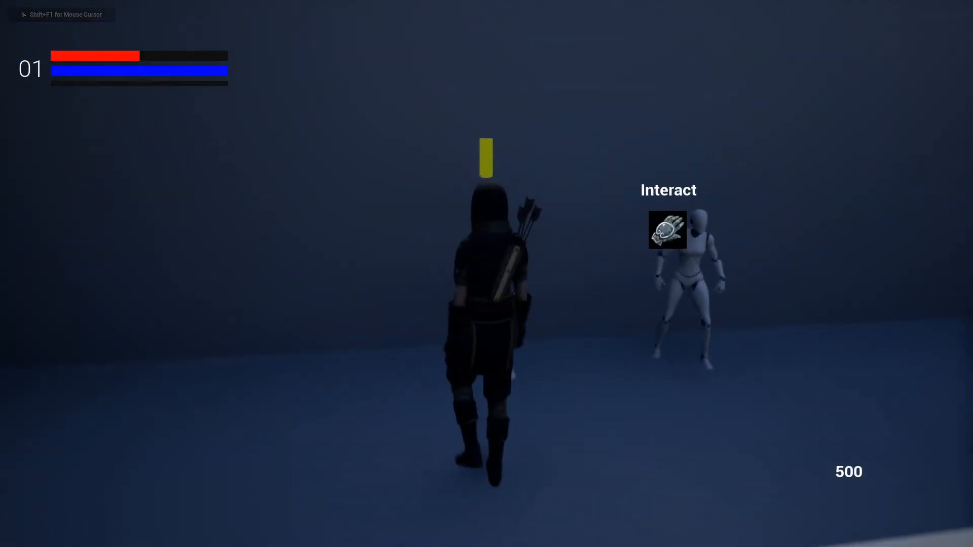
Interact with the quest giver to show the quest screen with an italic count of 3
left_click(667, 235)
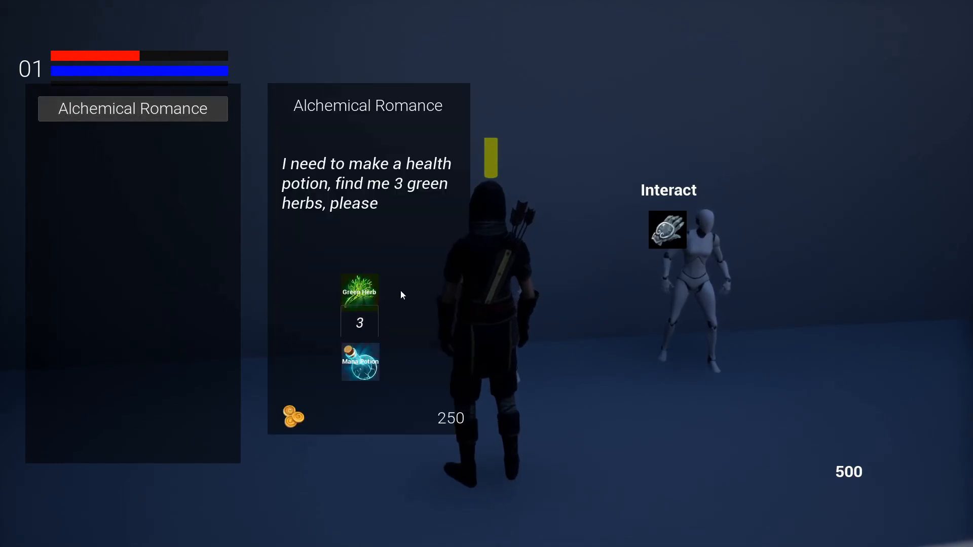
mouse_move(403, 280)
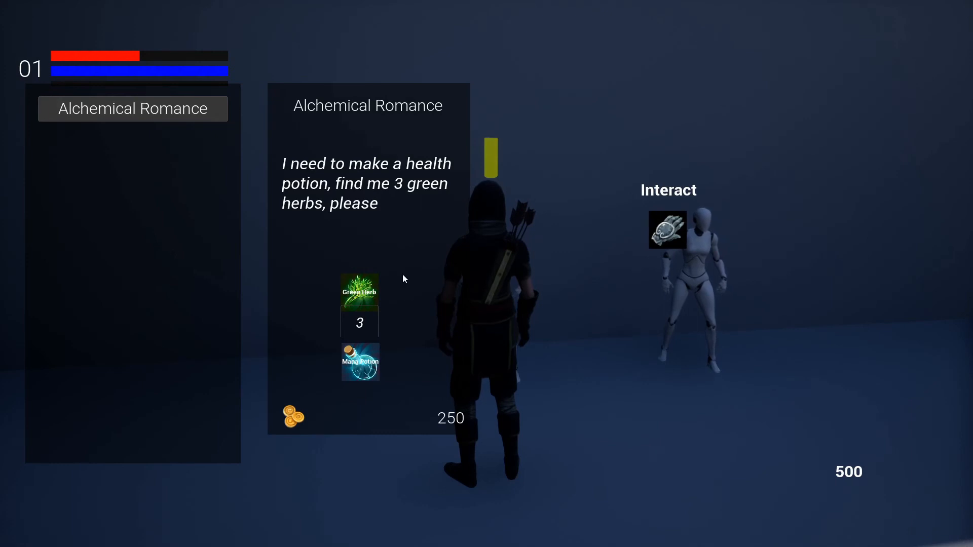
mouse_move(383, 282)
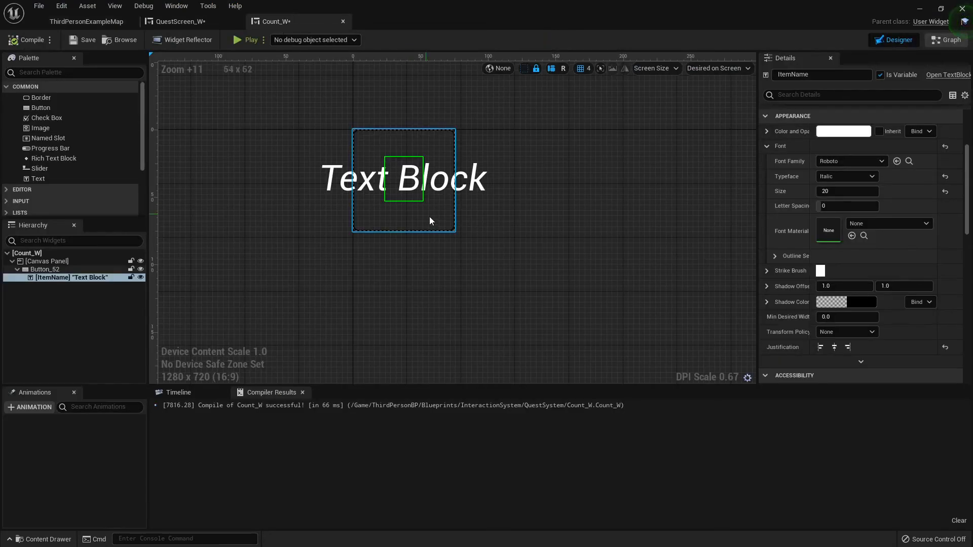
Select the Count_W button and set its background to draw as None
left_click(45, 270)
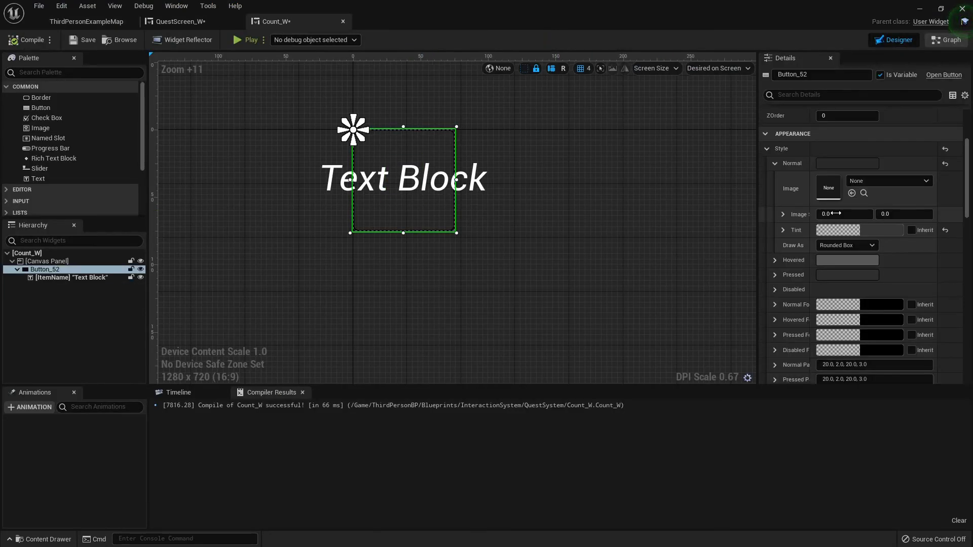
mouse_move(845, 278)
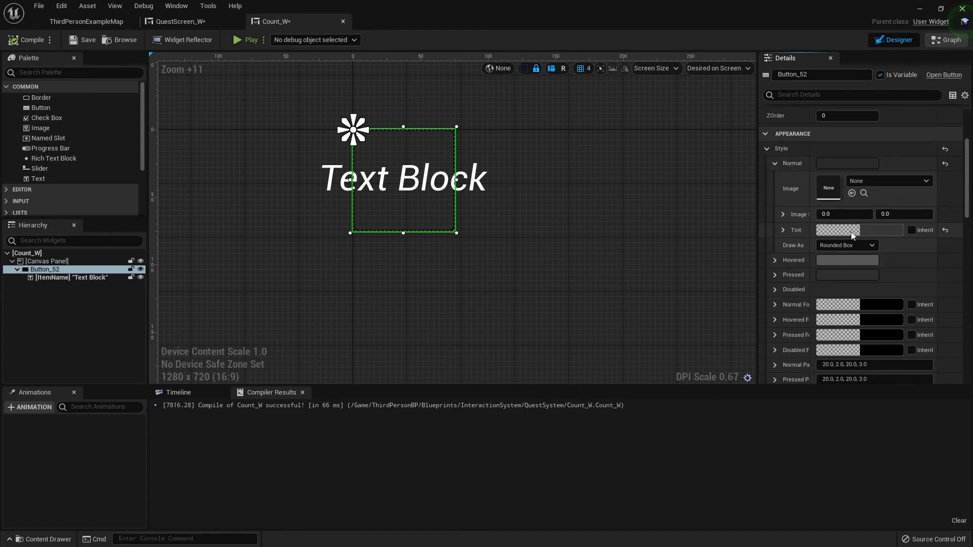
left_click(846, 244)
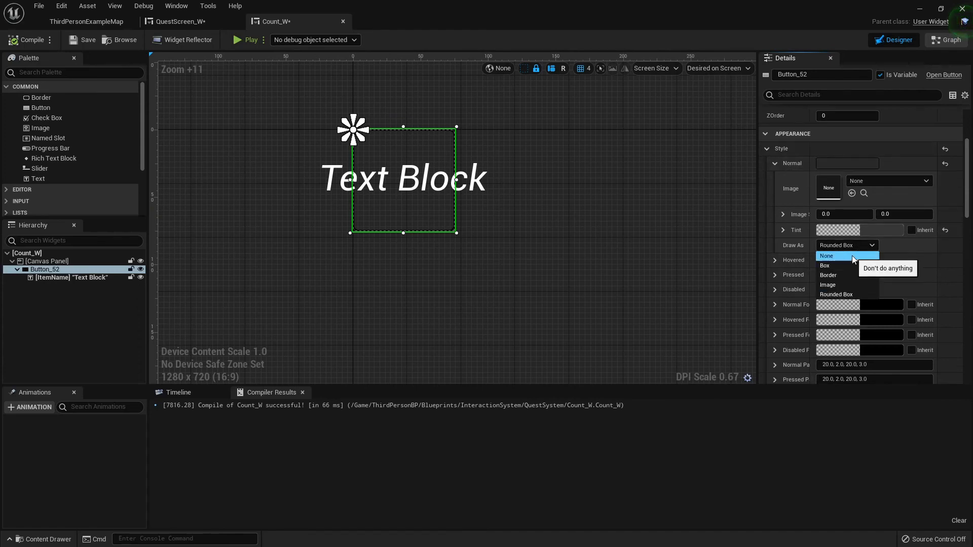
left_click(826, 255)
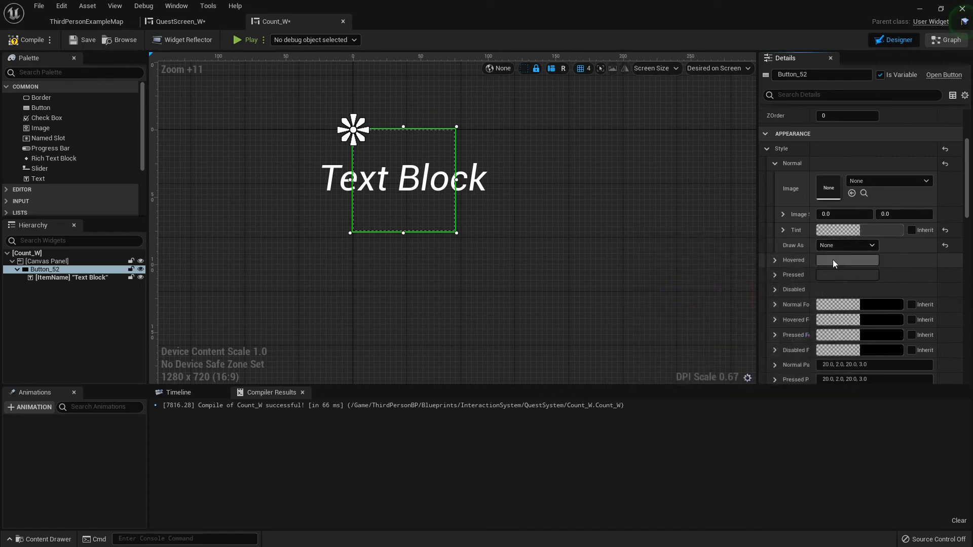
Set the Hovered and Pressed style tints to alpha 0 for a fully transparent button
left_click(774, 259)
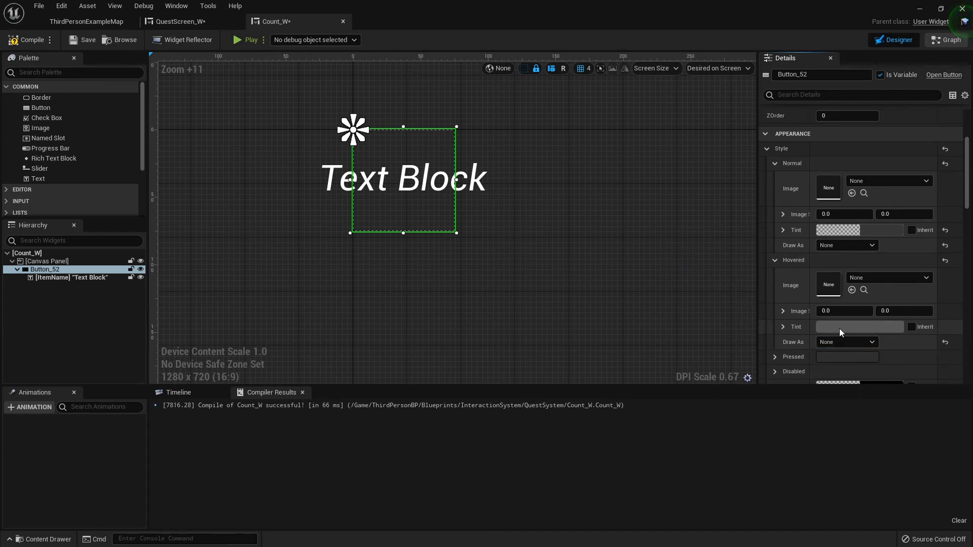
left_click(879, 326)
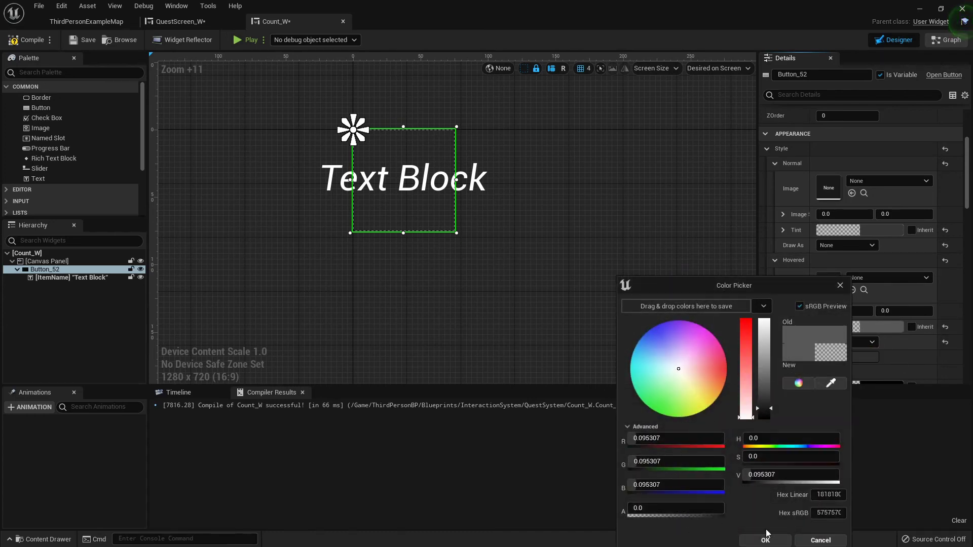
left_click(765, 540)
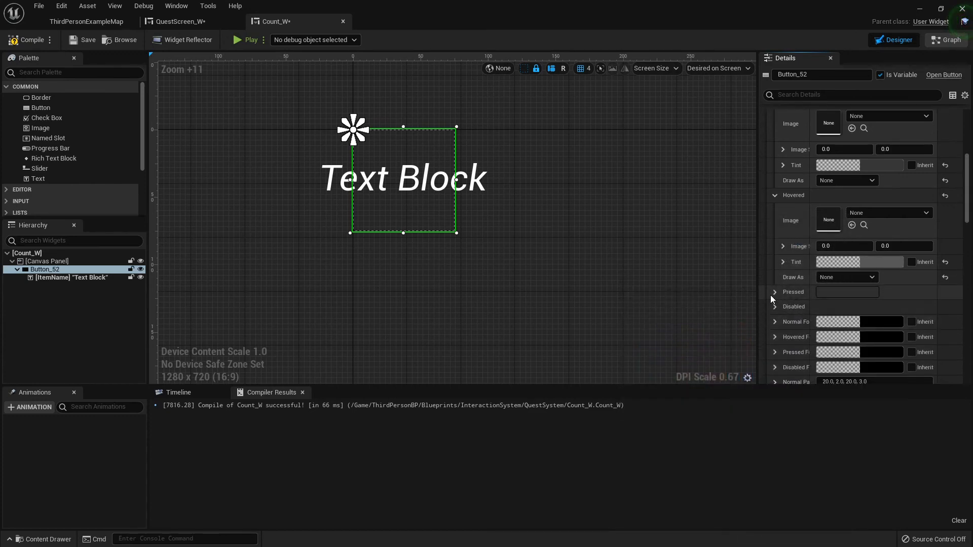
mouse_move(778, 271)
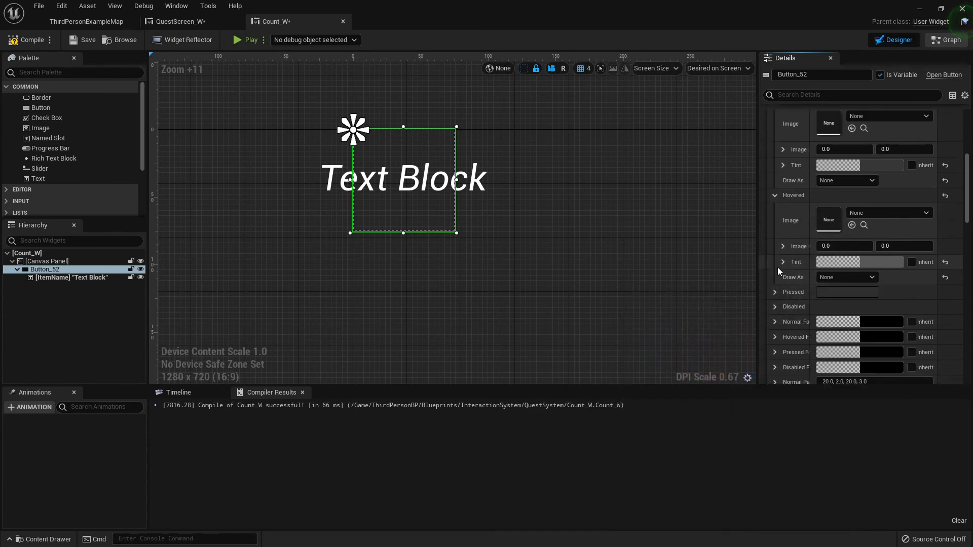
left_click(774, 292)
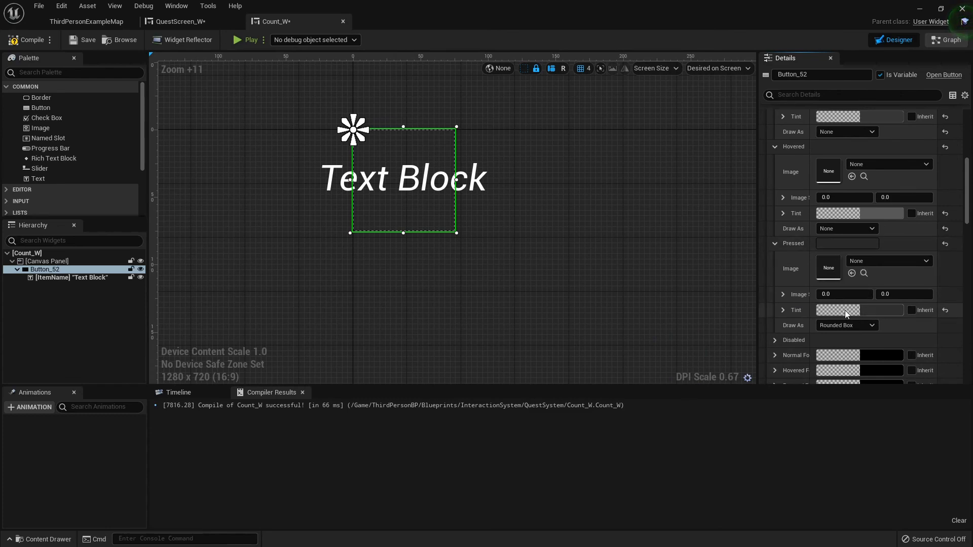
left_click(846, 325)
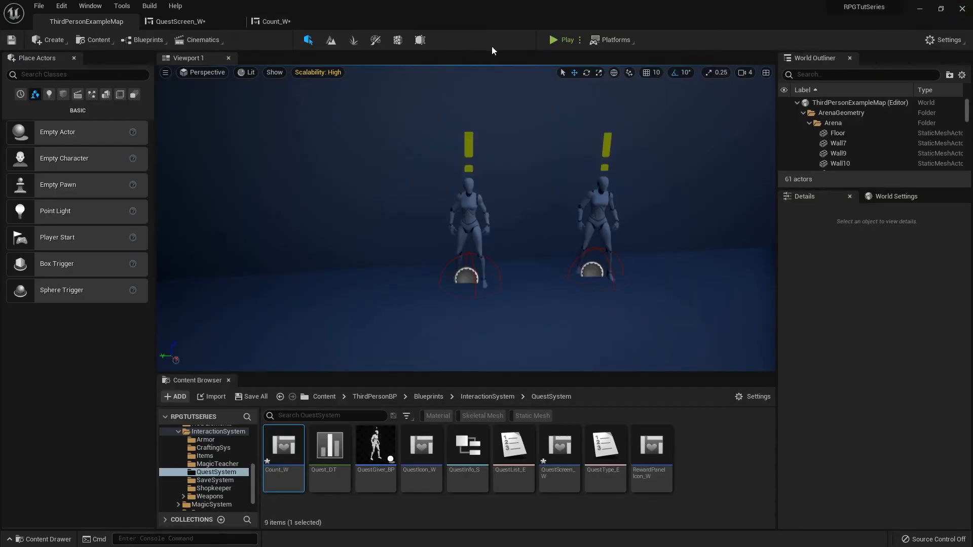
Play the level and view the Alchemical Romance quest details in the quest list
left_click(561, 39)
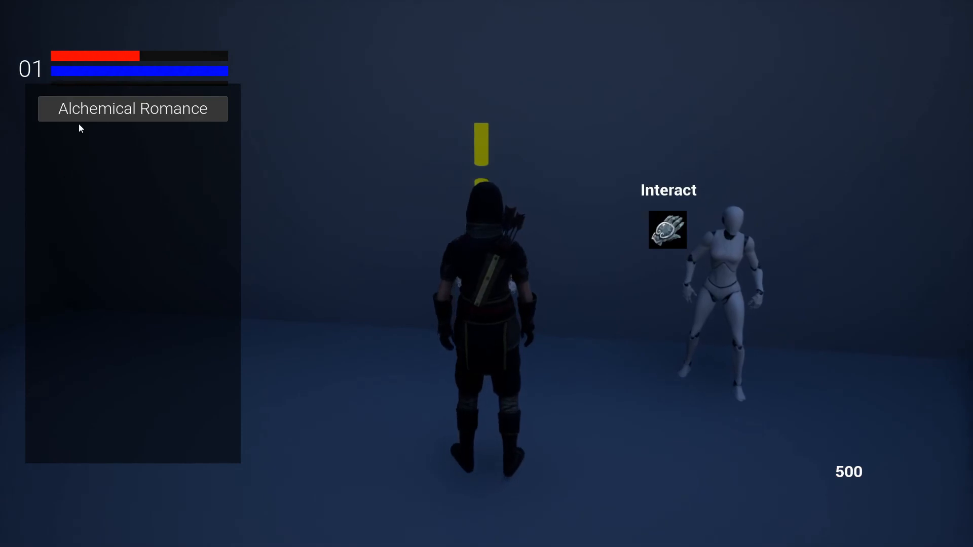
left_click(133, 109)
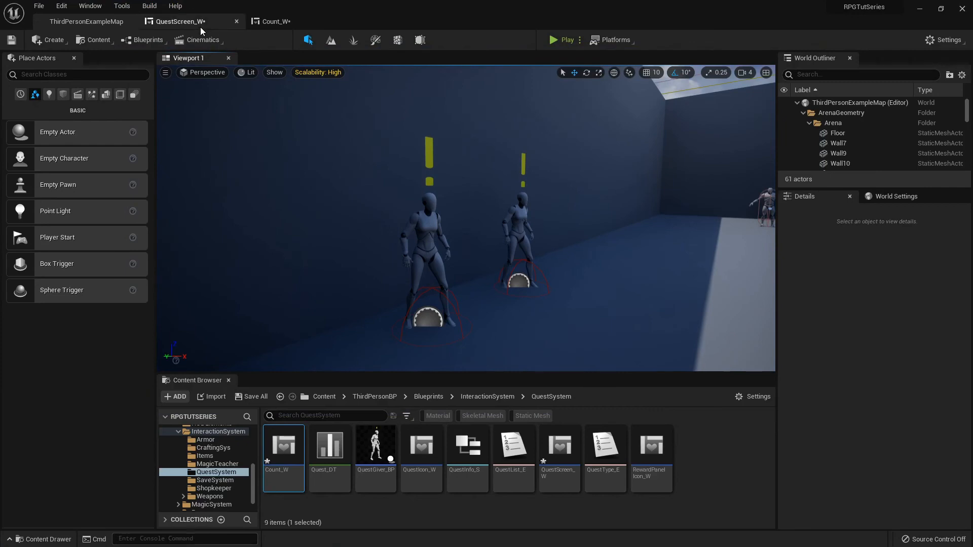
Add an 'Objectives' text label to QuestScreen_W, size 20, Size To Content, italic typeface
double_click(559, 445)
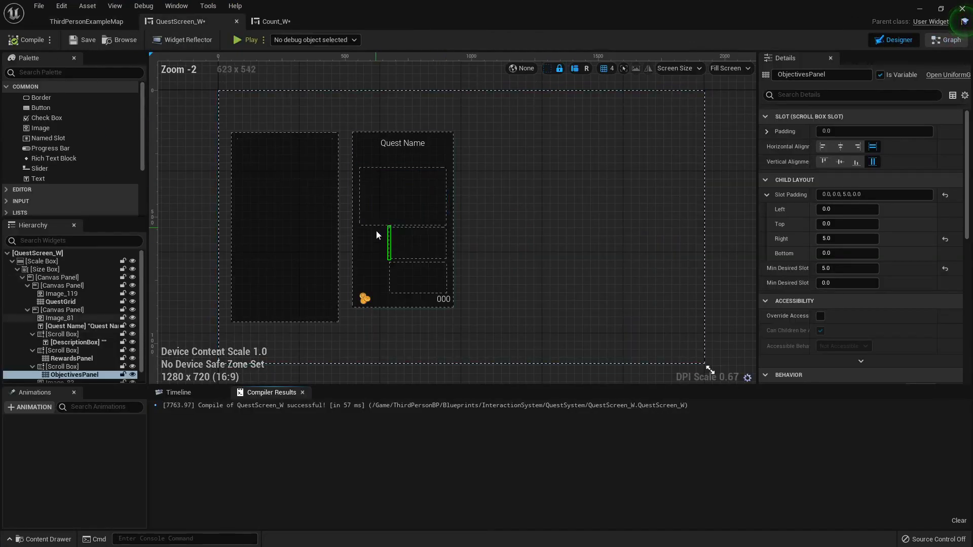
left_click_drag(38, 178, 385, 251)
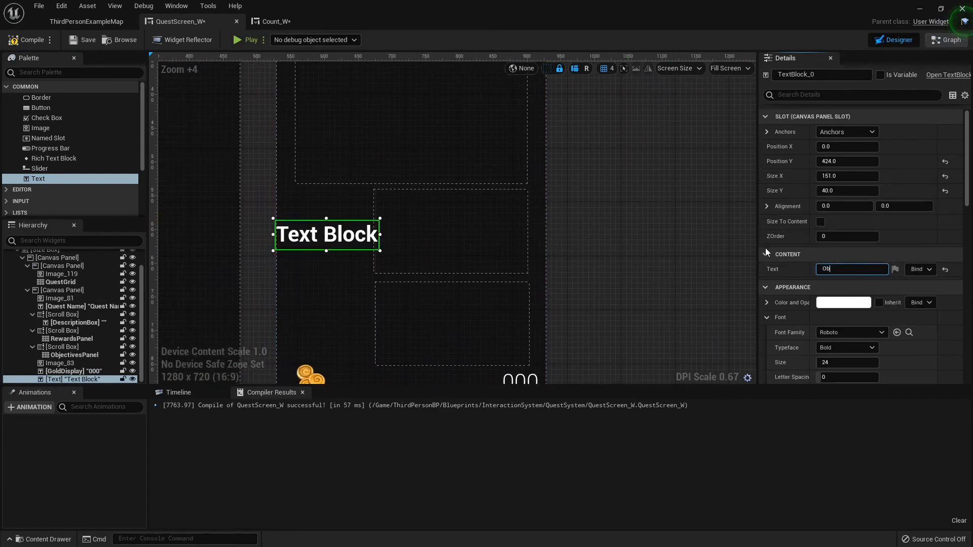
type("Objectives")
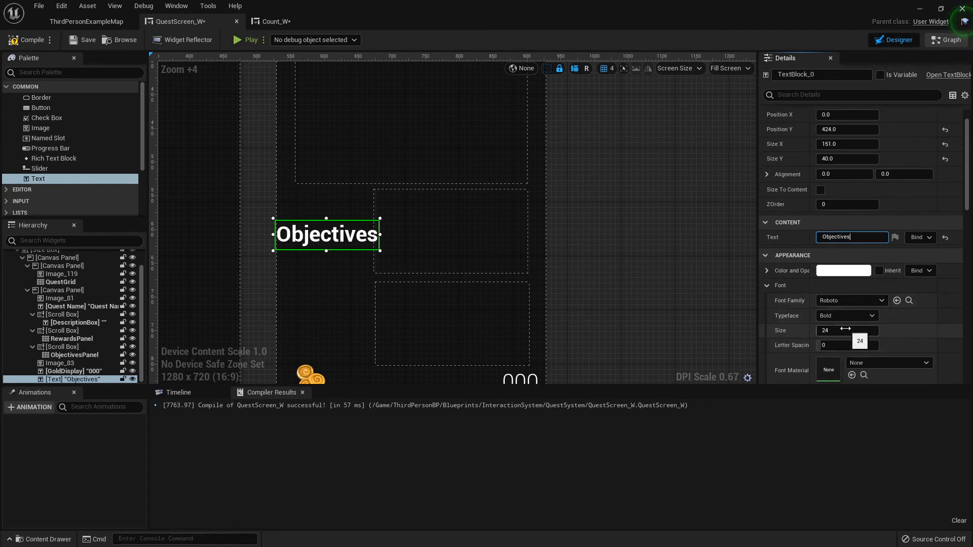
type("20")
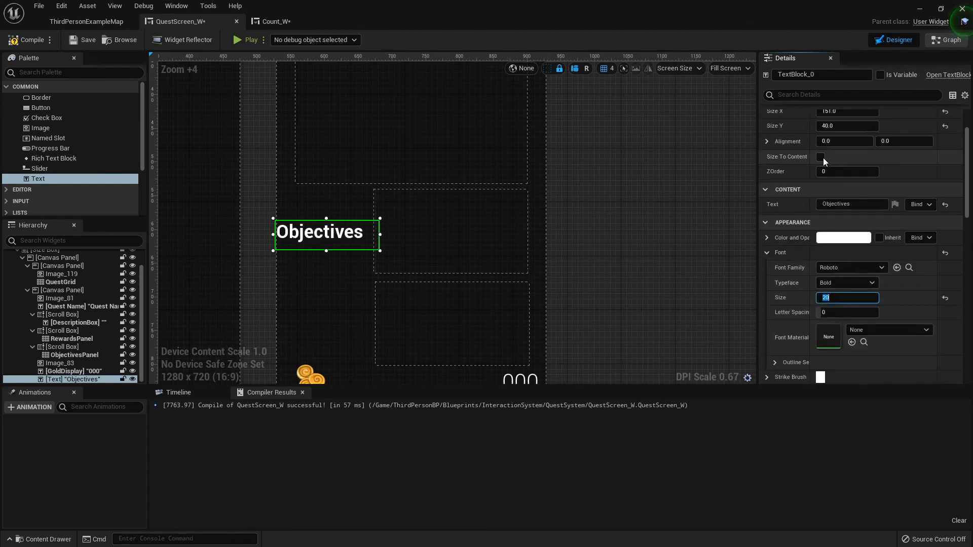
left_click(821, 157)
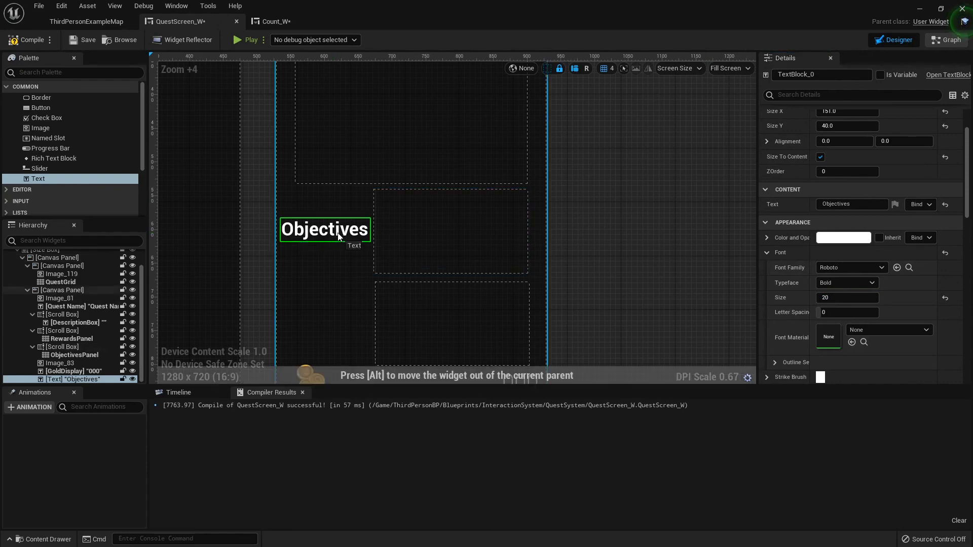
left_click(324, 229)
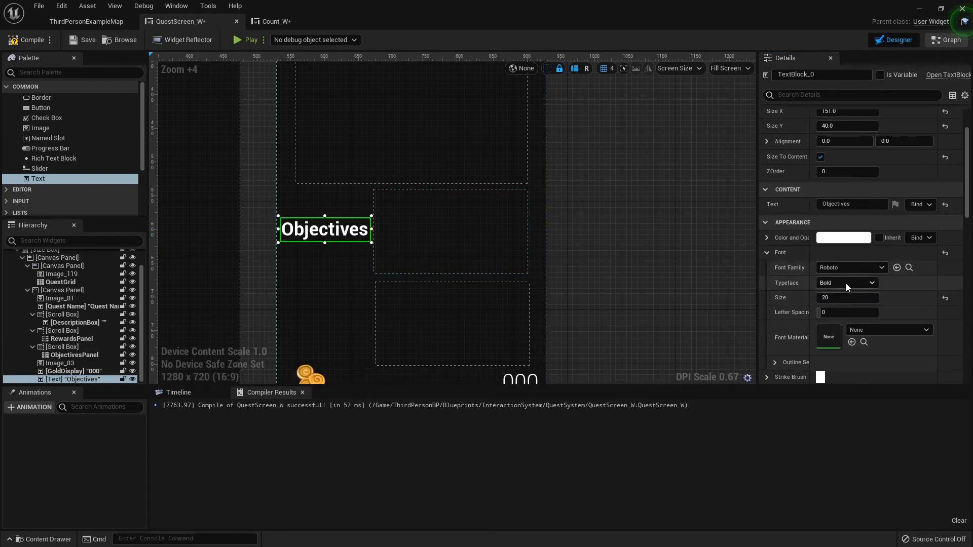
left_click(57, 257)
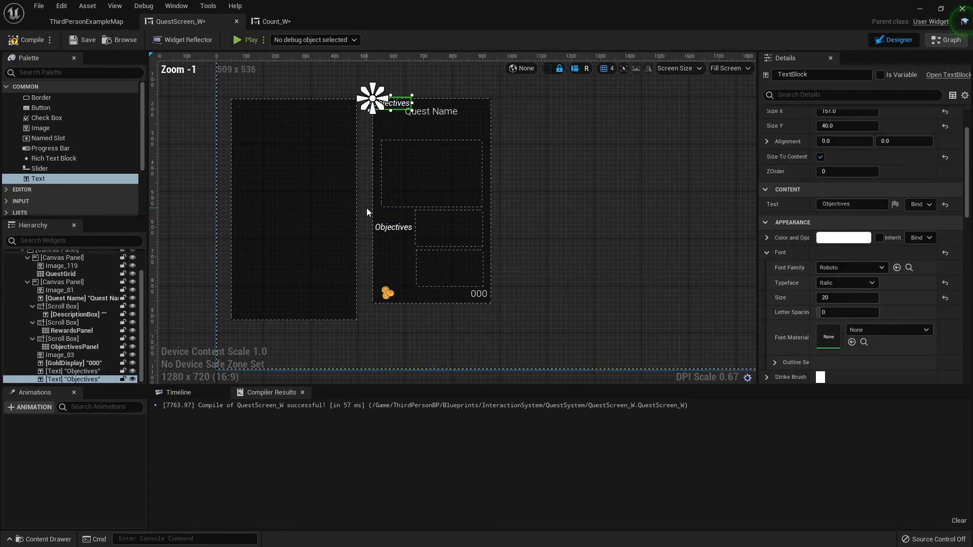
Duplicate the label beside the lower panel and rename it 'Rewards'
left_click_drag(394, 102, 392, 263)
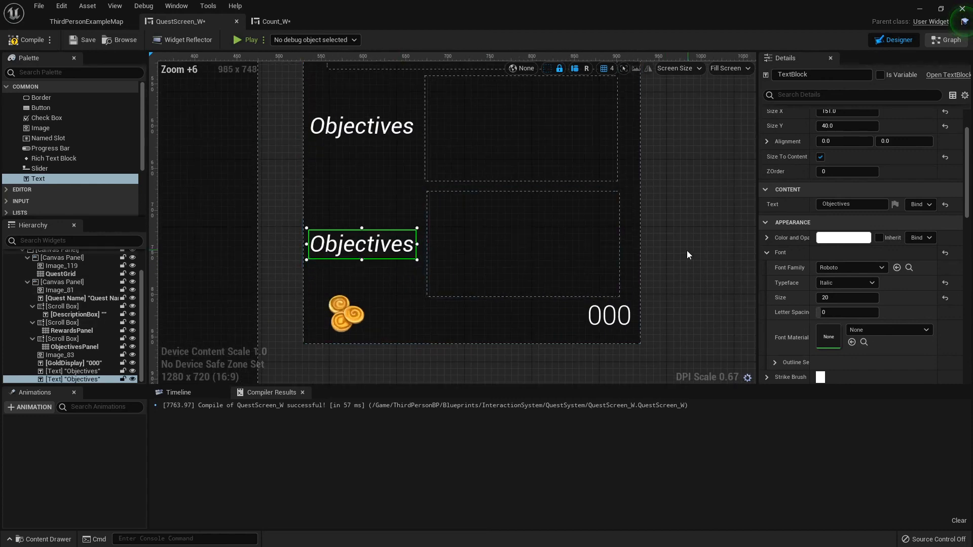
type("Rewards")
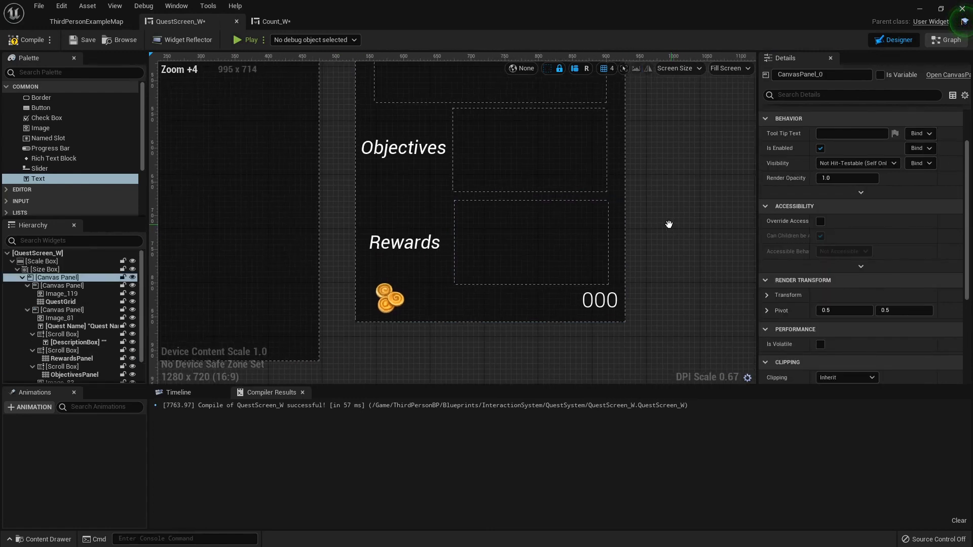
Select the RewardsPanel and ObjectivesPanel scroll boxes in the Hierarchy to review them
scroll("down", 3)
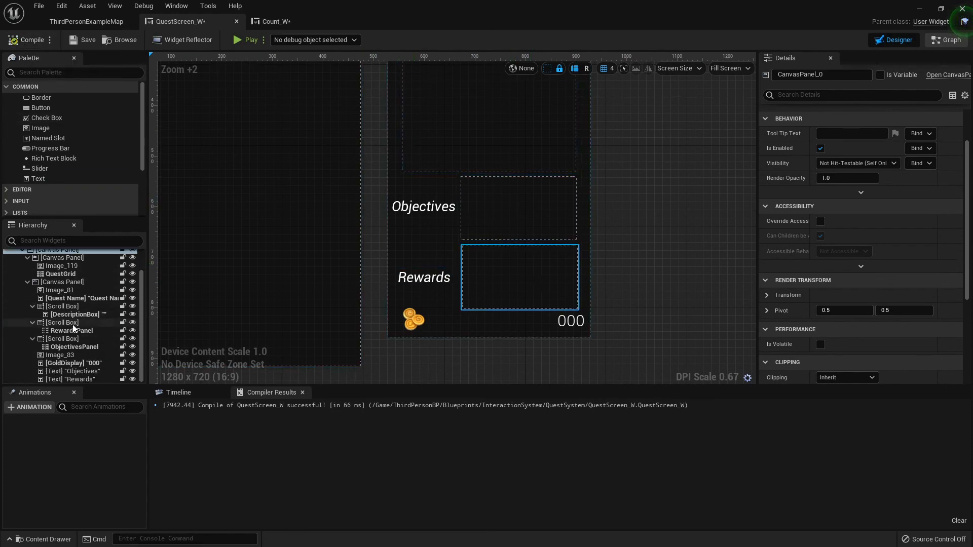
left_click(62, 323)
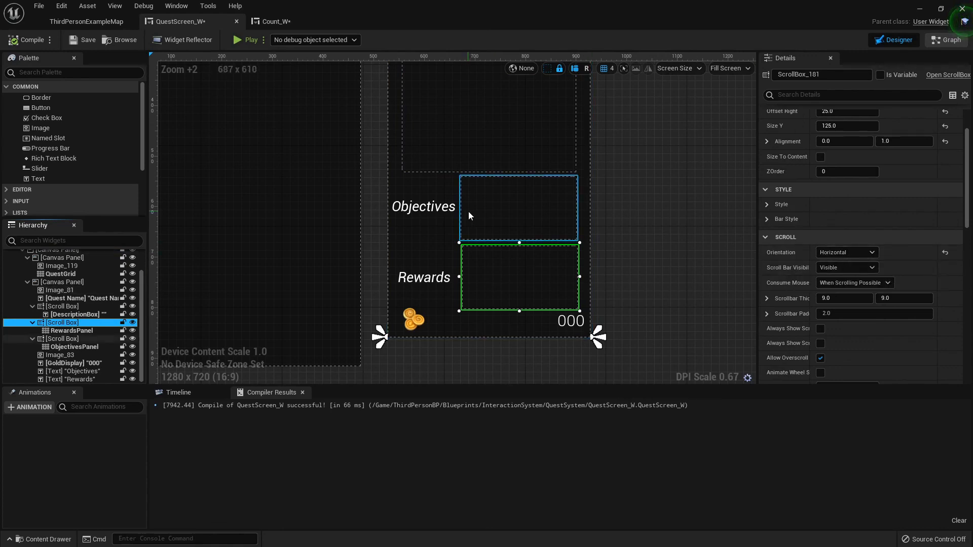
left_click(63, 322)
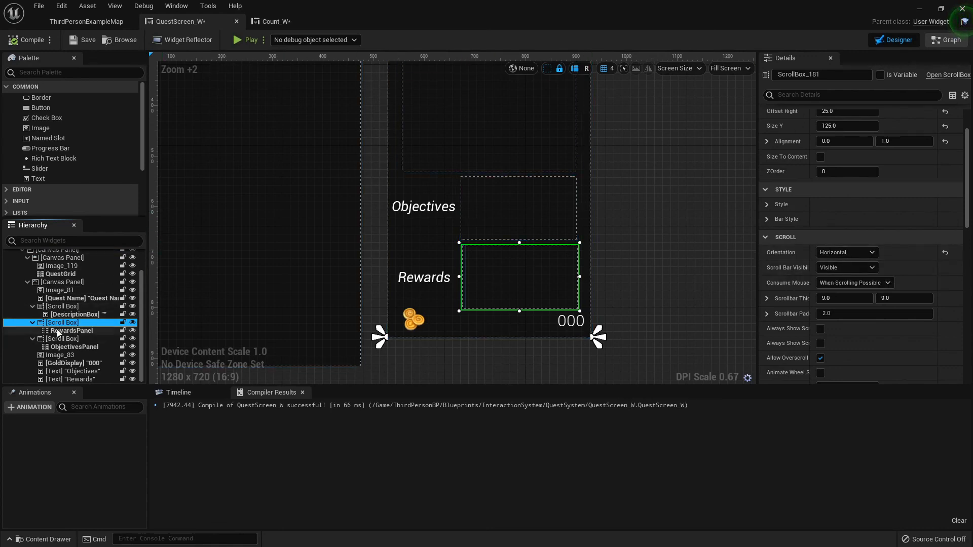
left_click(61, 338)
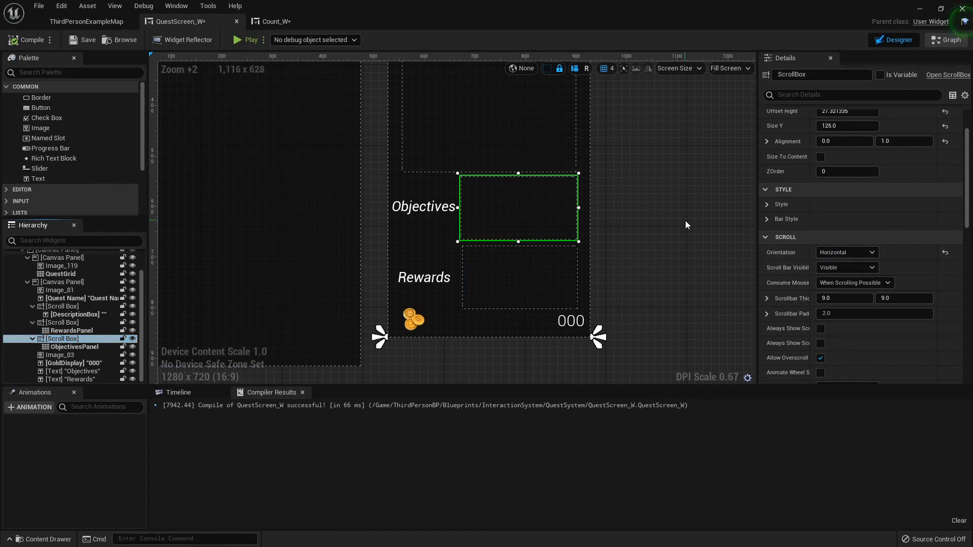
Return to the level map and start a play test of the quest screen
left_click(85, 21)
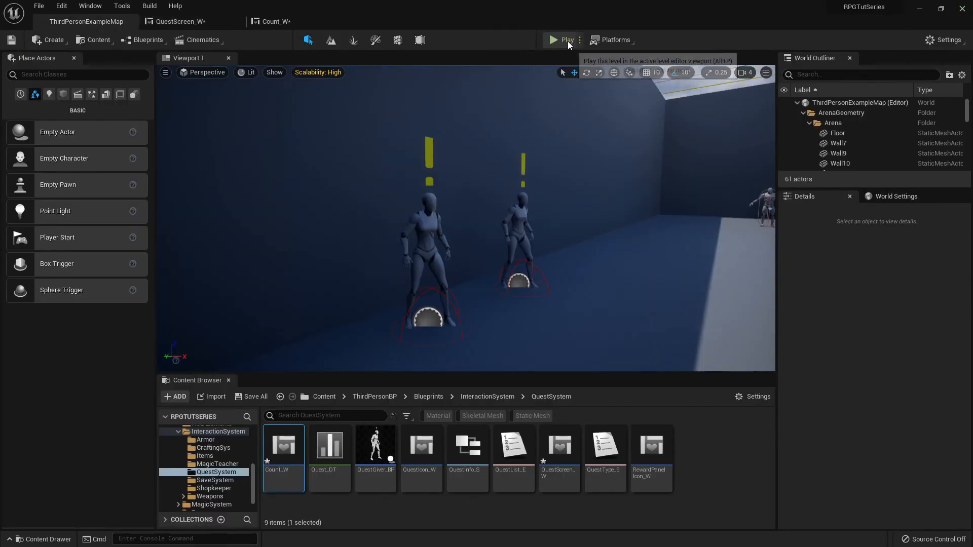
left_click(555, 40)
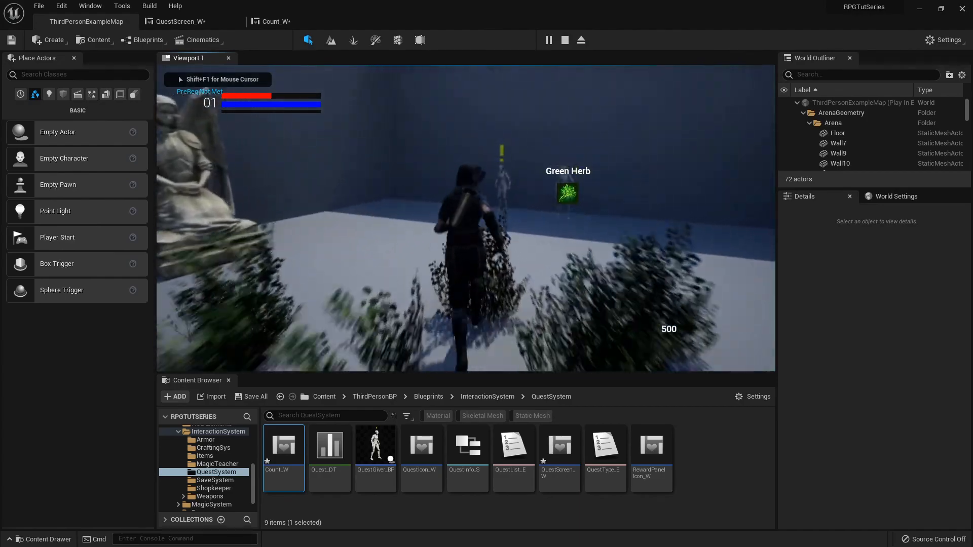